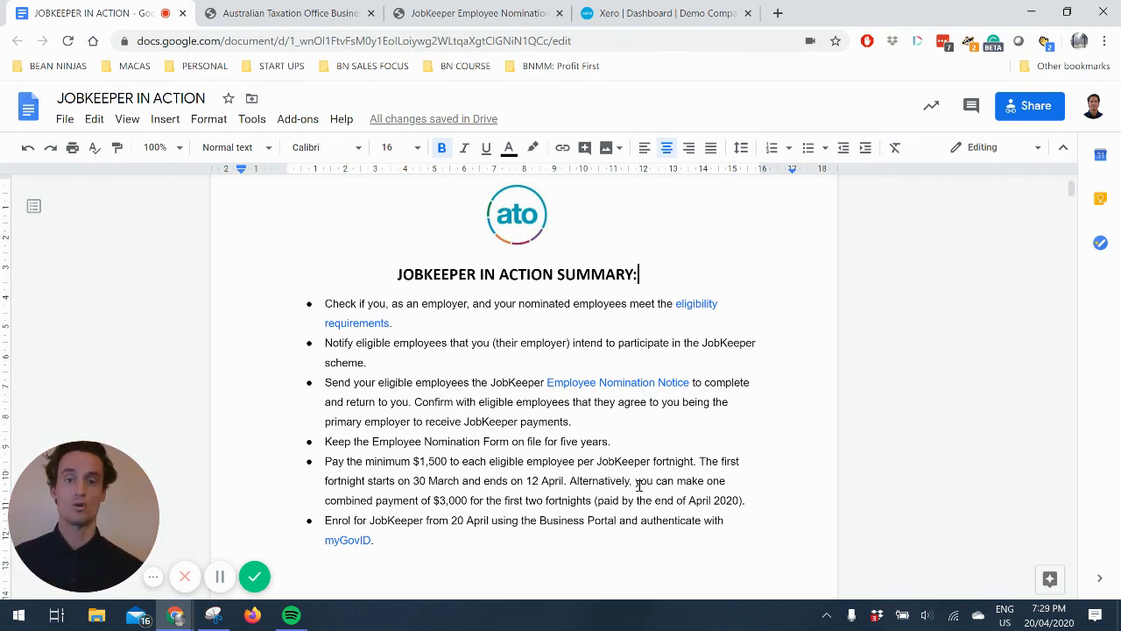
pyautogui.moveTo(676, 259)
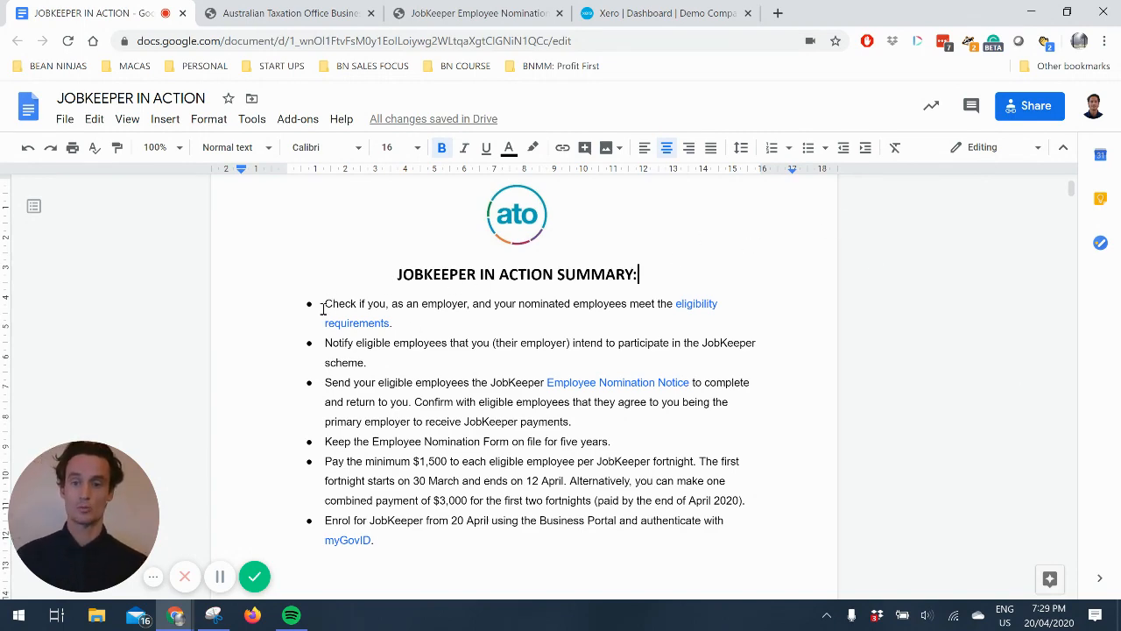
# Step: Highlight the eligibility check, nomination form and $1,500 minimum payment points
pyautogui.moveTo(323, 303); pyautogui.dragTo(451, 306)
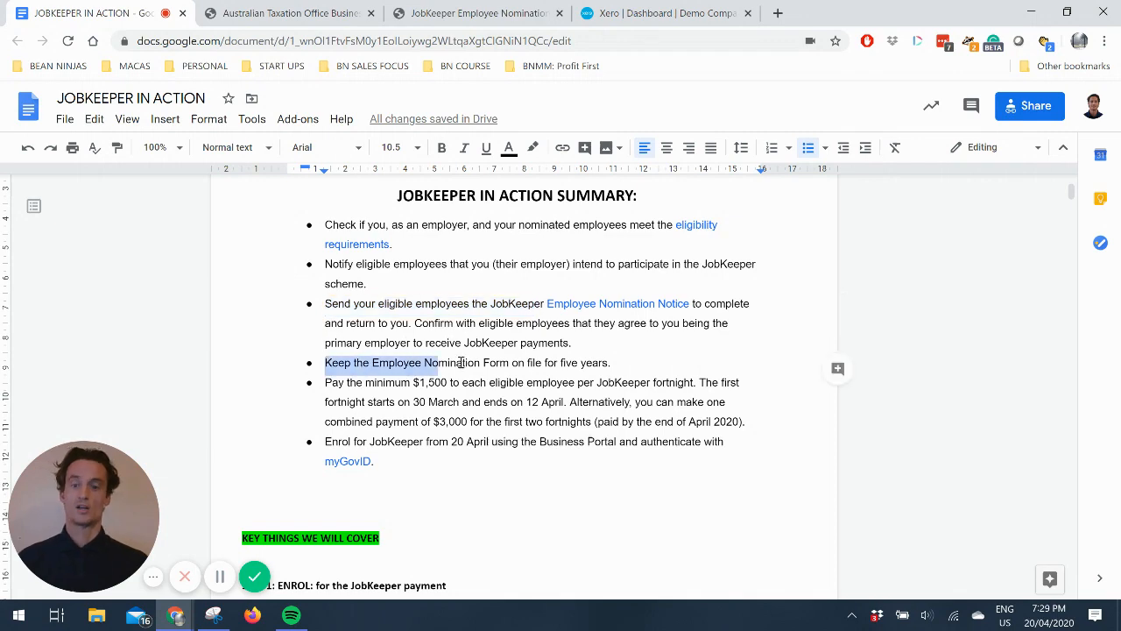
pyautogui.moveTo(324, 362); pyautogui.dragTo(609, 361)
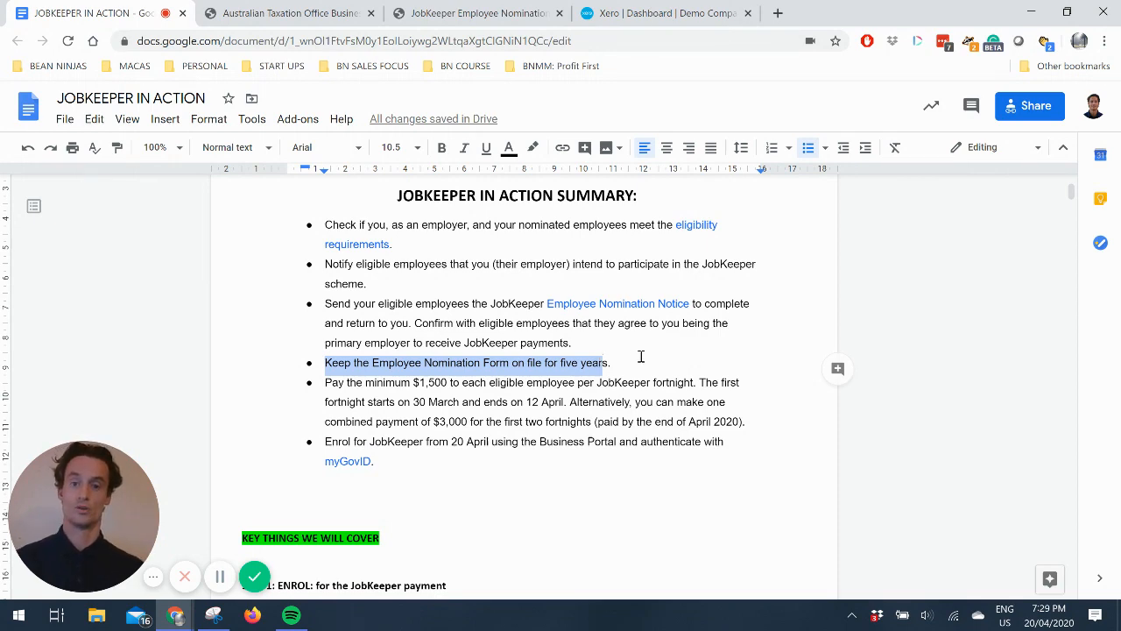
pyautogui.click(379, 362)
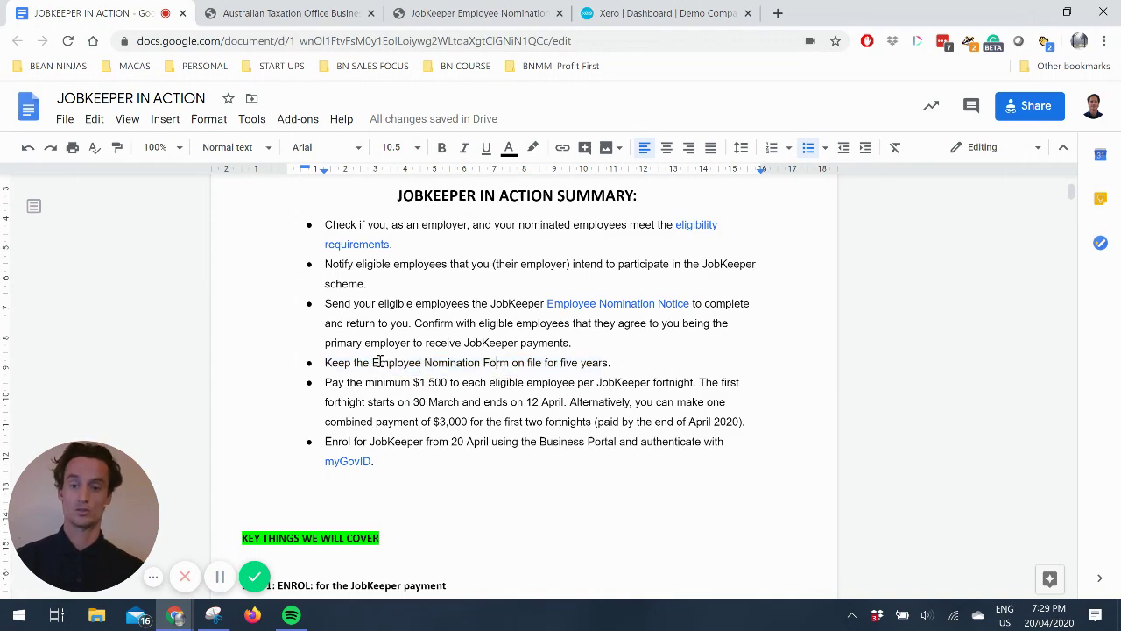
pyautogui.scroll(-3)
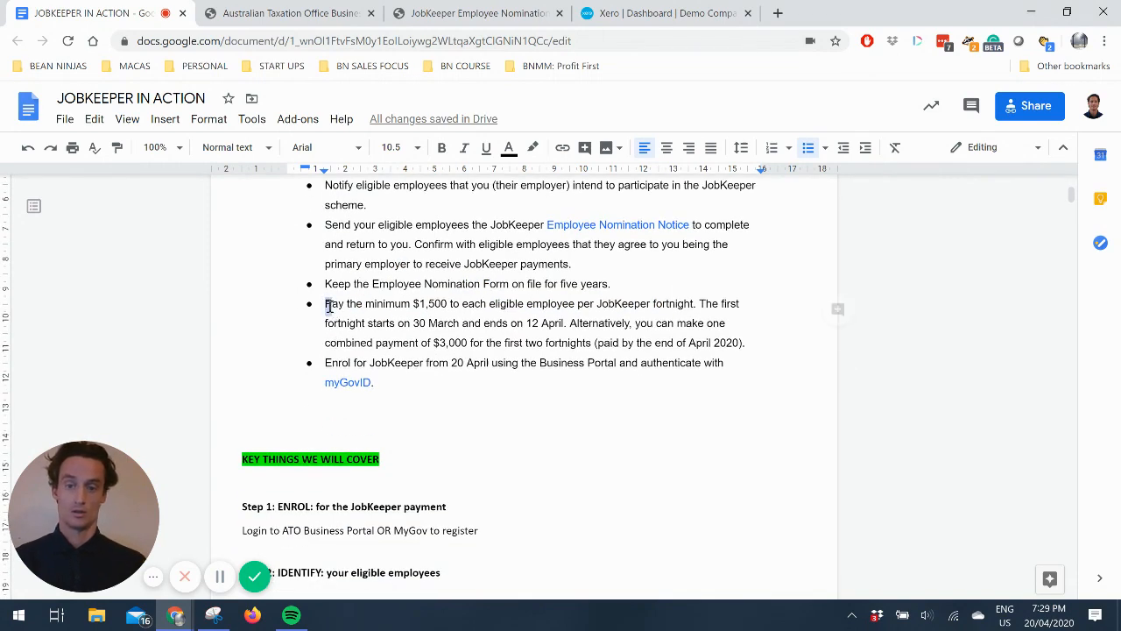
pyautogui.moveTo(325, 303); pyautogui.dragTo(510, 303)
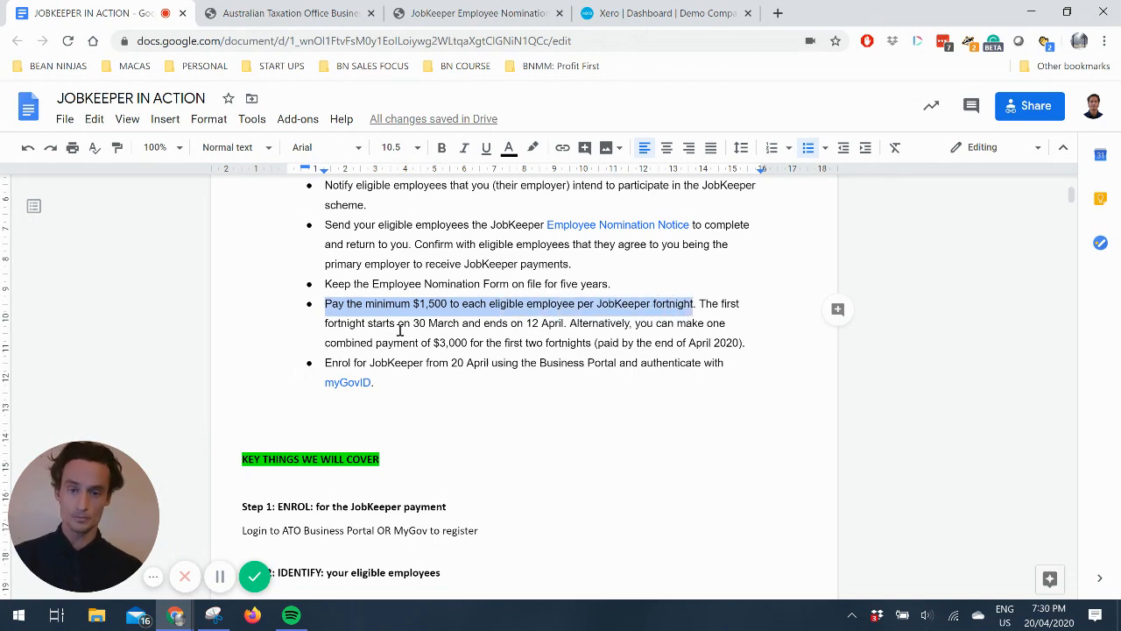
pyautogui.click(406, 323)
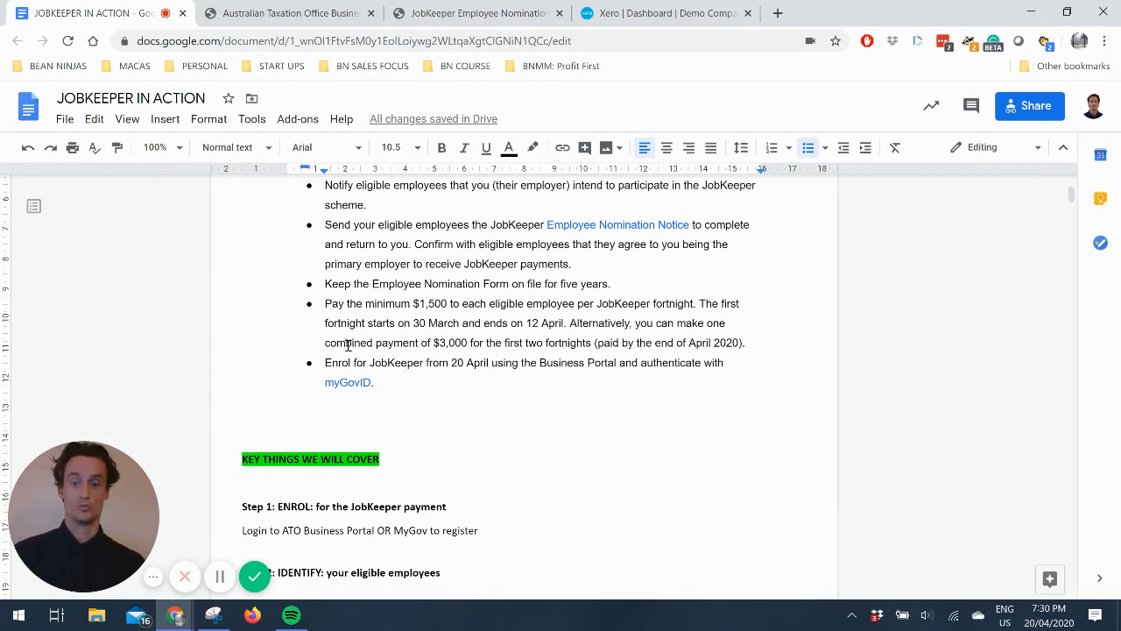
# Step: Highlight the enrolment bullet and glance at the ATO Business Portal tab
pyautogui.moveTo(348, 343); pyautogui.dragTo(484, 343)
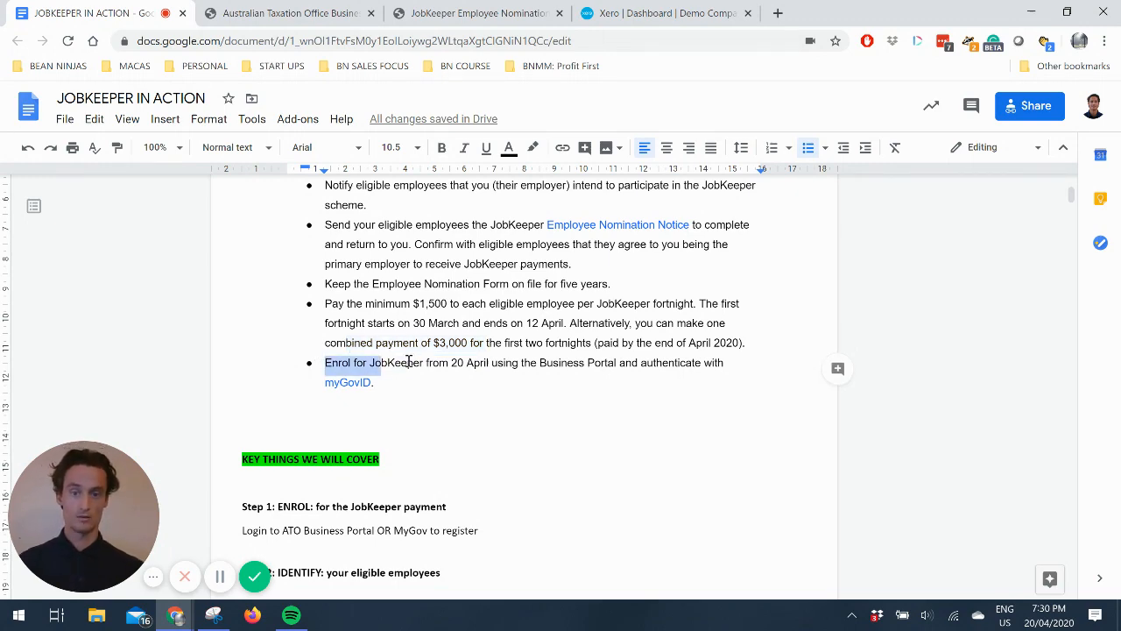
pyautogui.moveTo(325, 361); pyautogui.dragTo(454, 381)
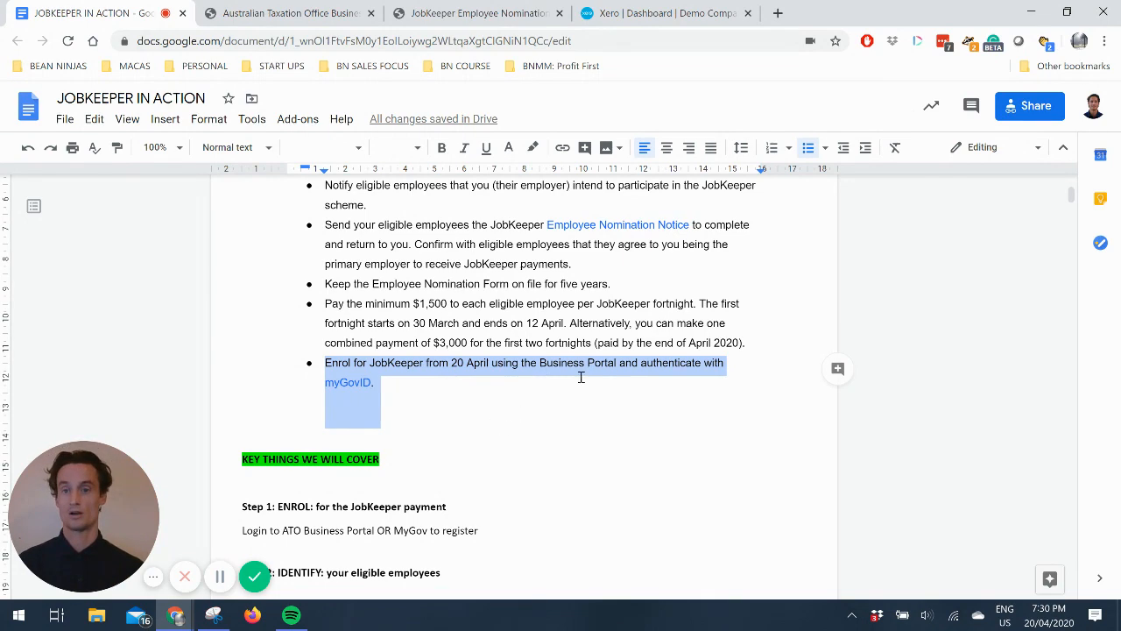
pyautogui.click(280, 14)
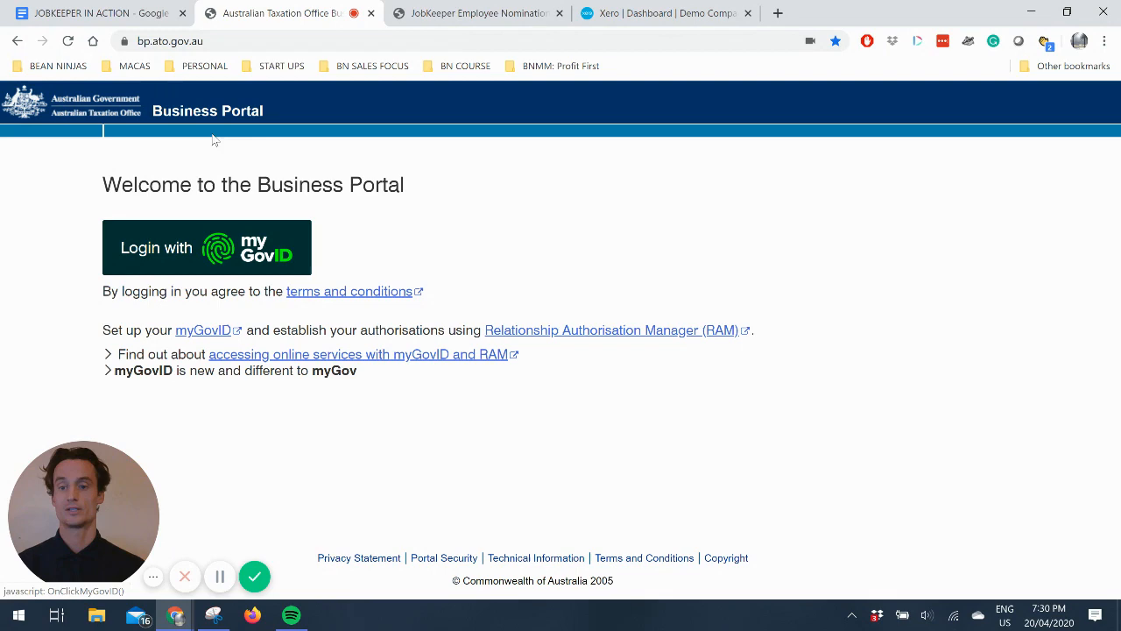
pyautogui.click(105, 14)
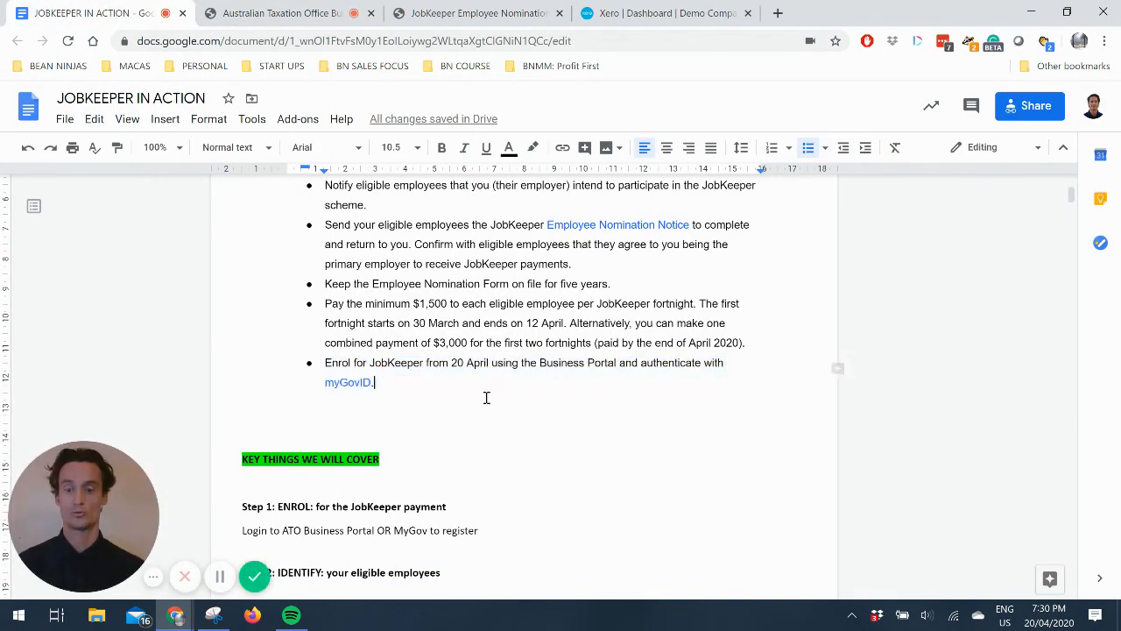
pyautogui.scroll(-3)
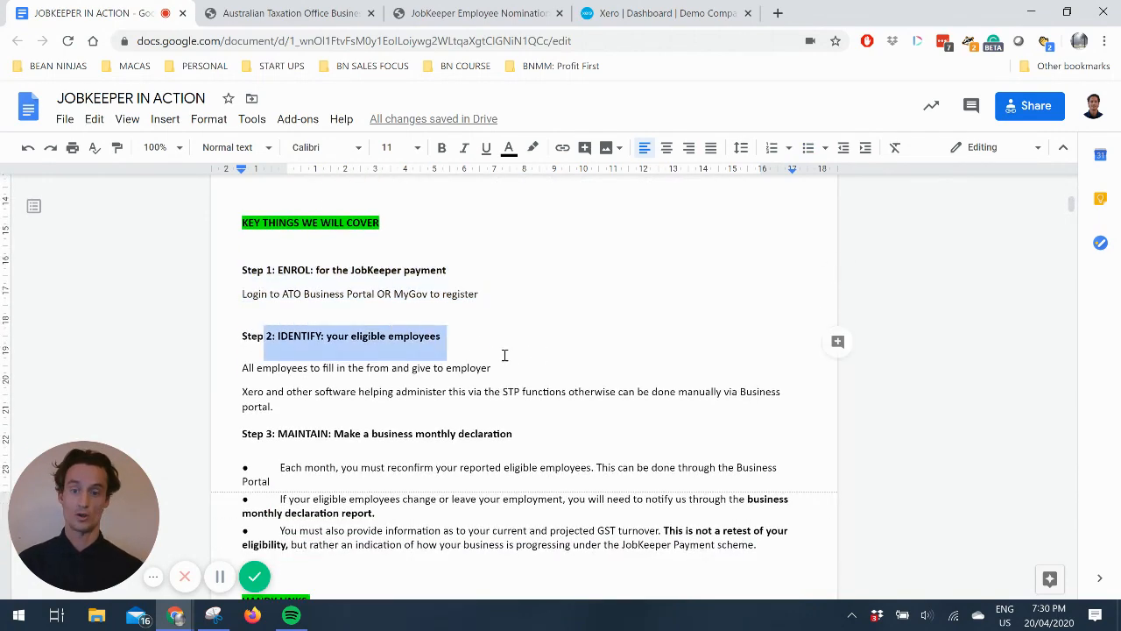
# Step: Highlight the Xero/STP paragraph, the monthly declaration requirement and the handy links list
pyautogui.click(279, 392)
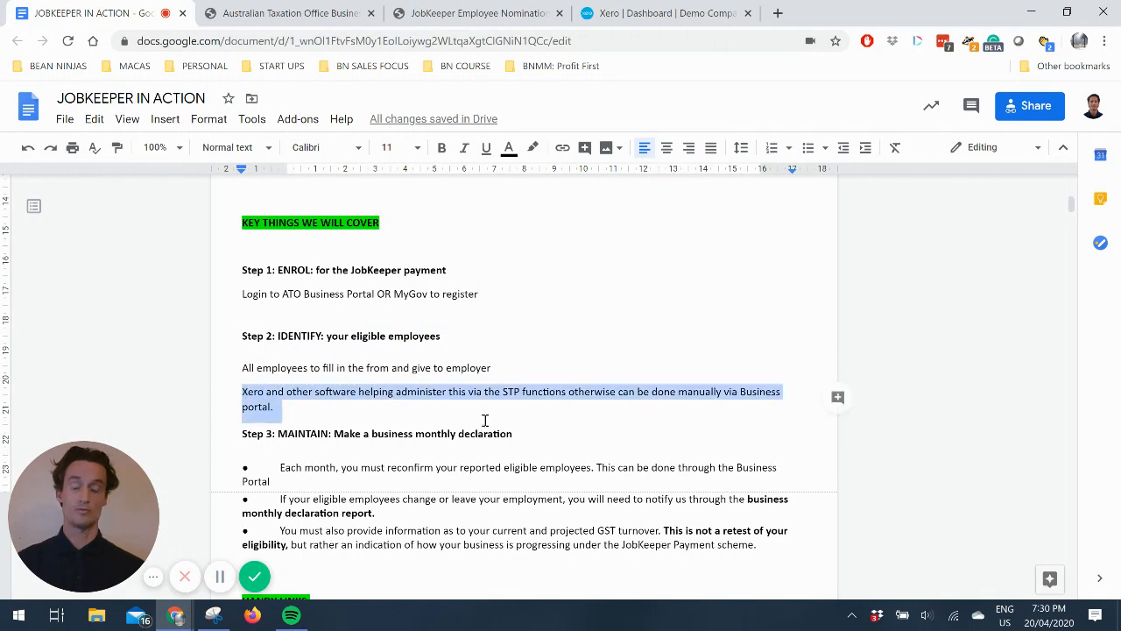
pyautogui.moveTo(502, 352)
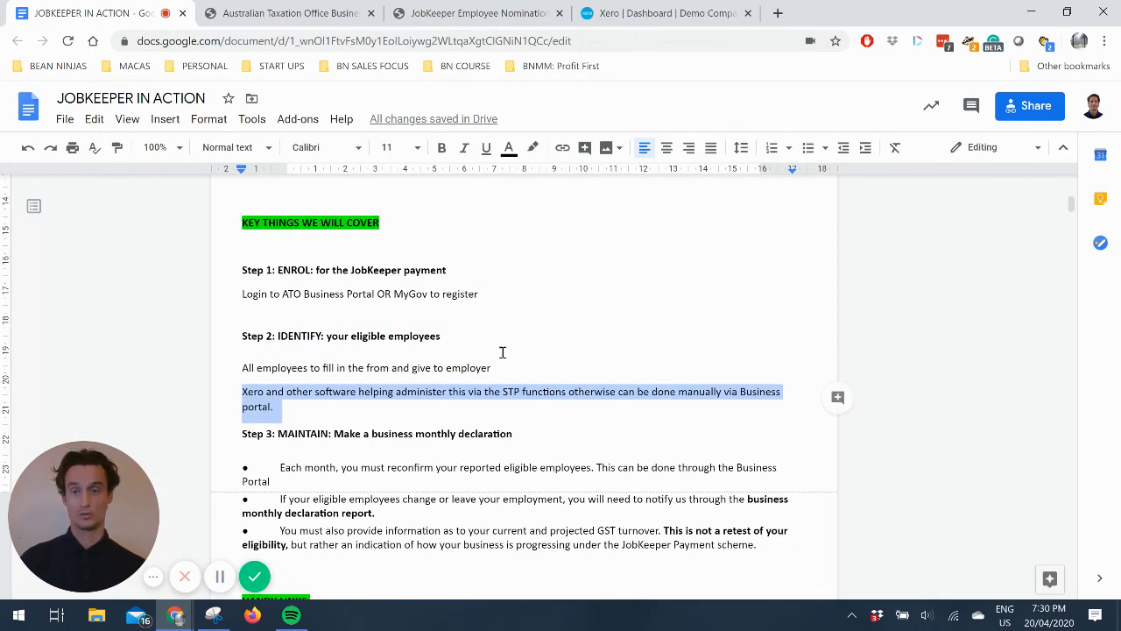
pyautogui.moveTo(577, 355)
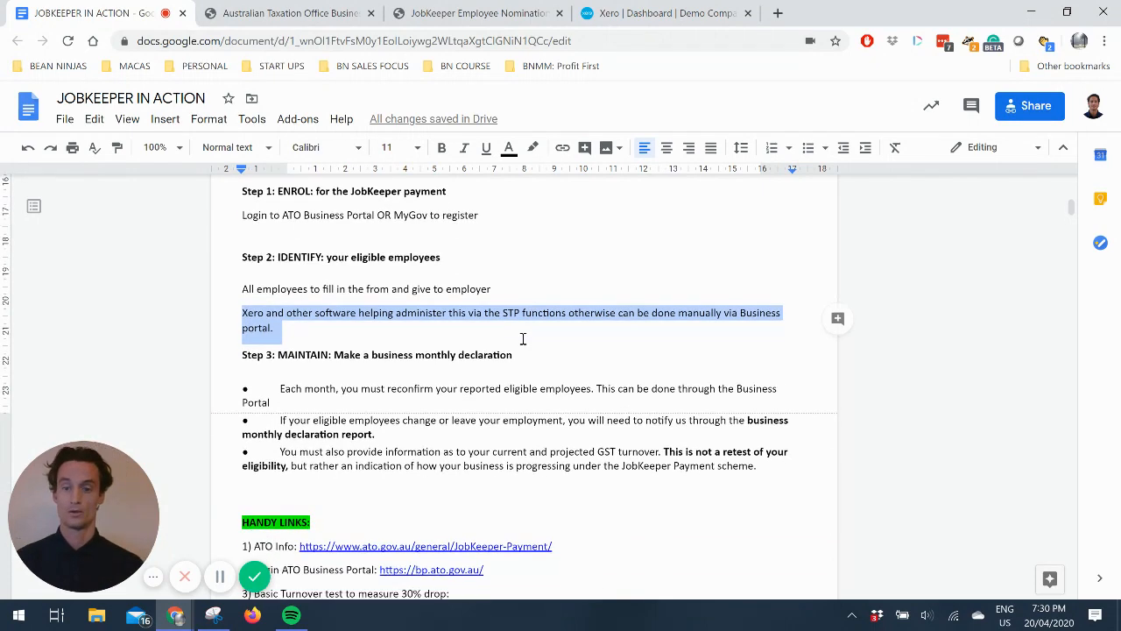
pyautogui.click(244, 354)
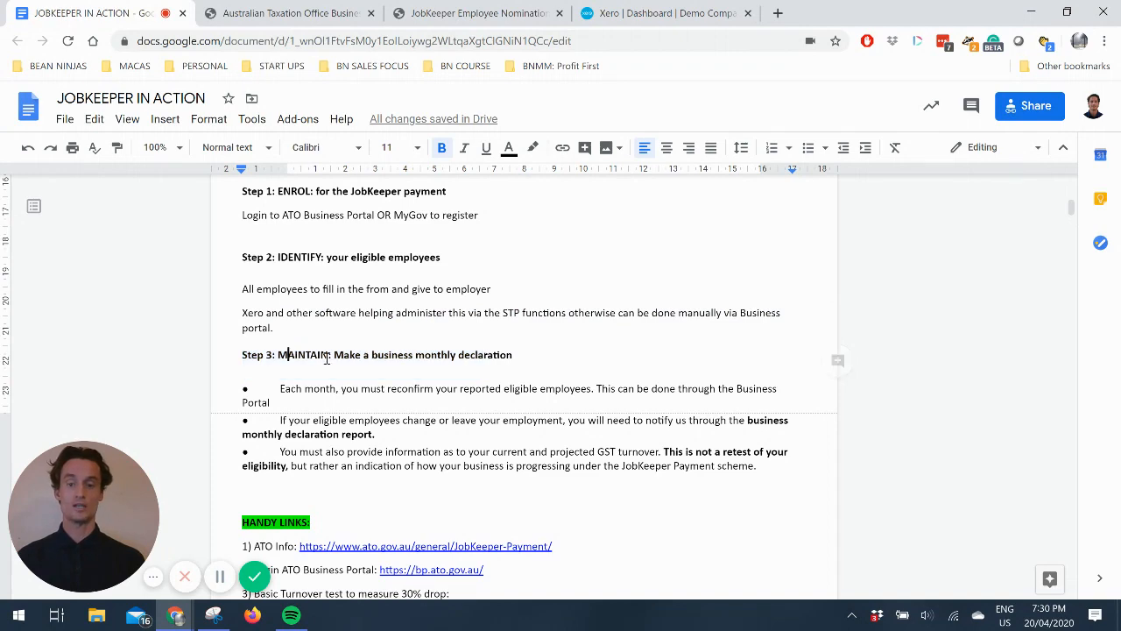
pyautogui.doubleClick(347, 354)
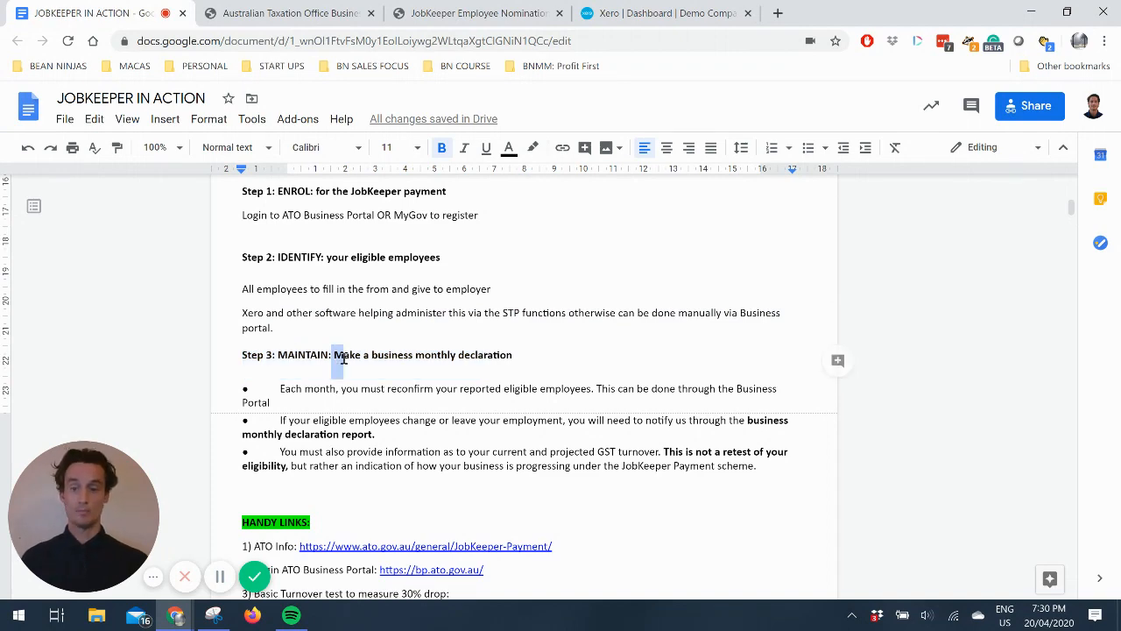
pyautogui.moveTo(334, 355); pyautogui.dragTo(518, 354)
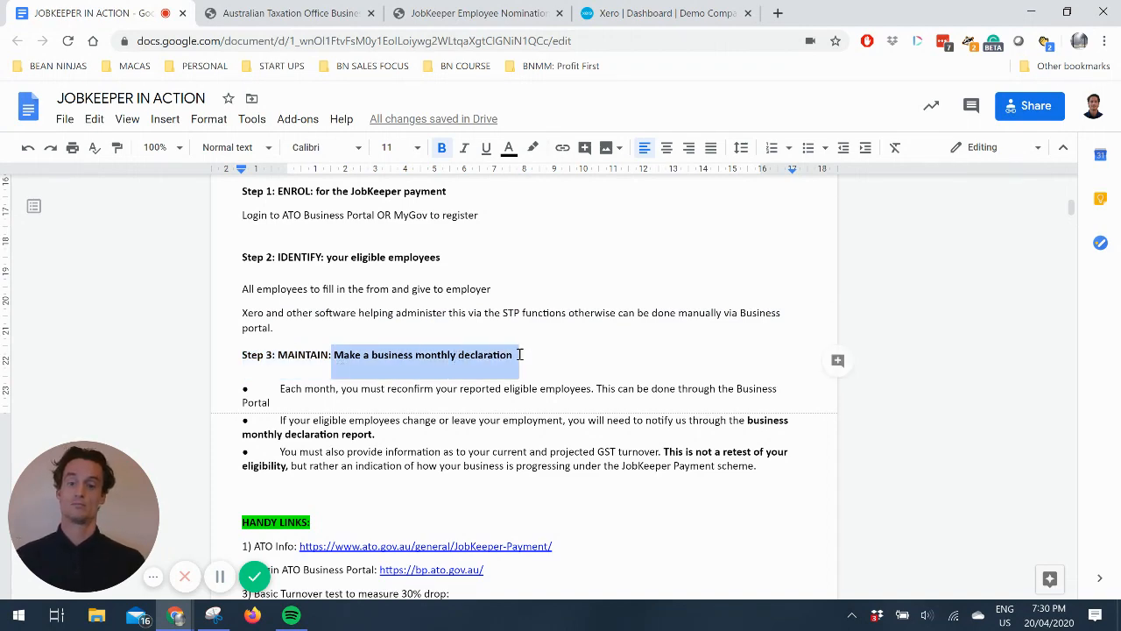
pyautogui.moveTo(375, 392)
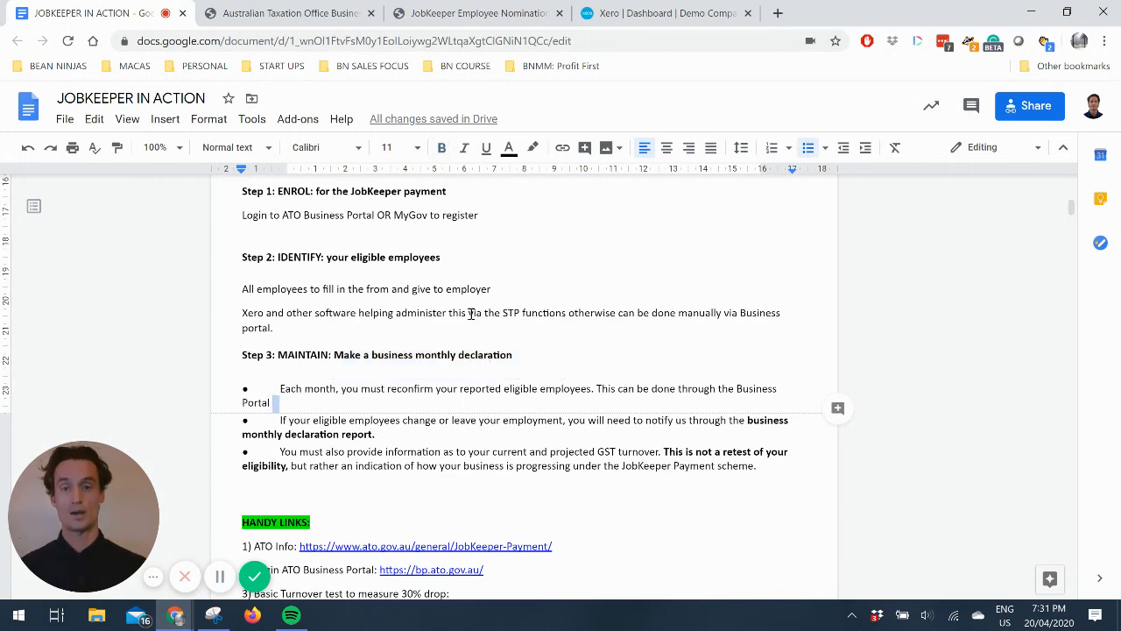
pyautogui.scroll(-3)
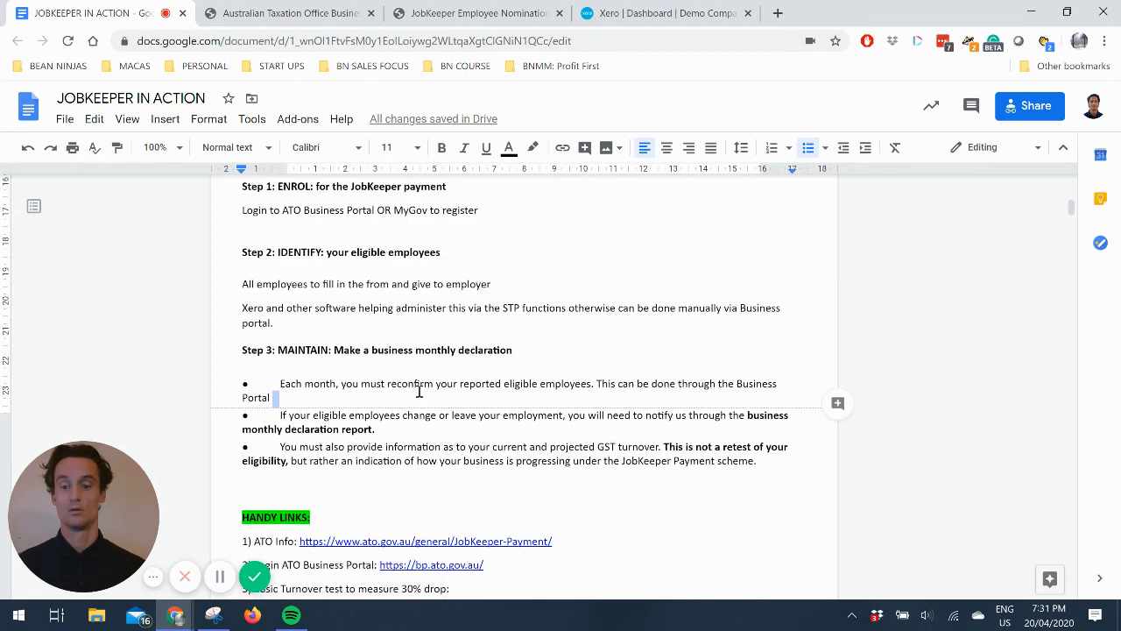
pyautogui.scroll(-3)
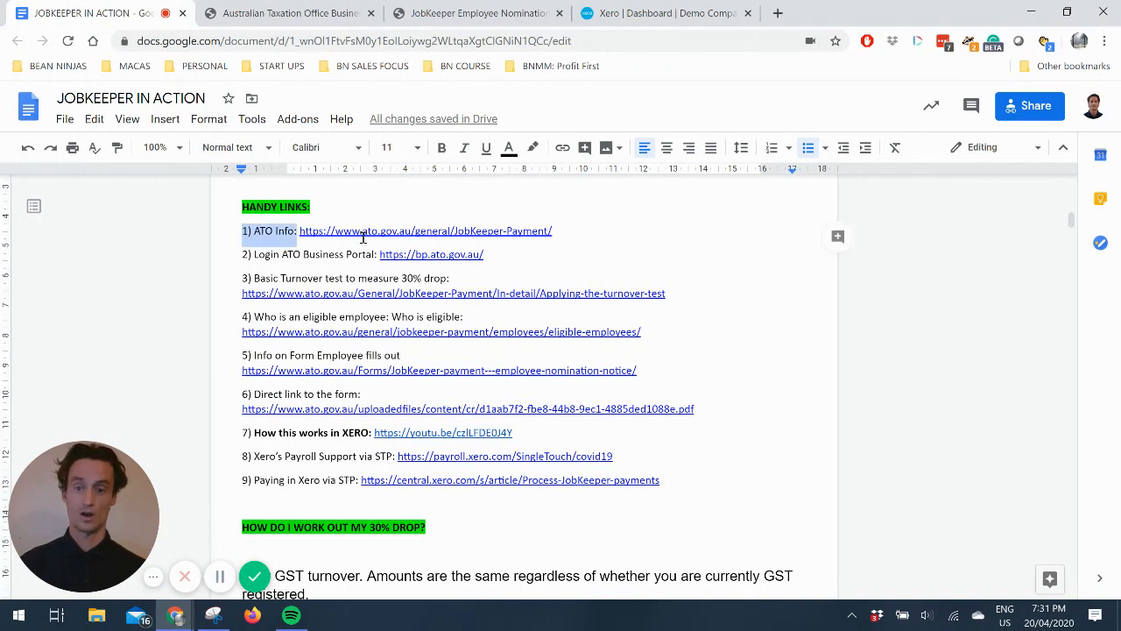
pyautogui.moveTo(300, 231); pyautogui.dragTo(659, 480)
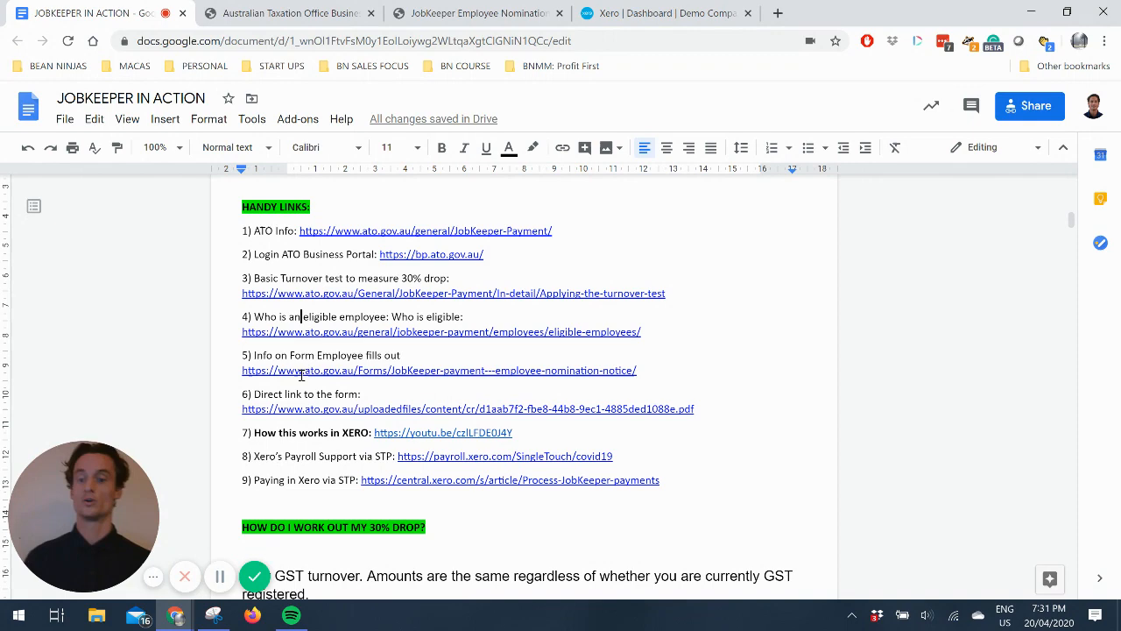
# Step: Bold 'gross business income' in the GST turnover explanation
pyautogui.scroll(-3)
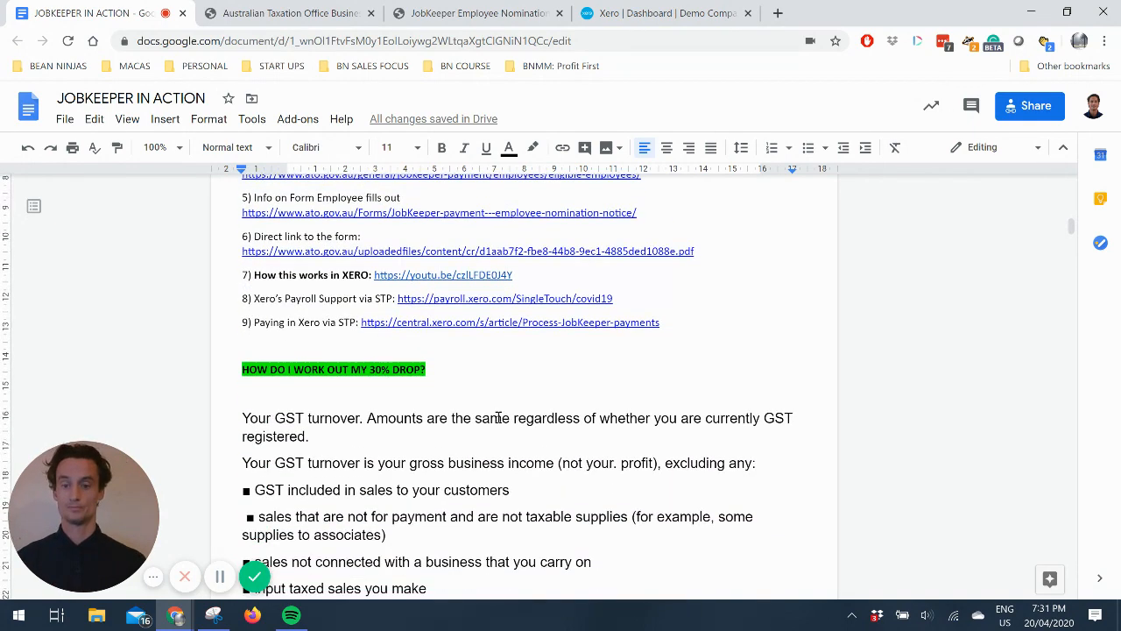
pyautogui.scroll(-3)
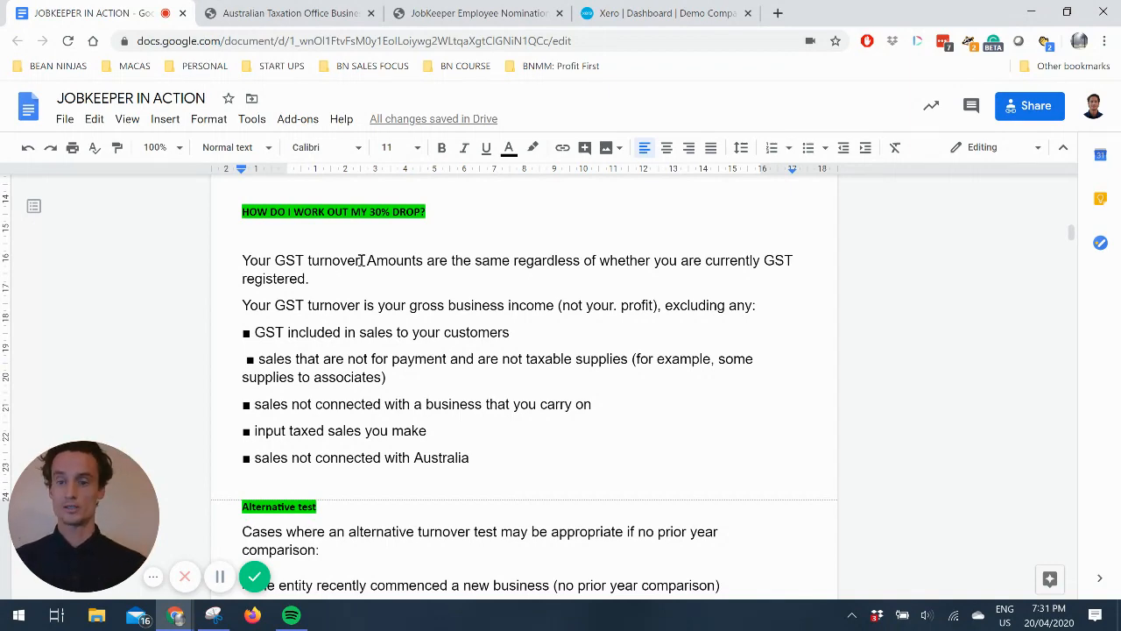
pyautogui.doubleClick(376, 260)
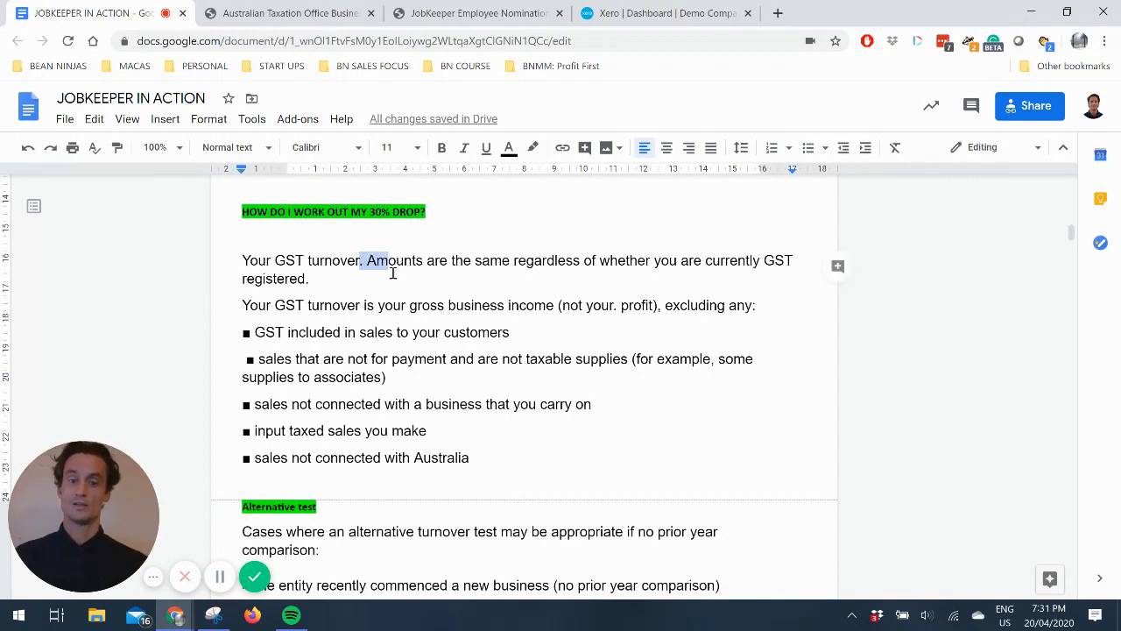
pyautogui.moveTo(363, 260); pyautogui.dragTo(317, 279)
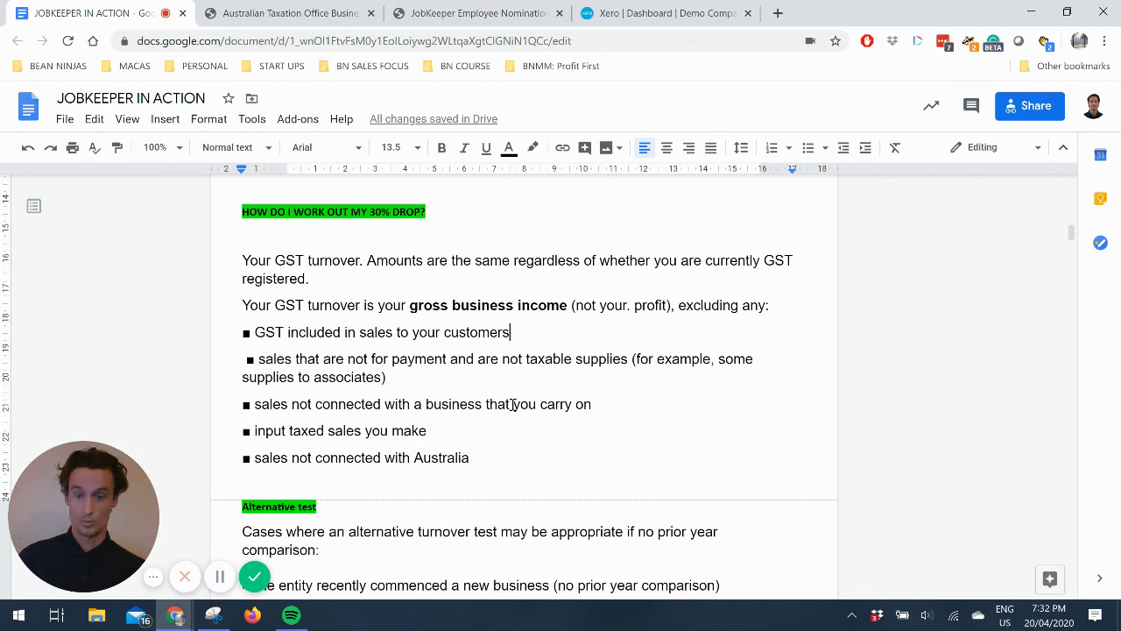
pyautogui.moveTo(305, 462)
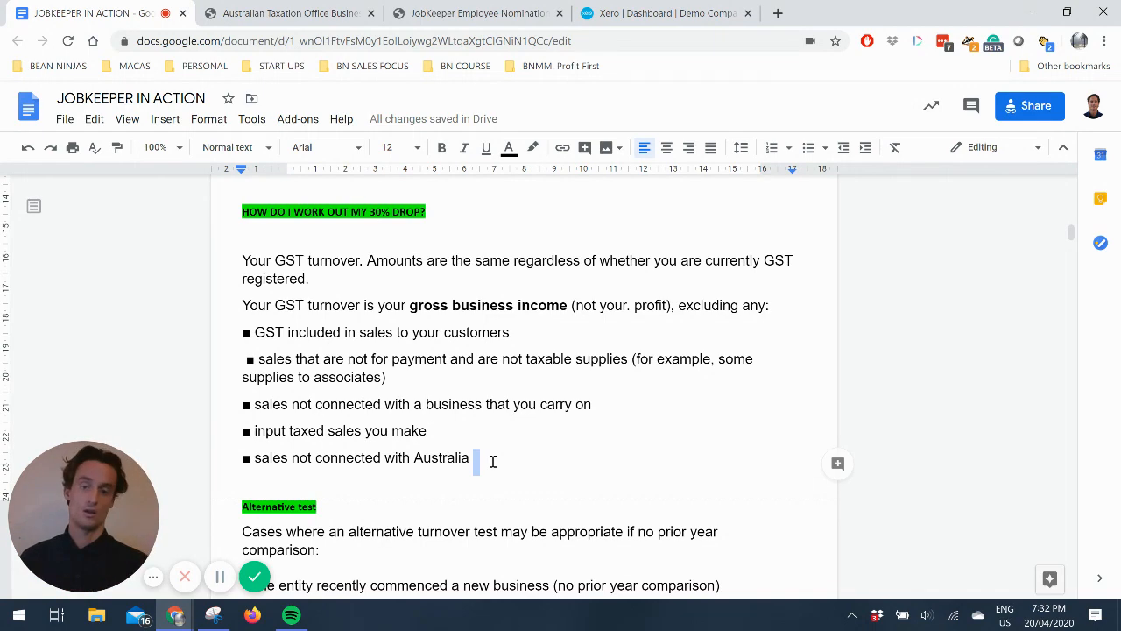
pyautogui.scroll(-3)
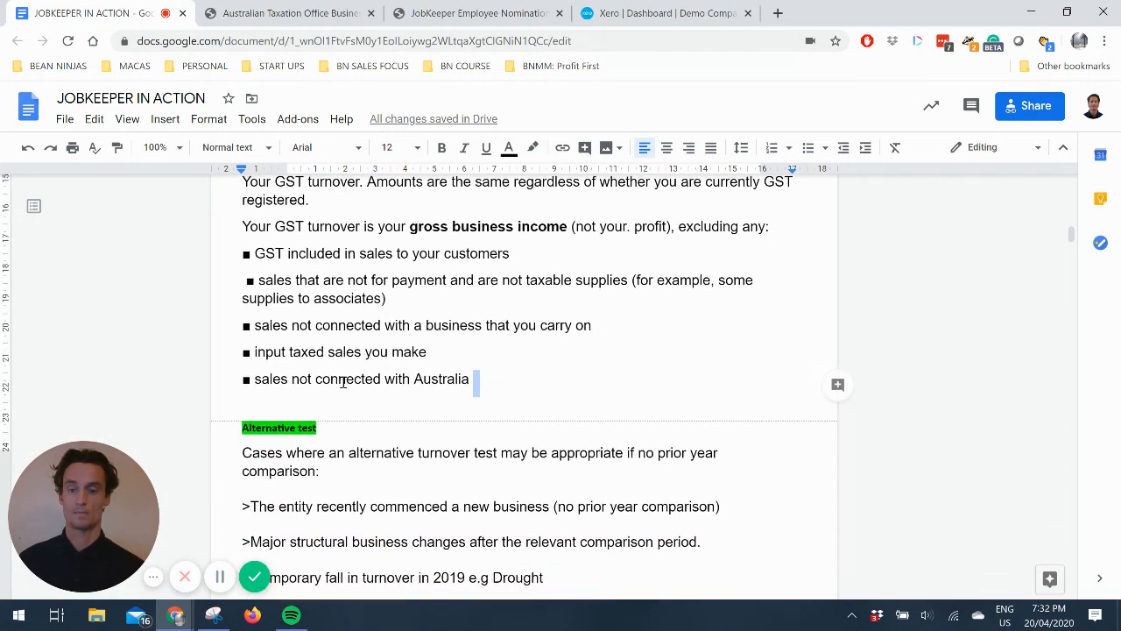
pyautogui.scroll(-3)
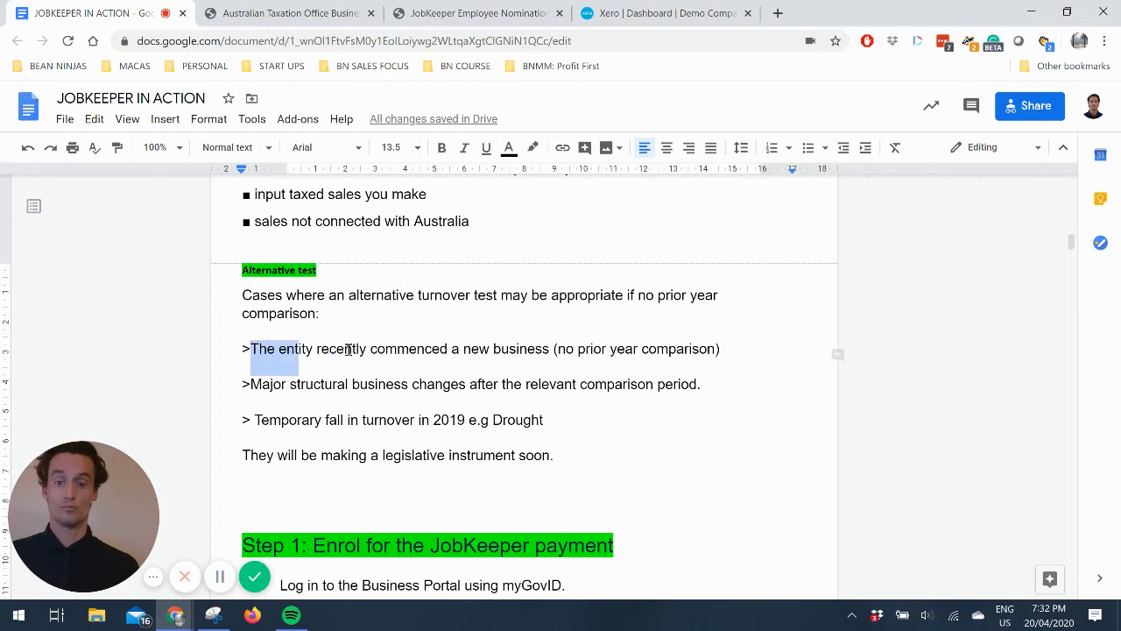
pyautogui.moveTo(250, 348); pyautogui.dragTo(554, 349)
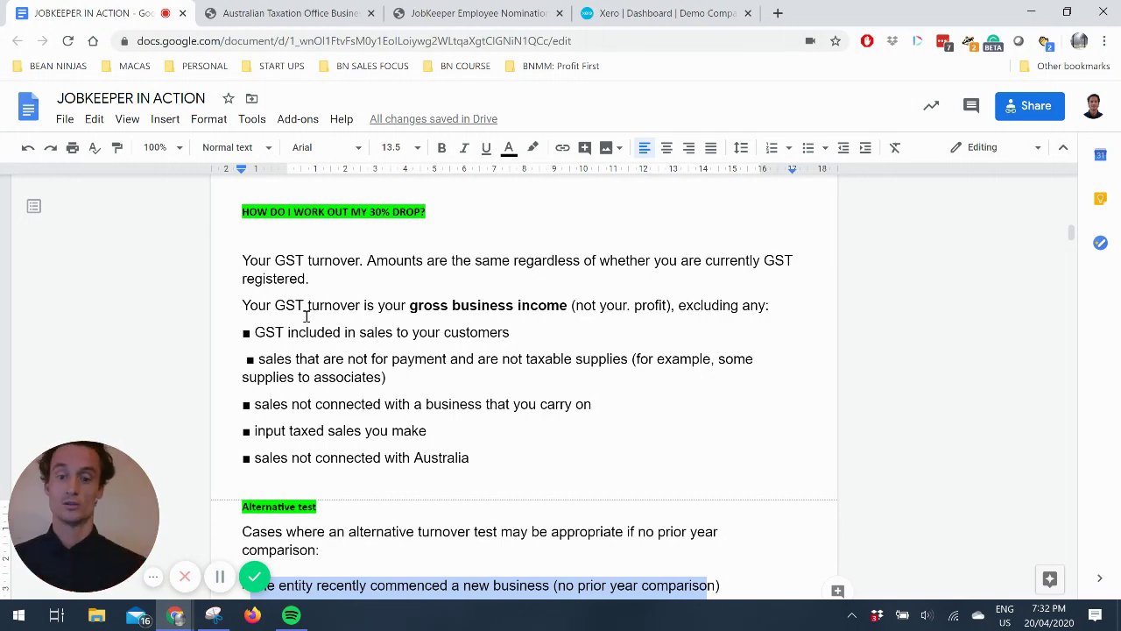
pyautogui.scroll(-3)
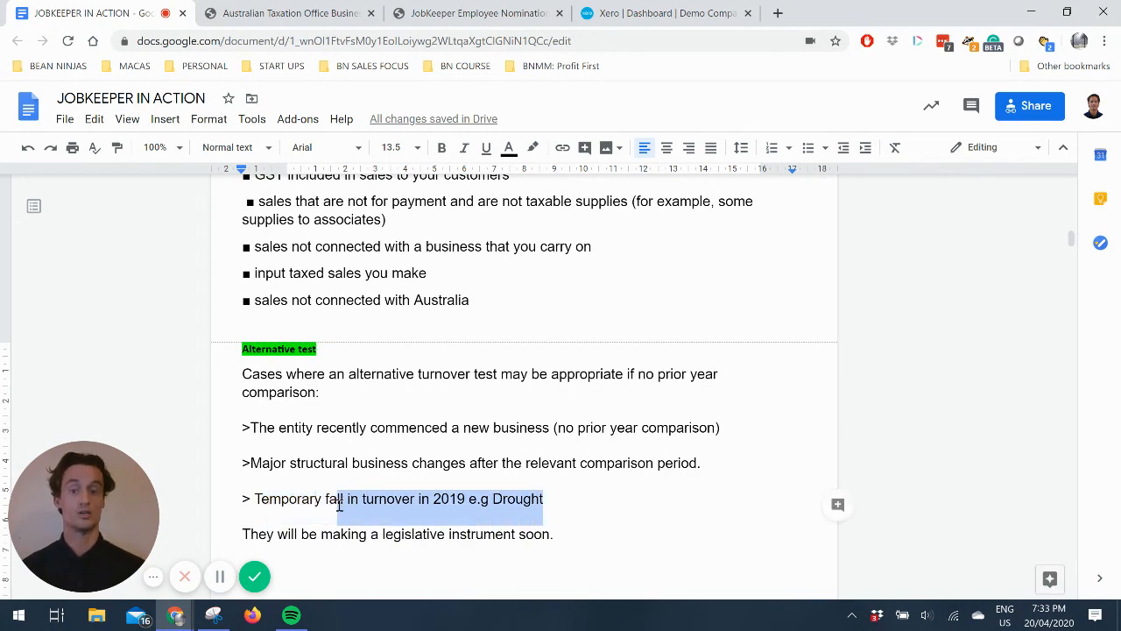
pyautogui.scroll(-3)
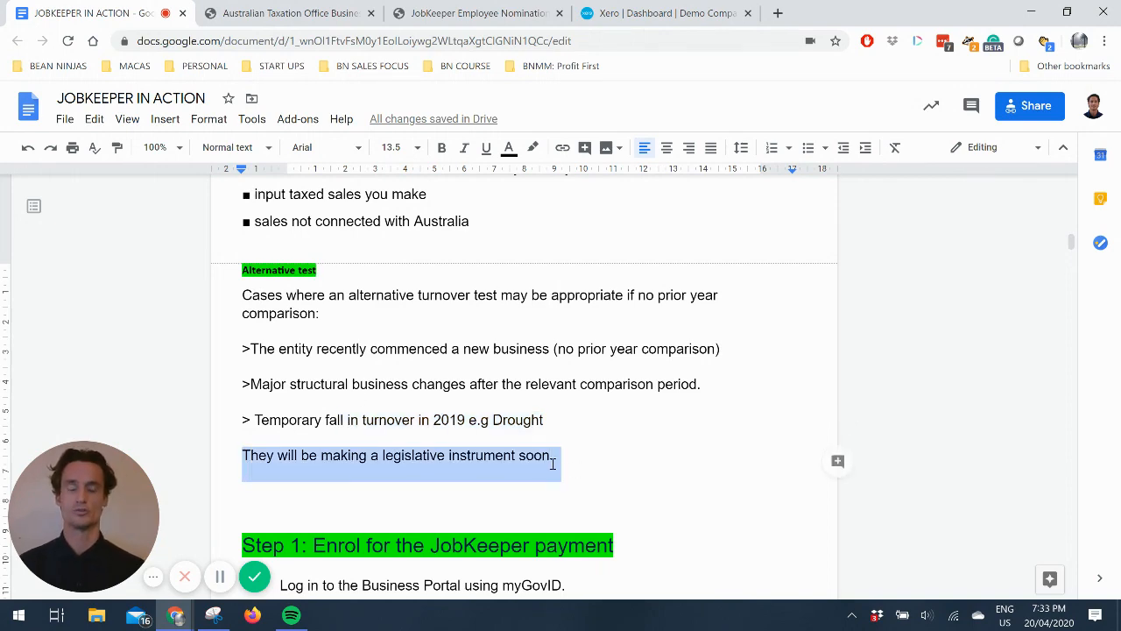
pyautogui.scroll(-3)
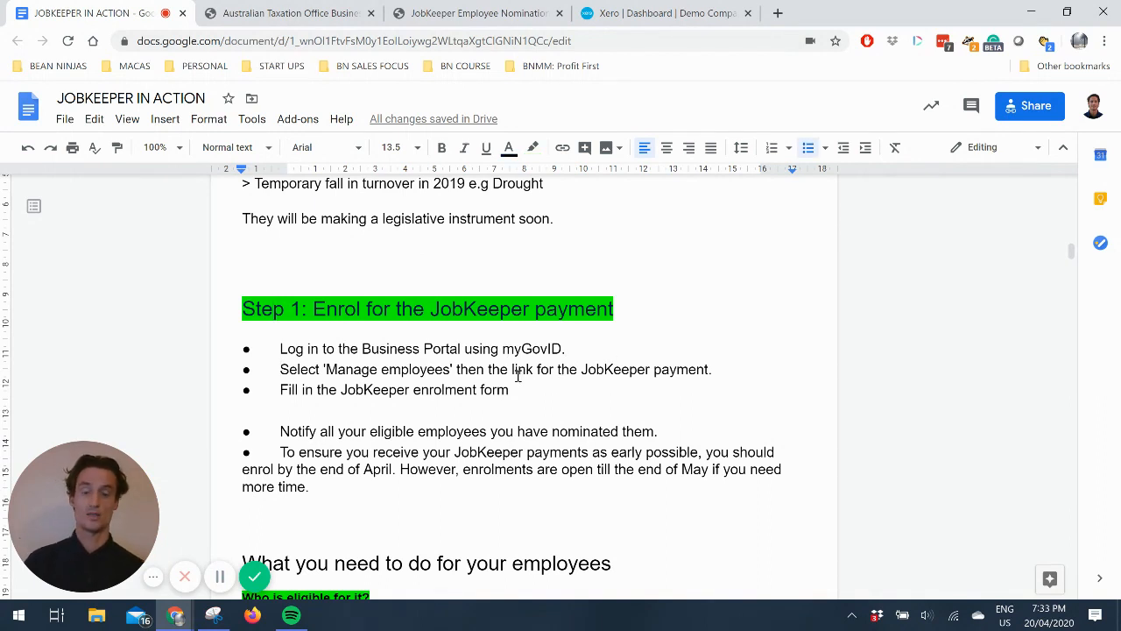
# Step: Highlight the sentence about enrolments being open until May
pyautogui.scroll(-3)
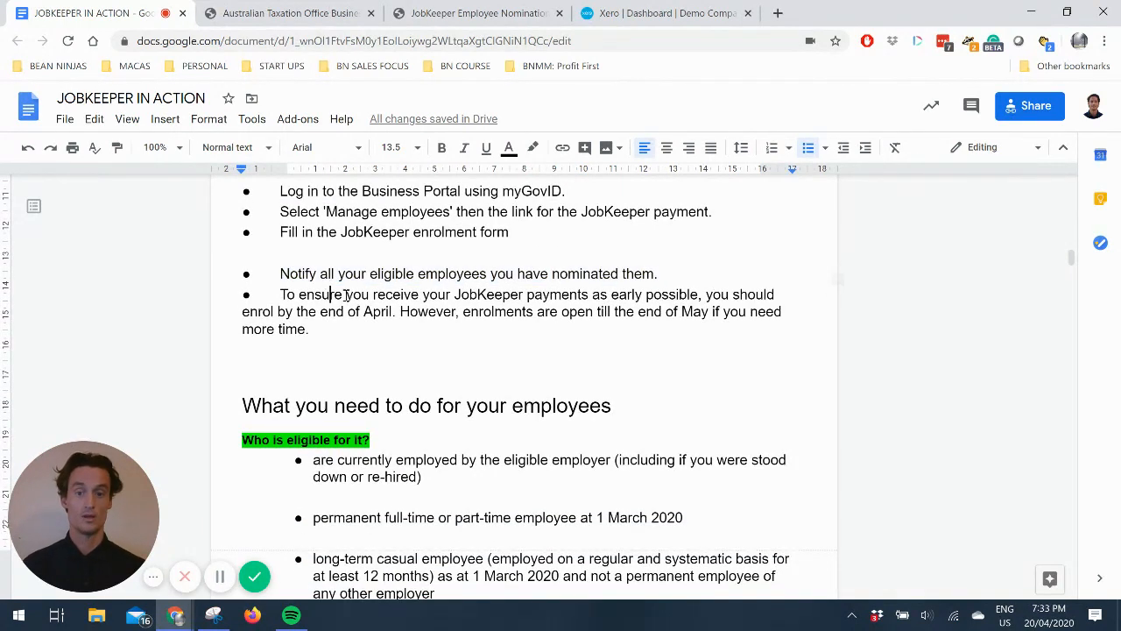
pyautogui.moveTo(282, 294); pyautogui.dragTo(396, 310)
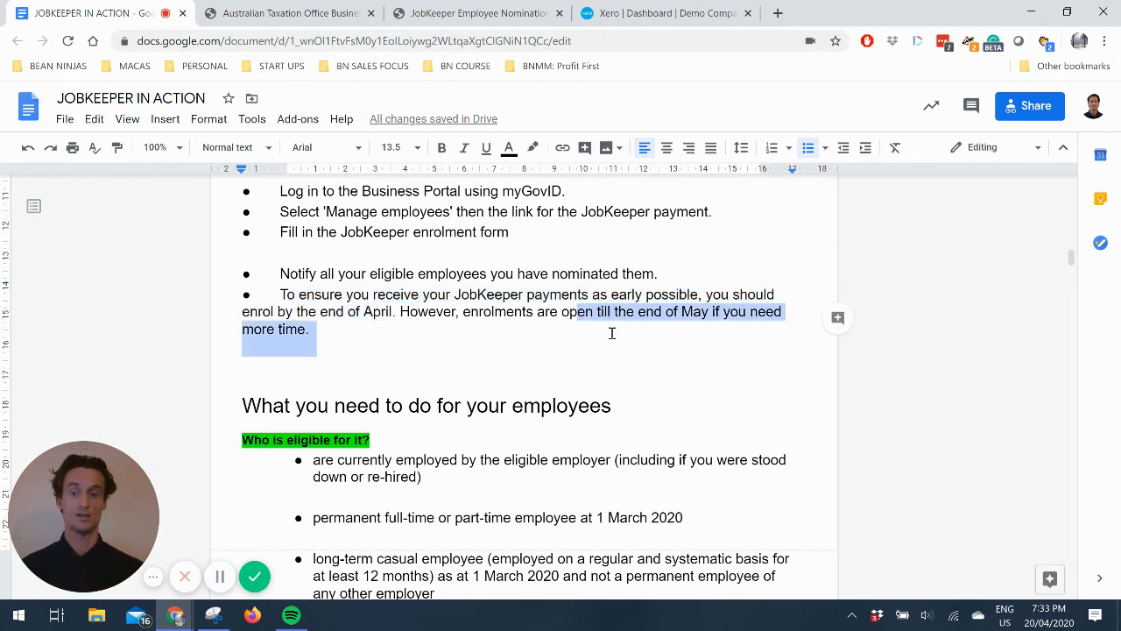
pyautogui.scroll(-3)
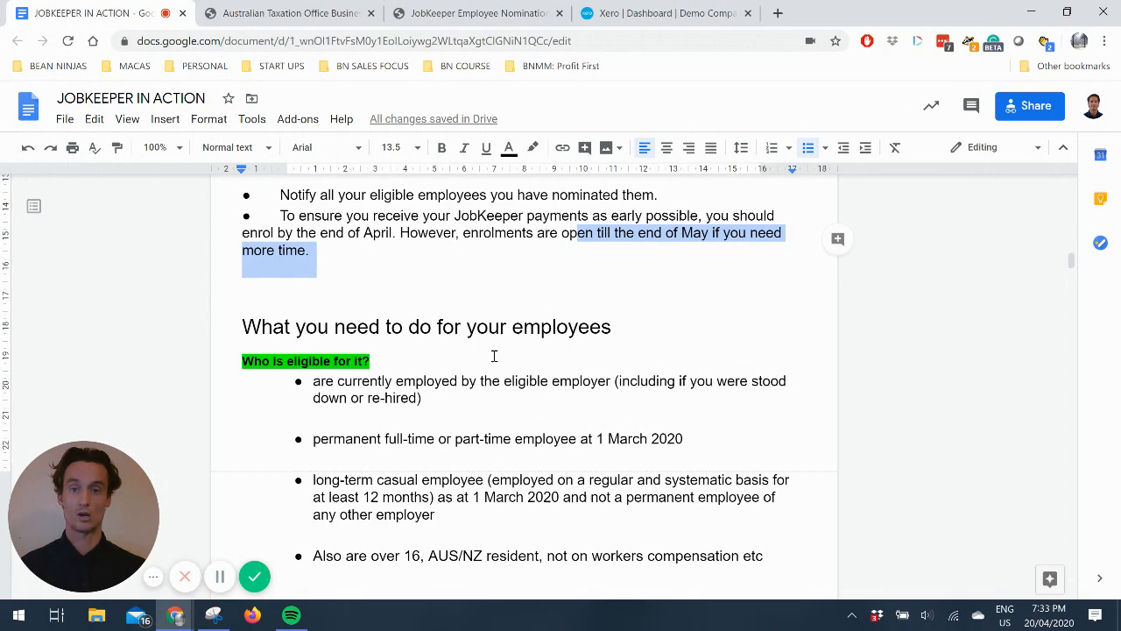
pyautogui.scroll(-3)
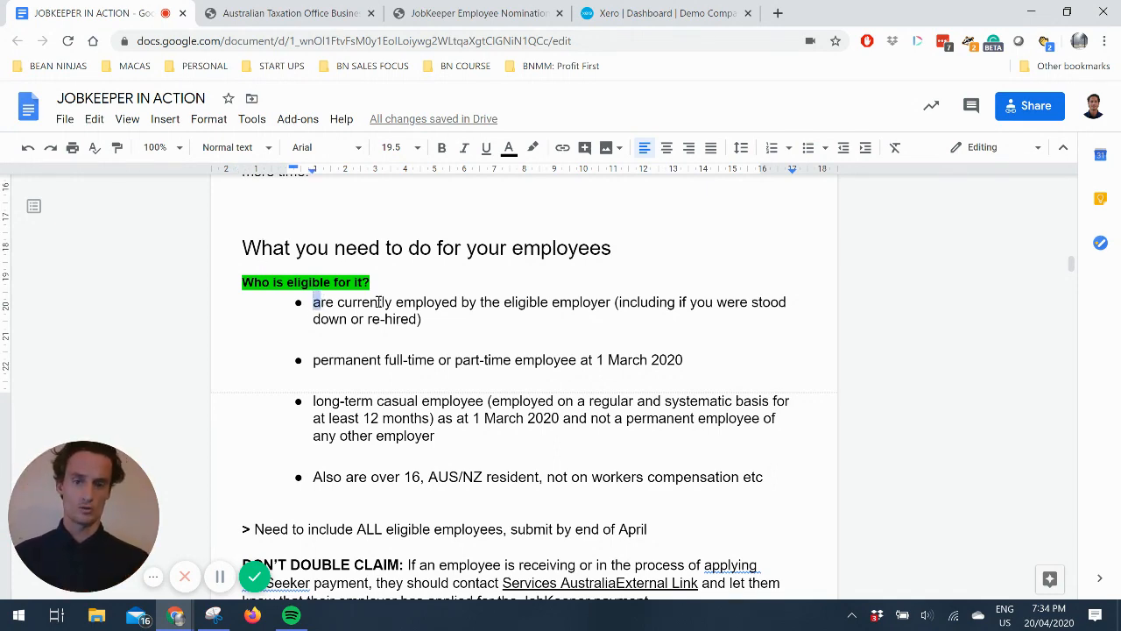
# Step: Bold '1 March 2020' in the permanent and long-term casual eligibility bullets
pyautogui.moveTo(314, 302); pyautogui.dragTo(608, 301)
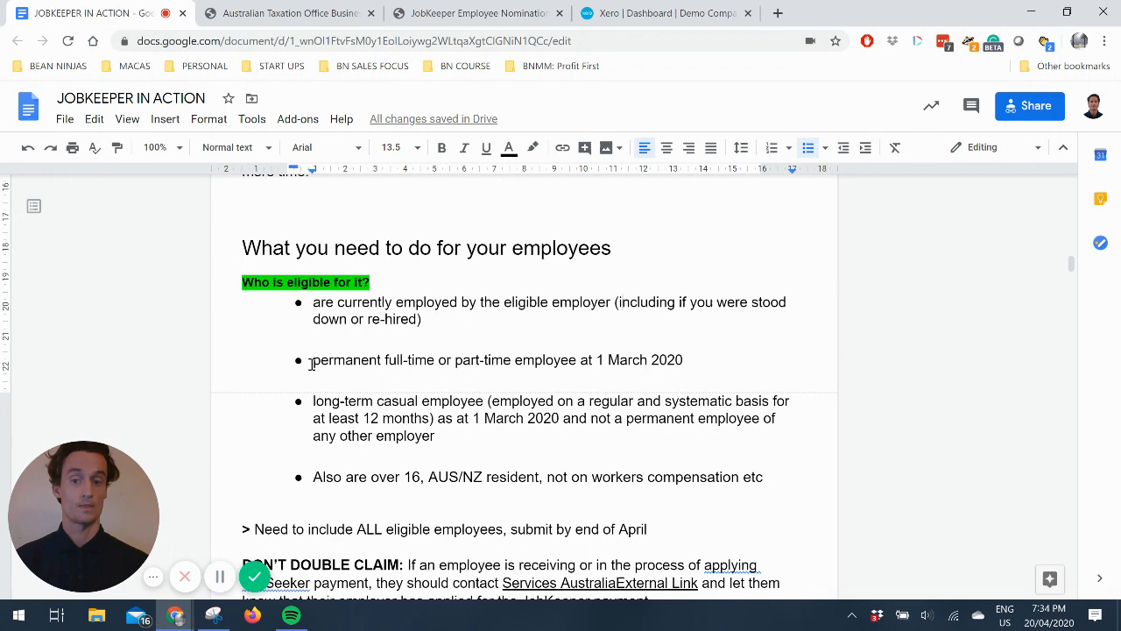
pyautogui.moveTo(312, 360); pyautogui.dragTo(429, 360)
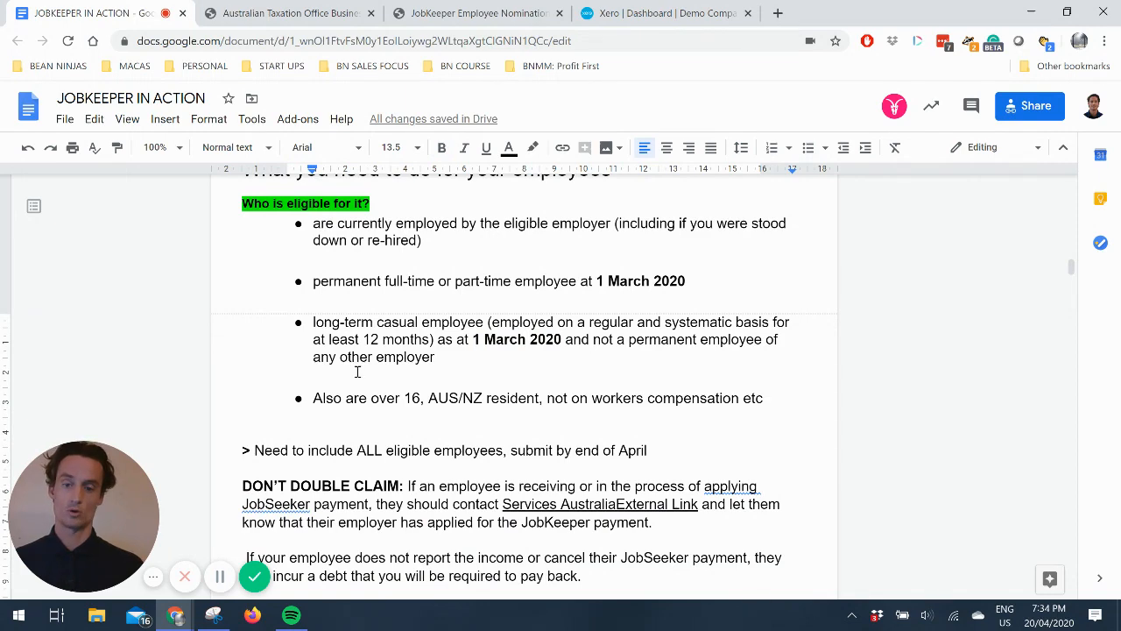
pyautogui.moveTo(415, 406)
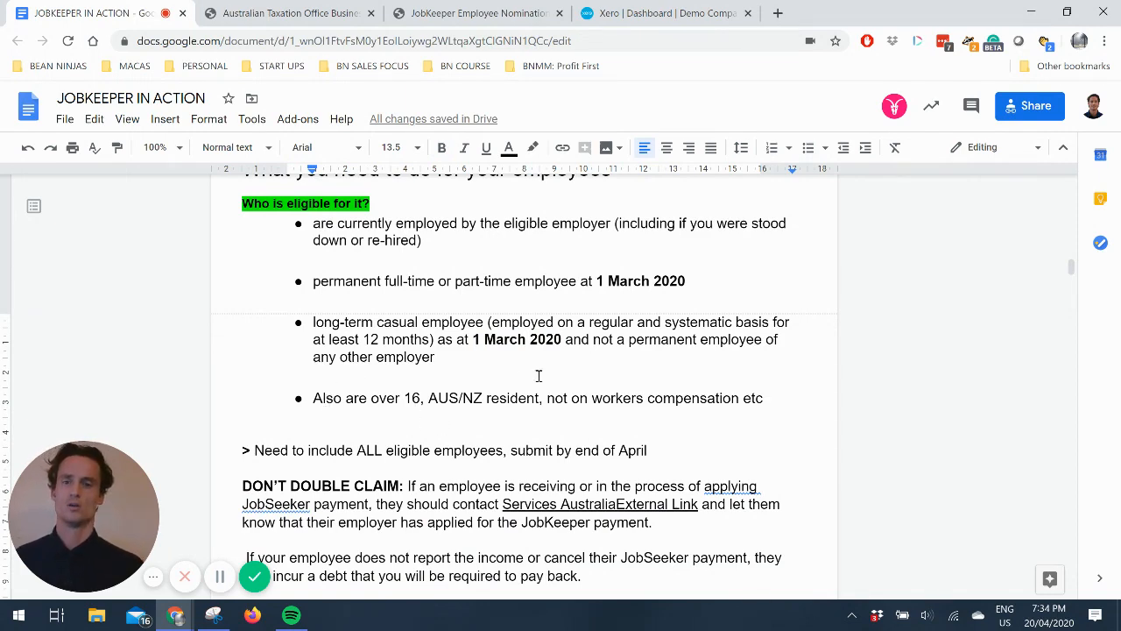
pyautogui.scroll(-3)
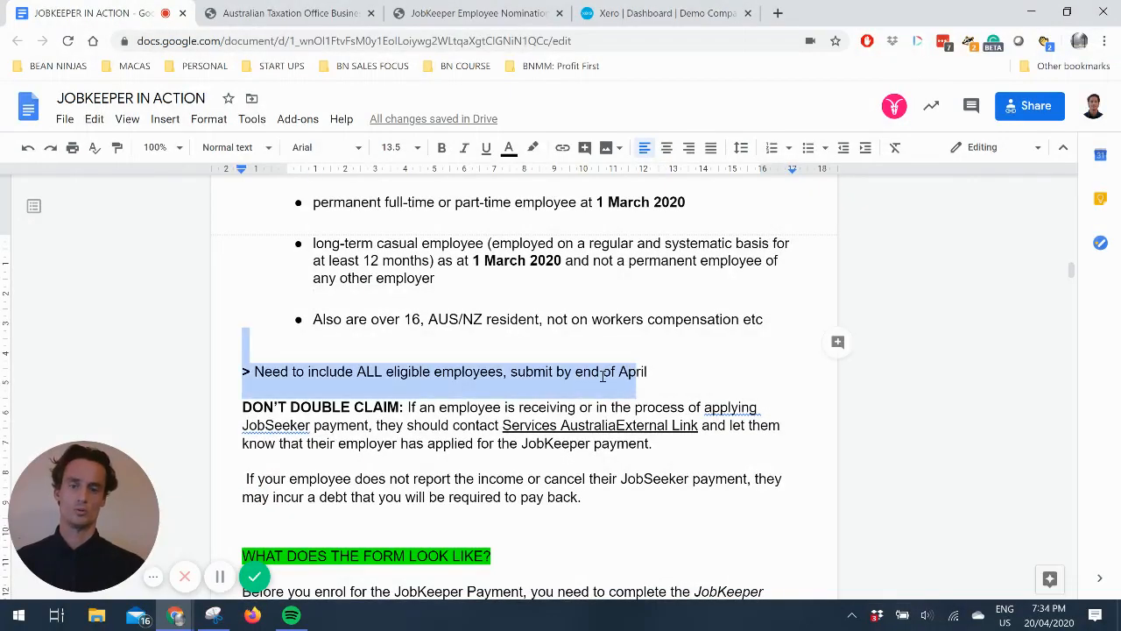
pyautogui.click(471, 372)
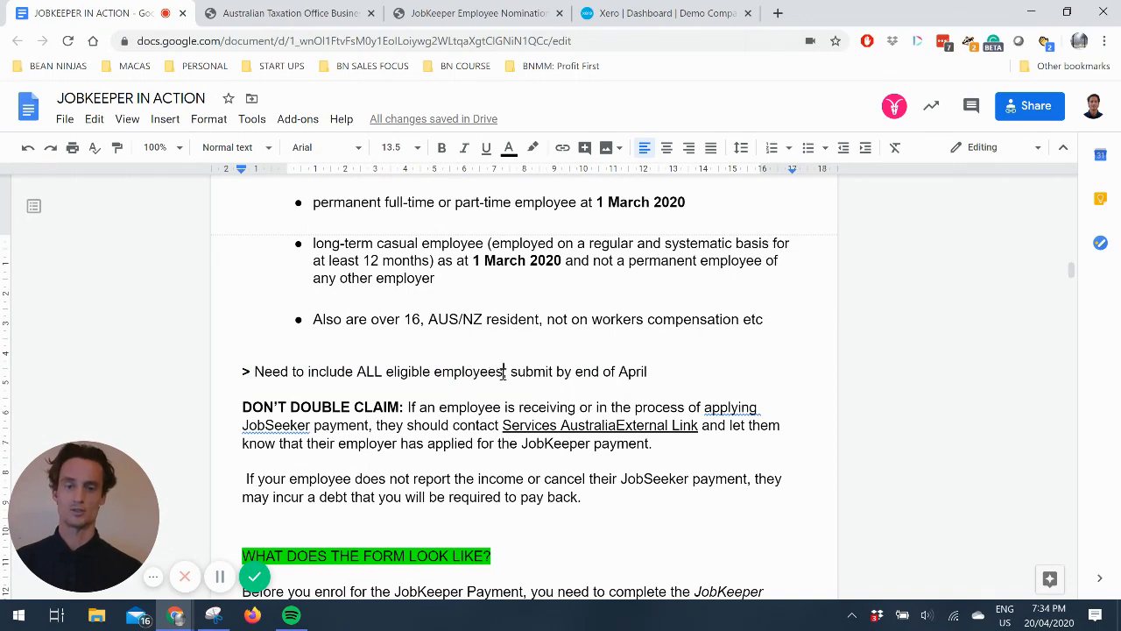
# Step: Highlight the JobSeeker debt paragraph and scroll to 'WHAT DOES THE FORM LOOK LIKE?'
pyautogui.moveTo(506, 372); pyautogui.dragTo(648, 371)
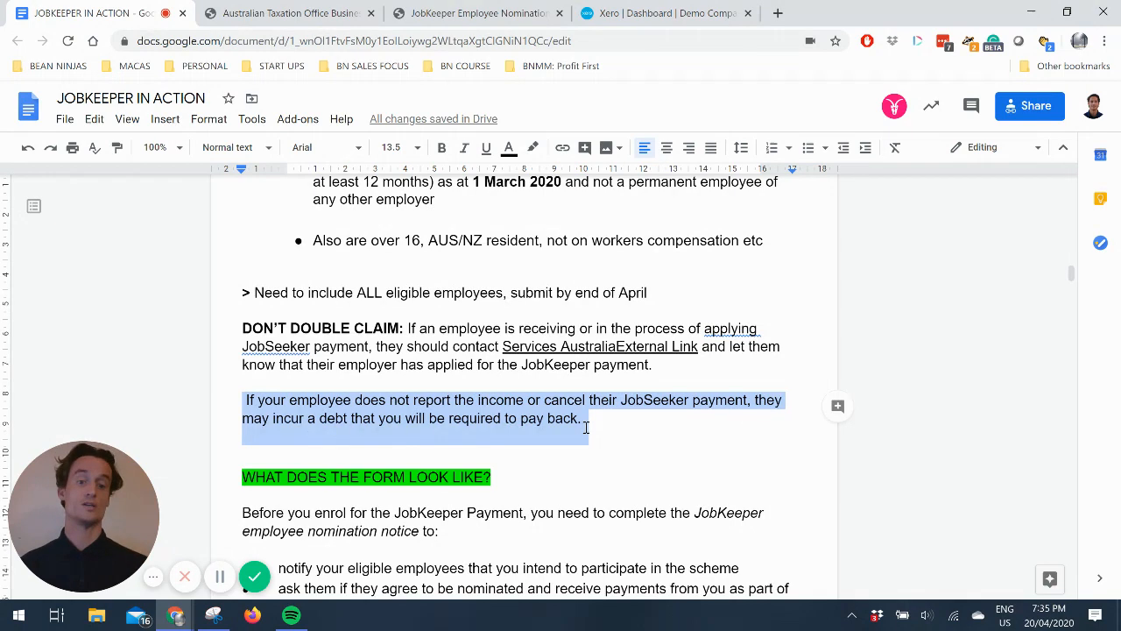
pyautogui.click(561, 421)
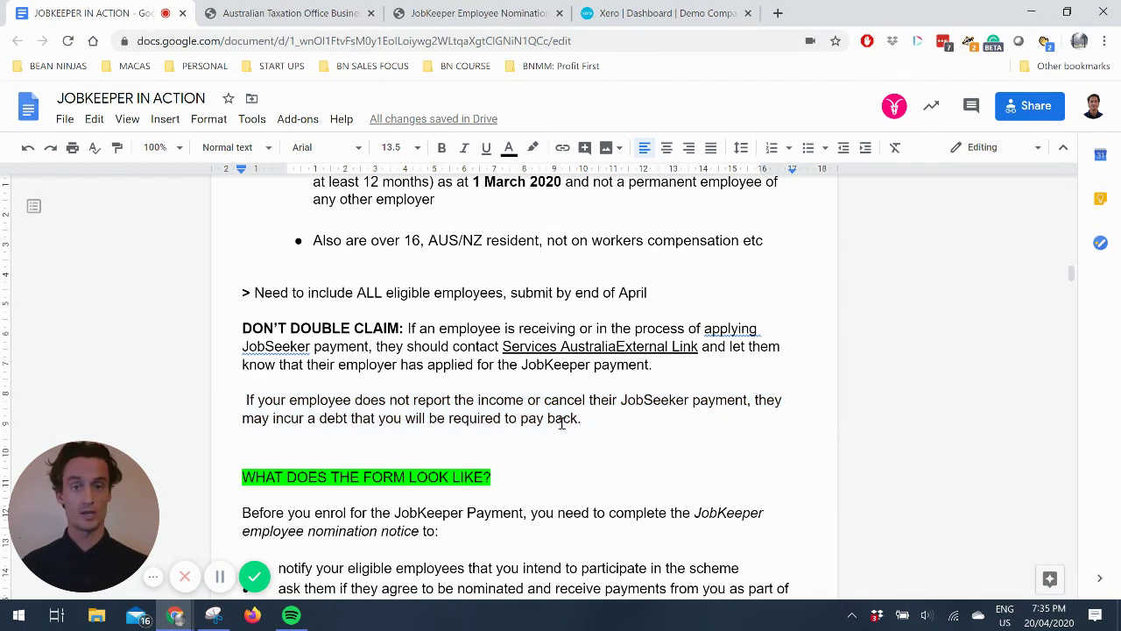
pyautogui.scroll(-3)
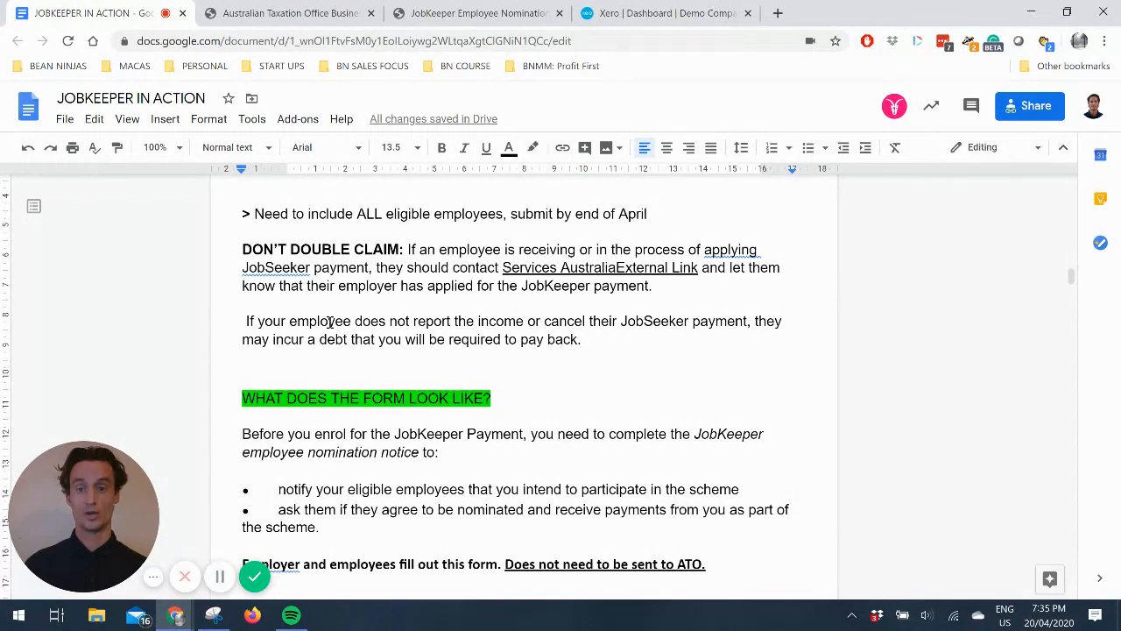
pyautogui.scroll(-3)
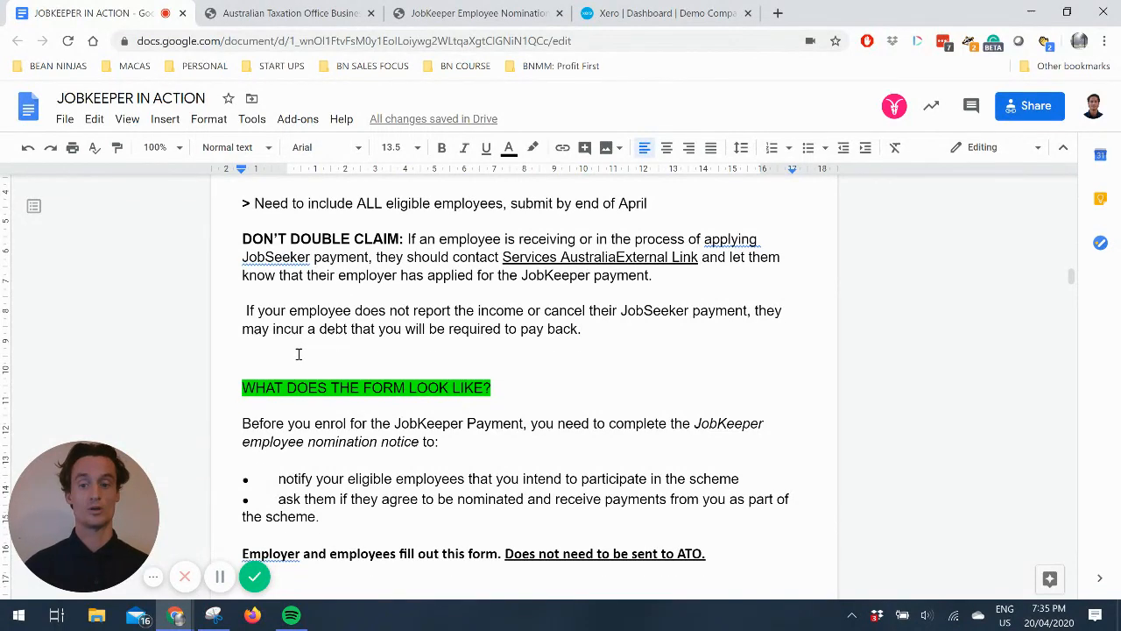
pyautogui.scroll(-3)
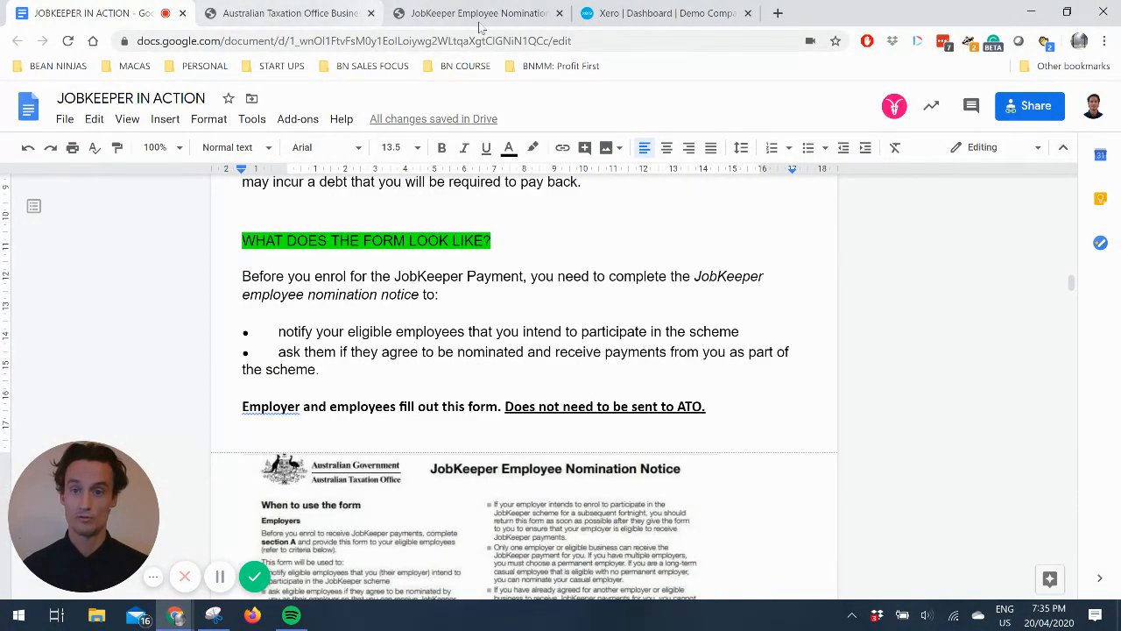
# Step: Scroll the Employee Nomination Notice PDF down to Section D: Declaration
pyautogui.click(482, 12)
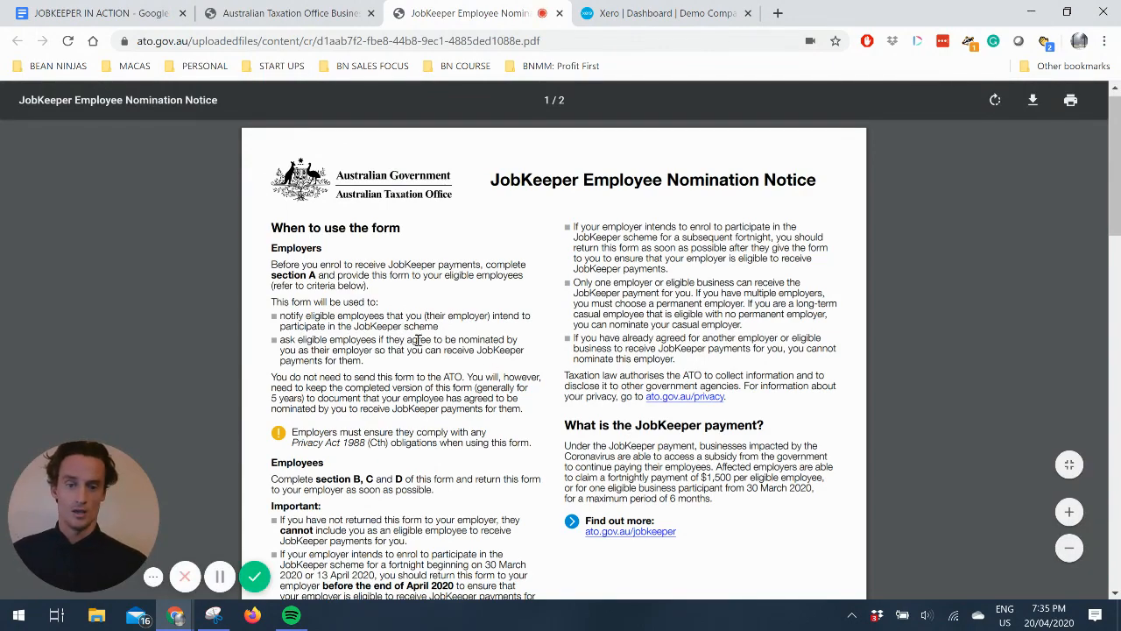
pyautogui.scroll(-3)
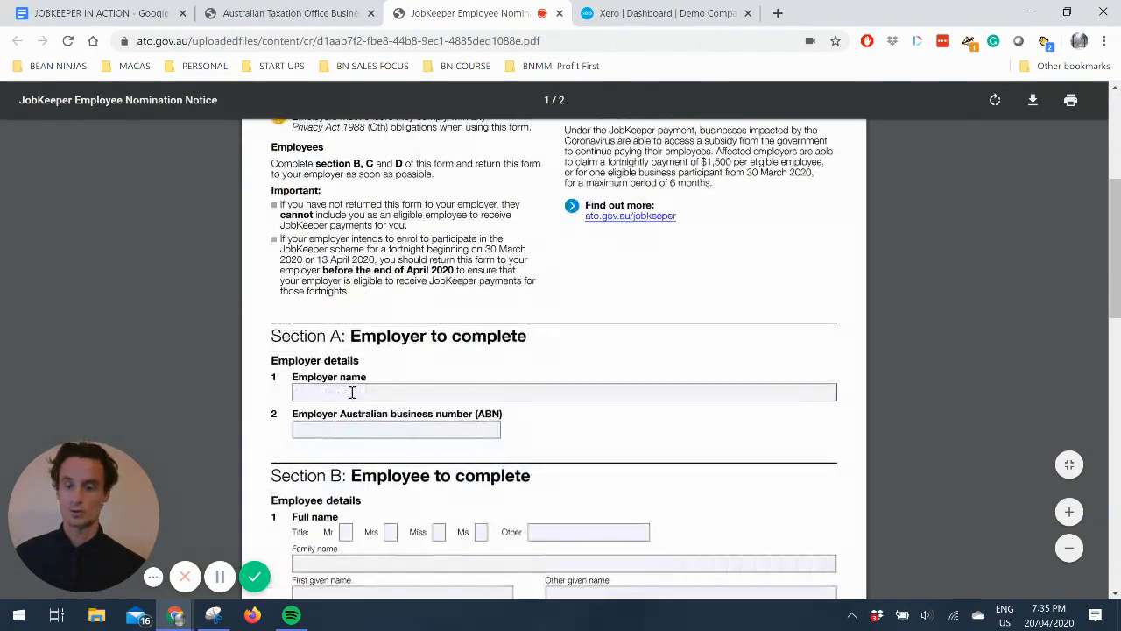
pyautogui.scroll(-3)
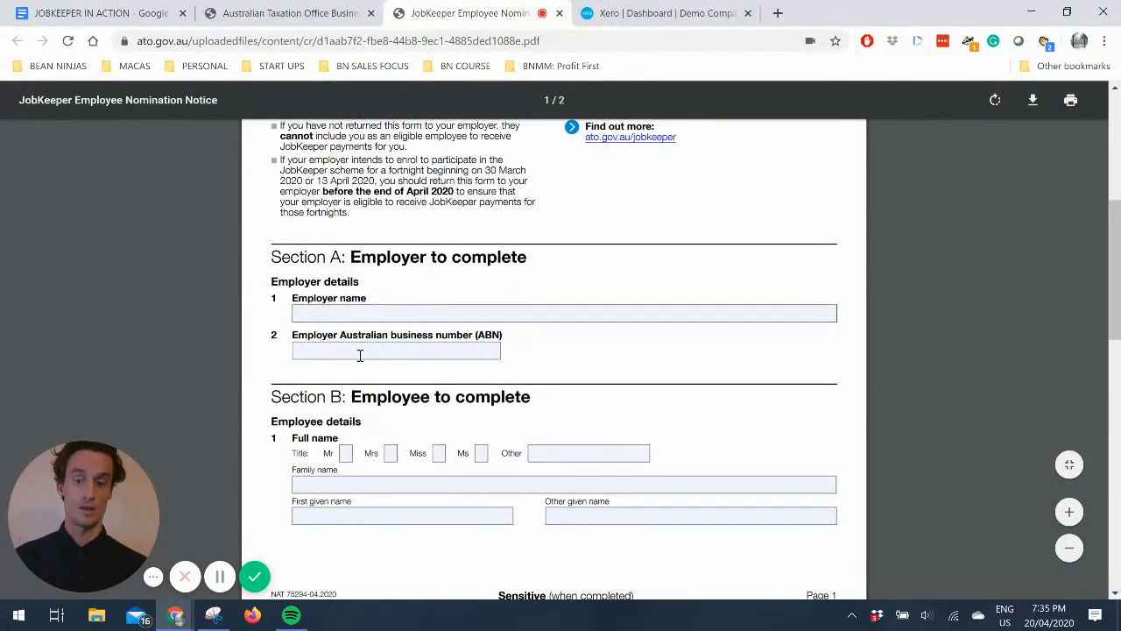
pyautogui.scroll(-3)
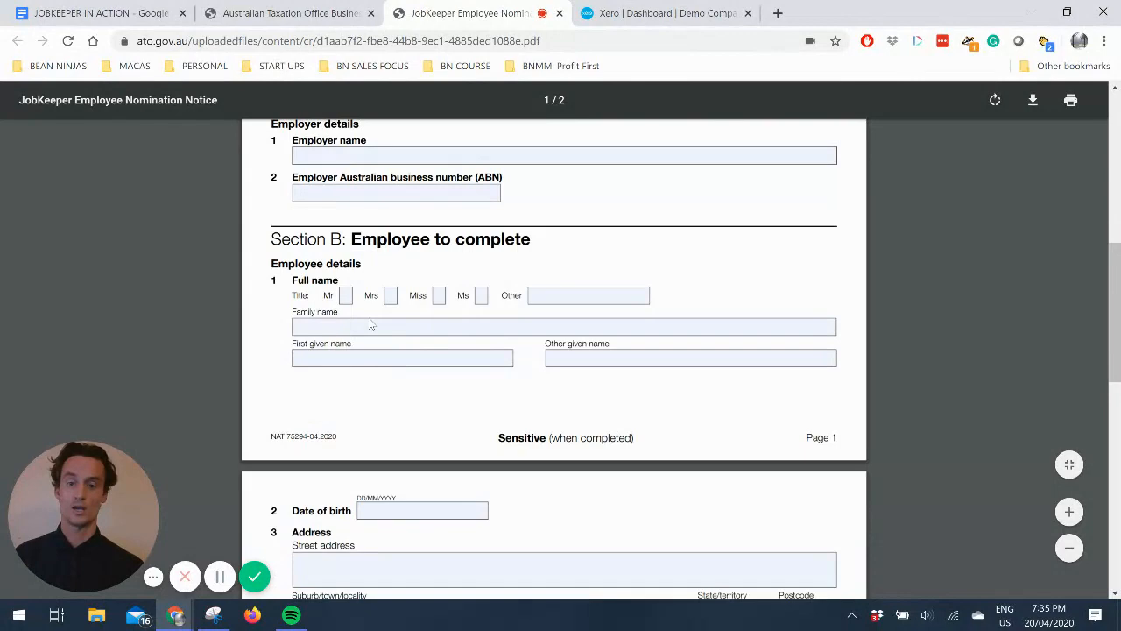
pyautogui.scroll(-3)
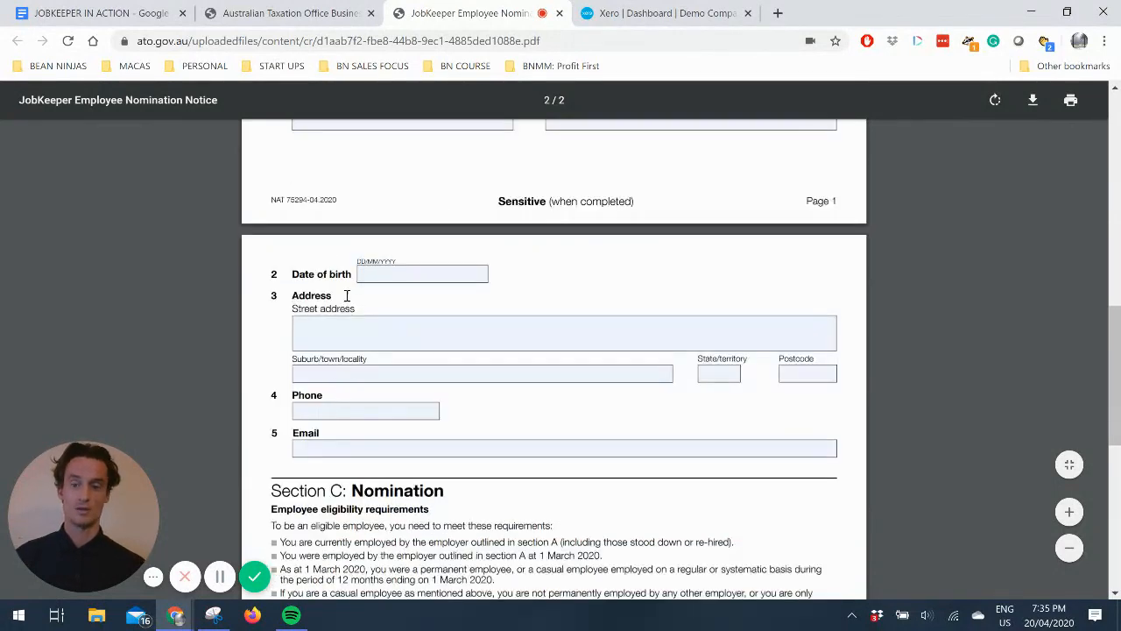
pyautogui.scroll(-3)
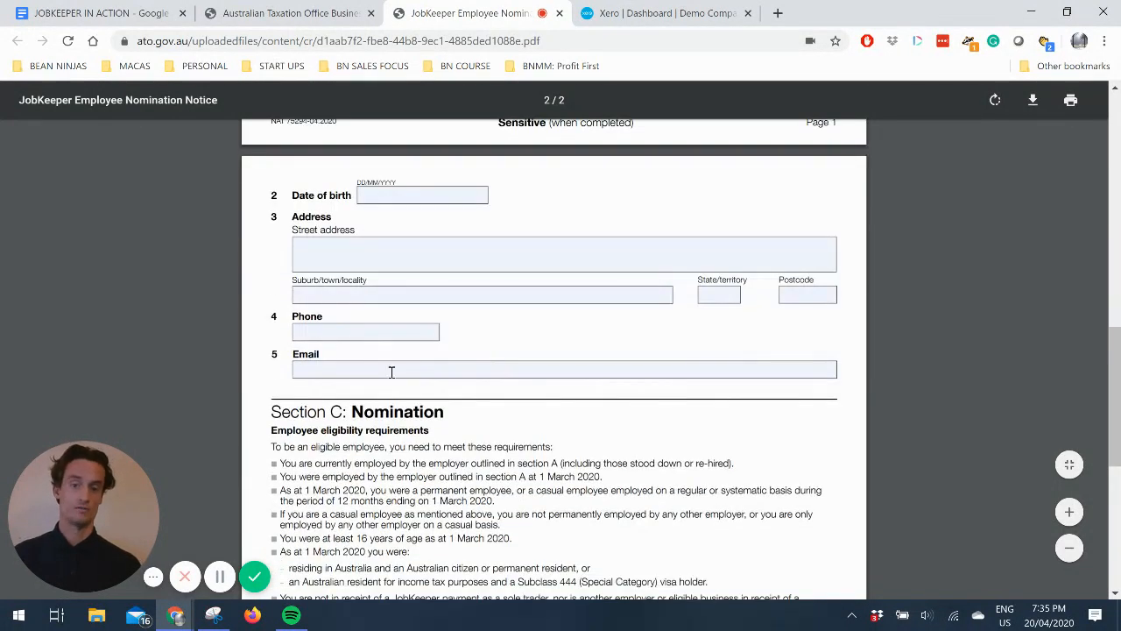
pyautogui.scroll(-3)
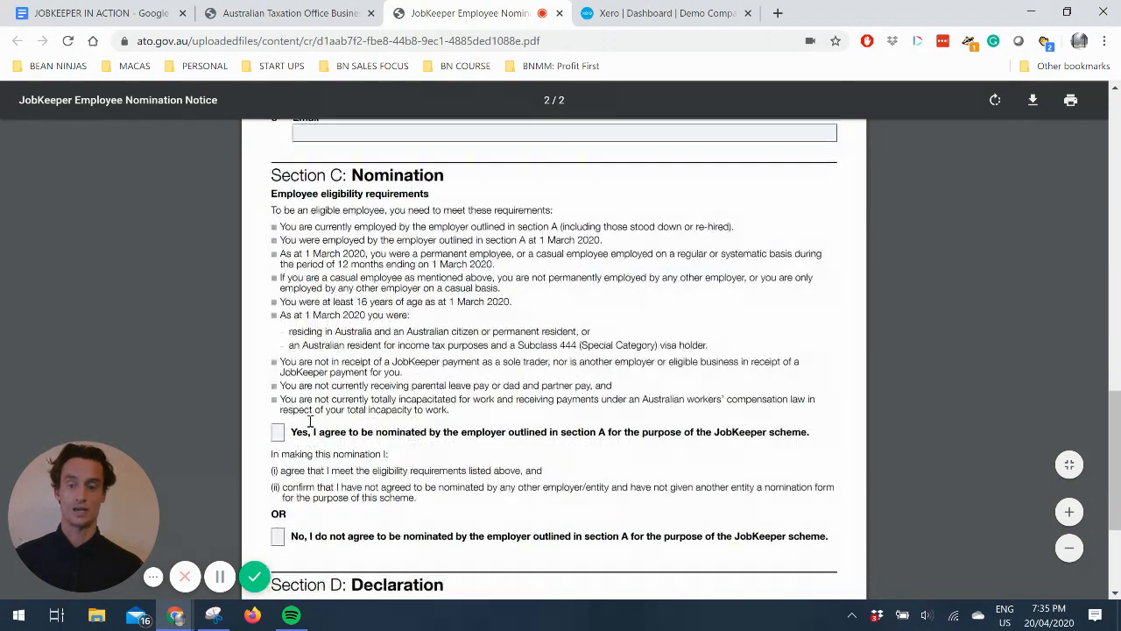
pyautogui.scroll(-3)
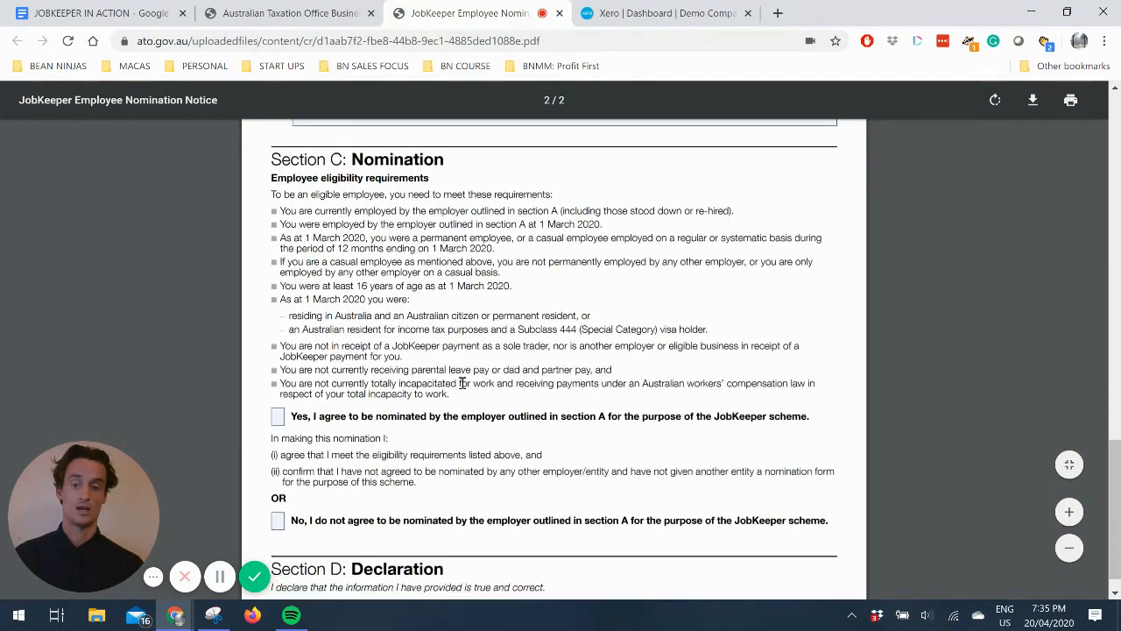
pyautogui.scroll(-3)
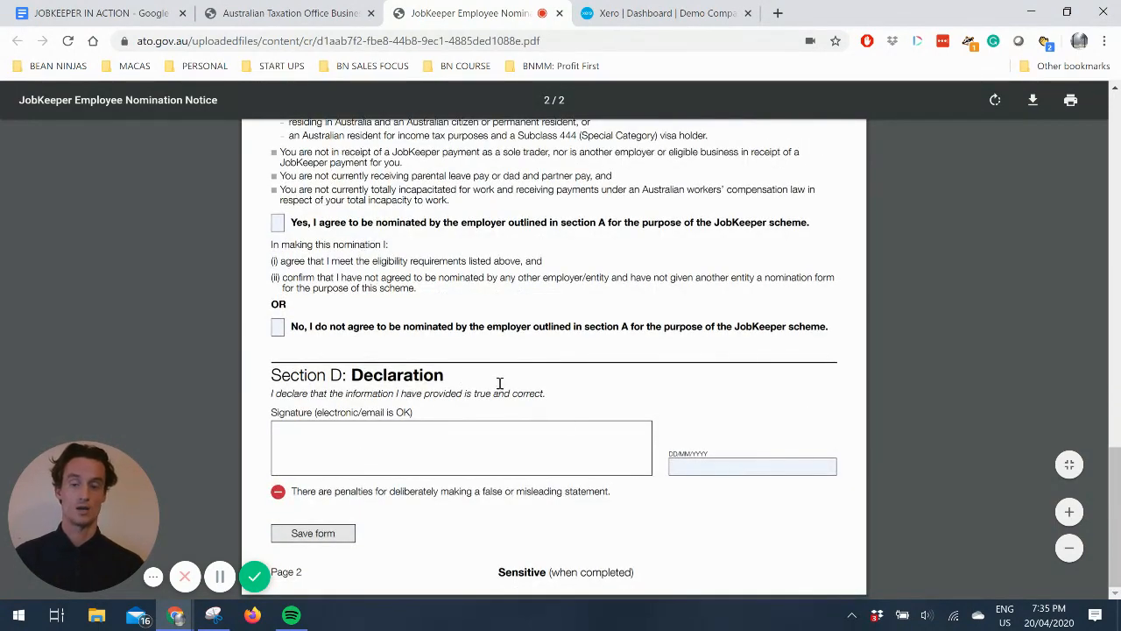
pyautogui.scroll(3)
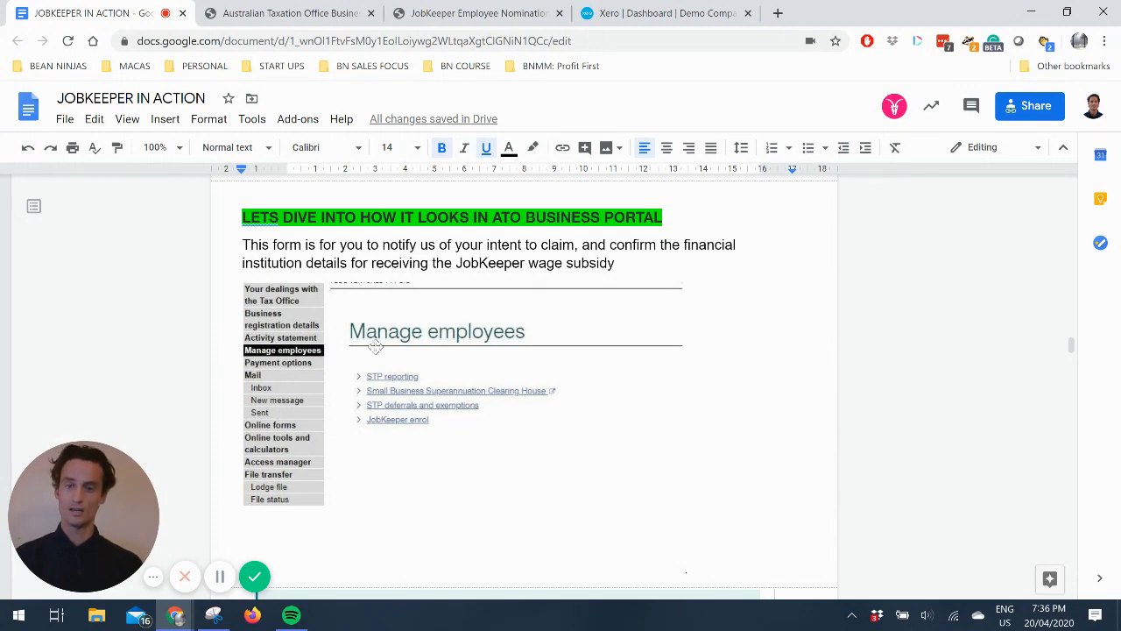
pyautogui.moveTo(394, 419)
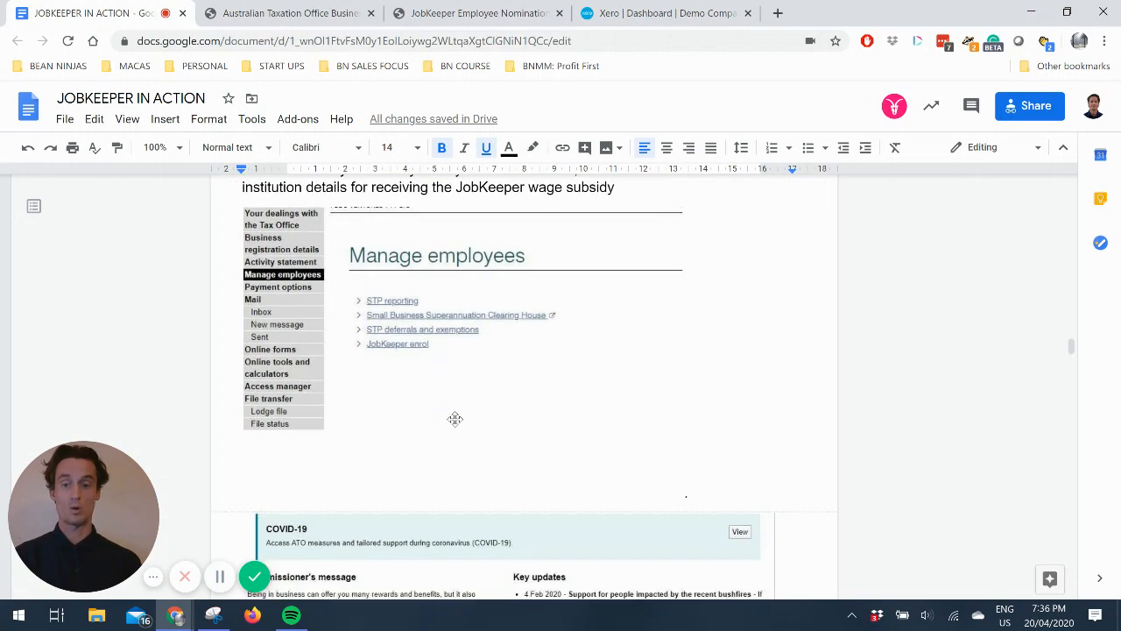
# Step: Scroll past the ATO Business Portal screenshots to the COVID-19 JobKeeper steps
pyautogui.scroll(-3)
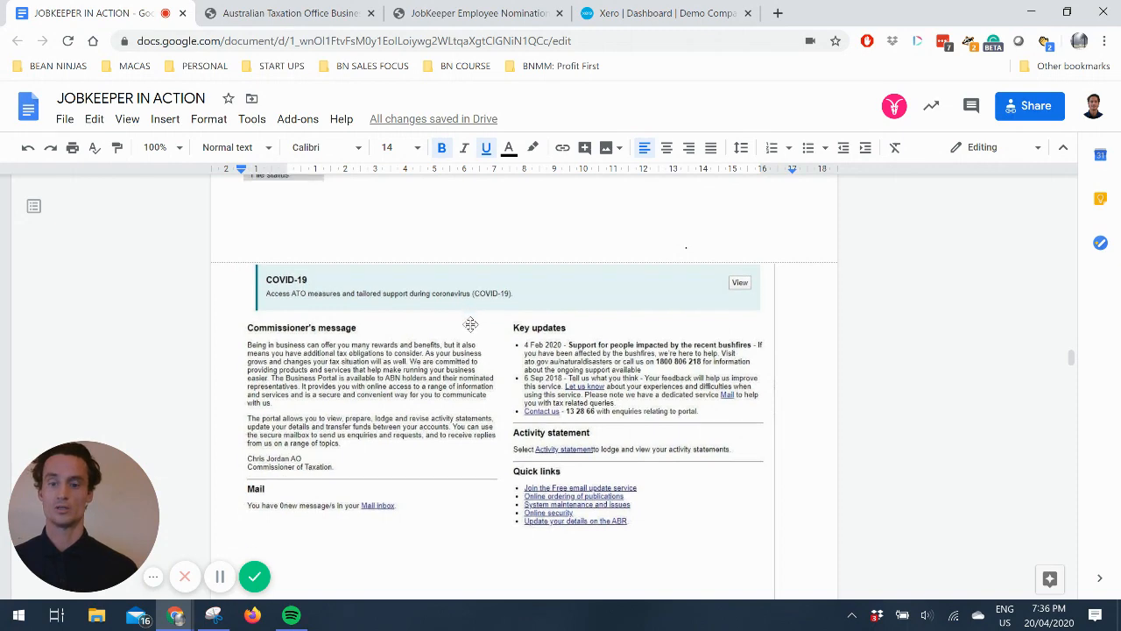
pyautogui.scroll(-3)
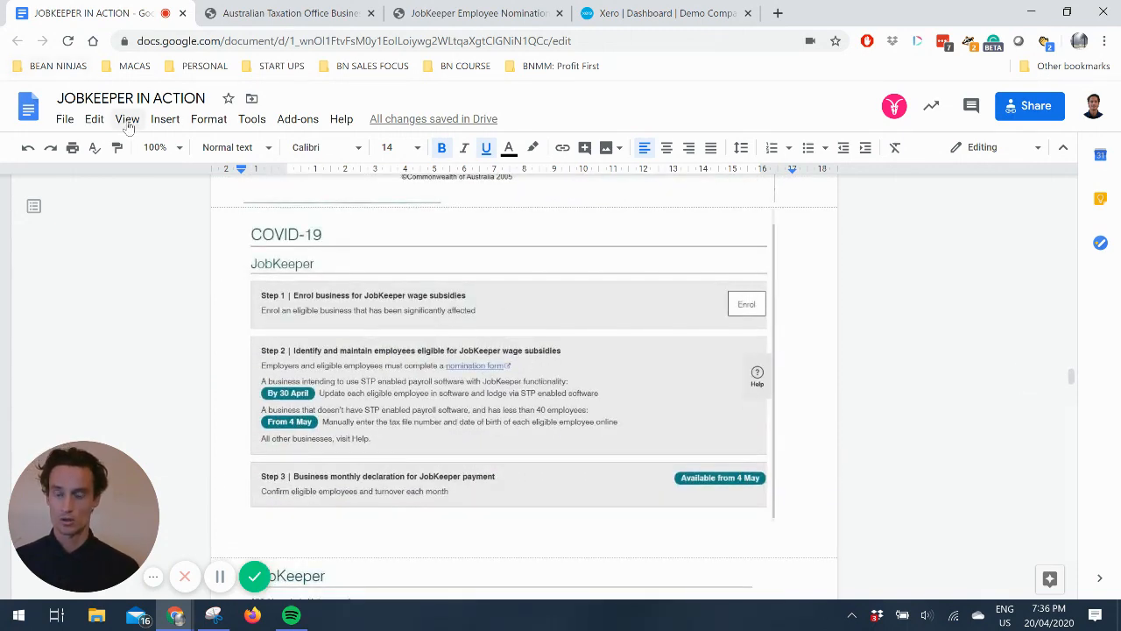
pyautogui.click(127, 118)
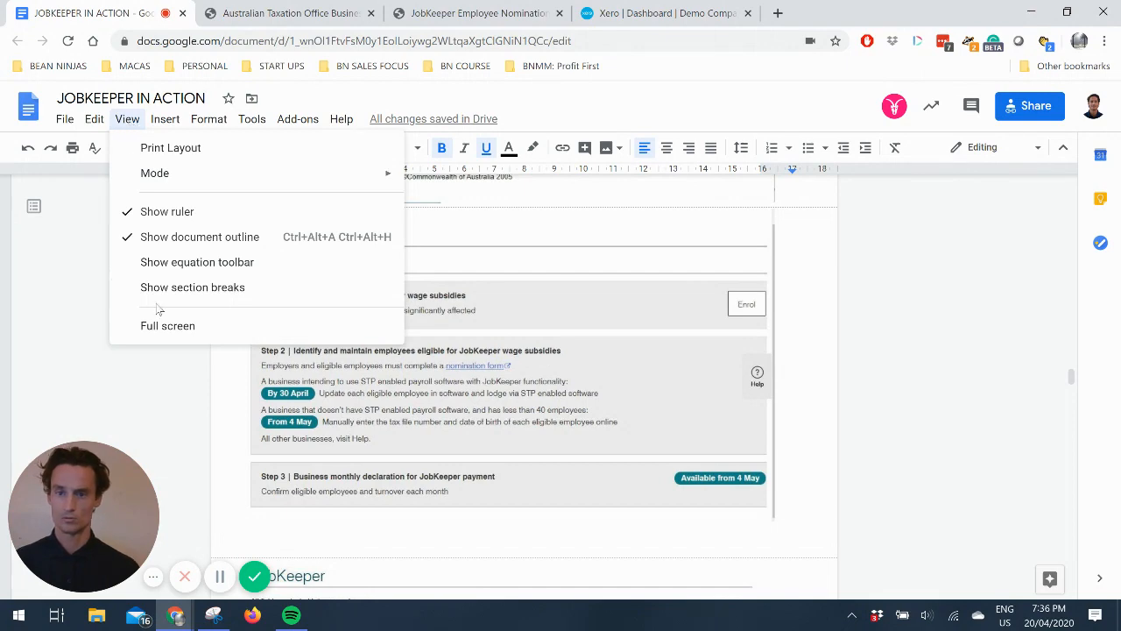
pyautogui.click(167, 325)
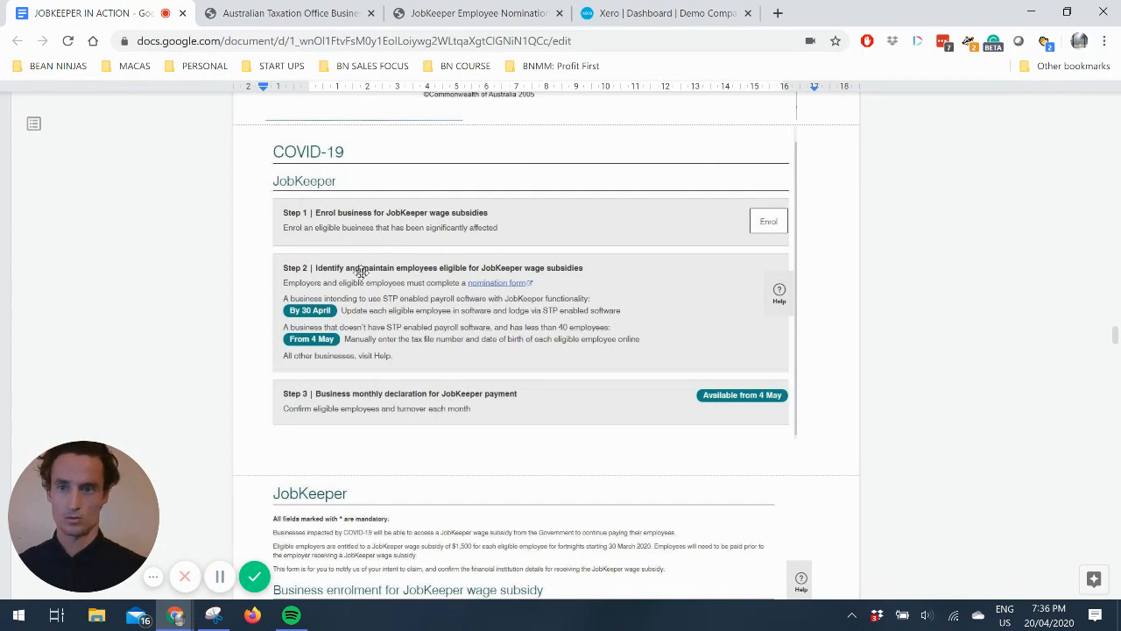
pyautogui.moveTo(297, 170)
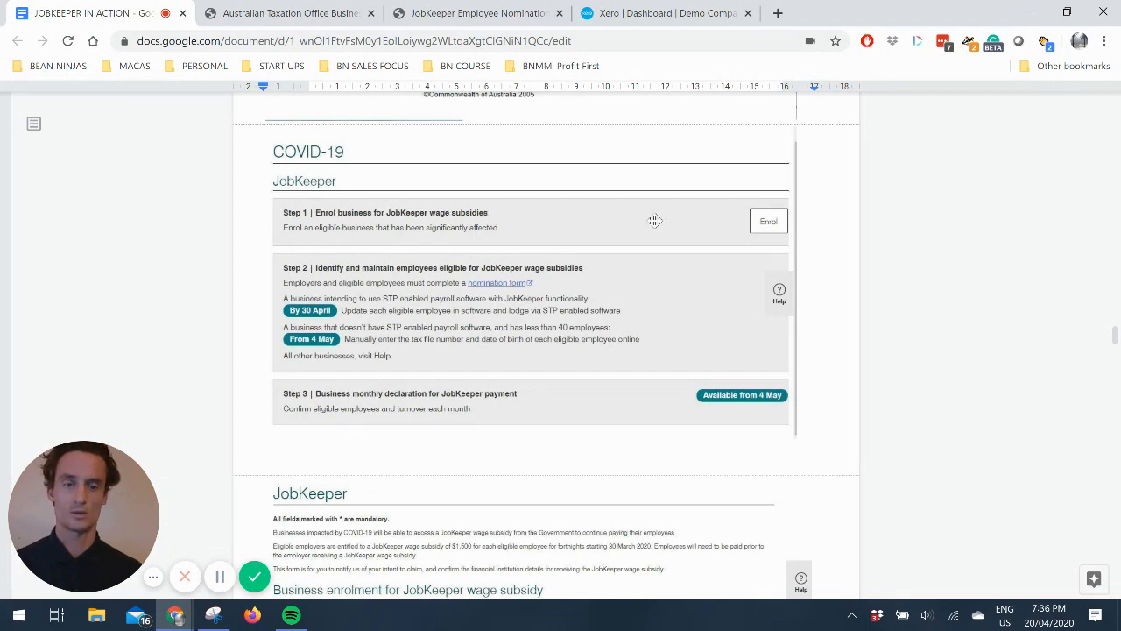
pyautogui.moveTo(563, 251)
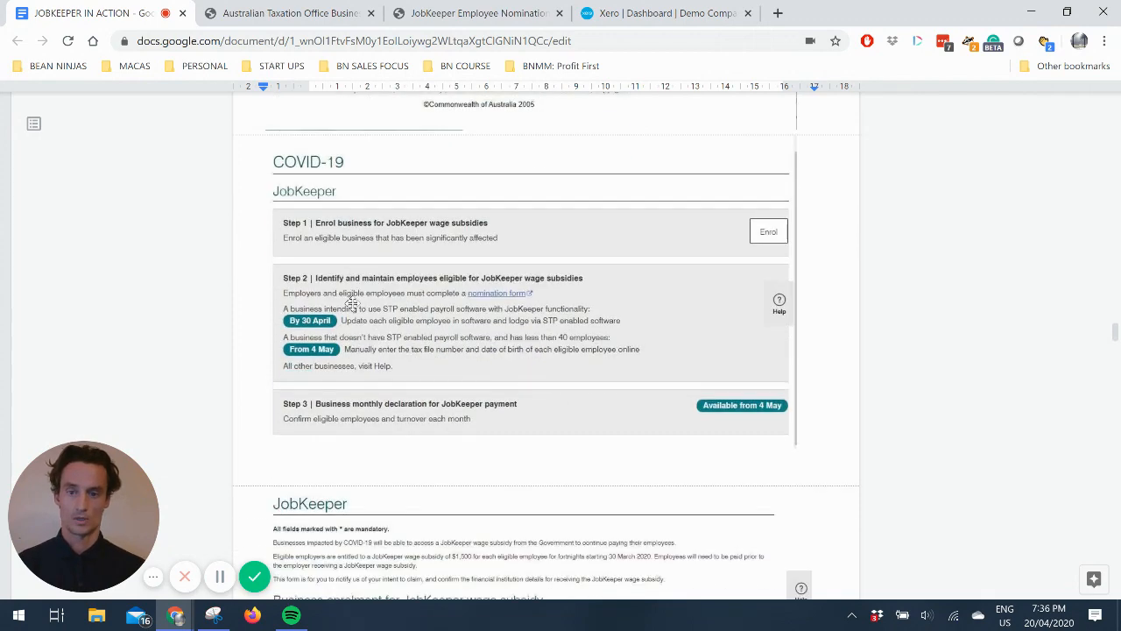
pyautogui.scroll(-3)
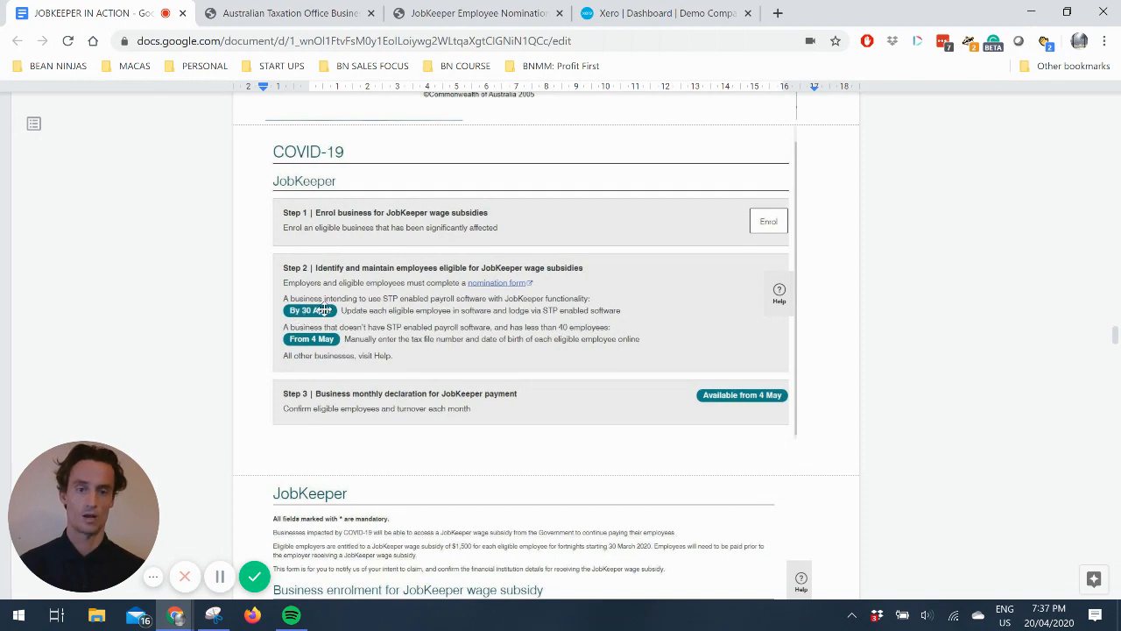
pyautogui.scroll(-3)
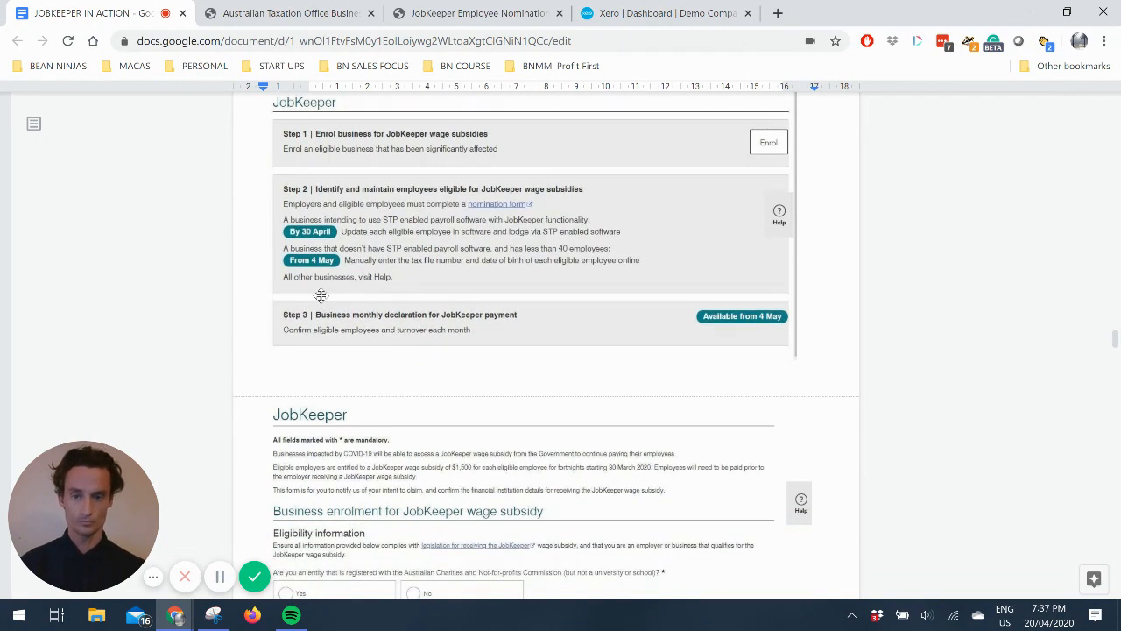
pyautogui.moveTo(670, 203)
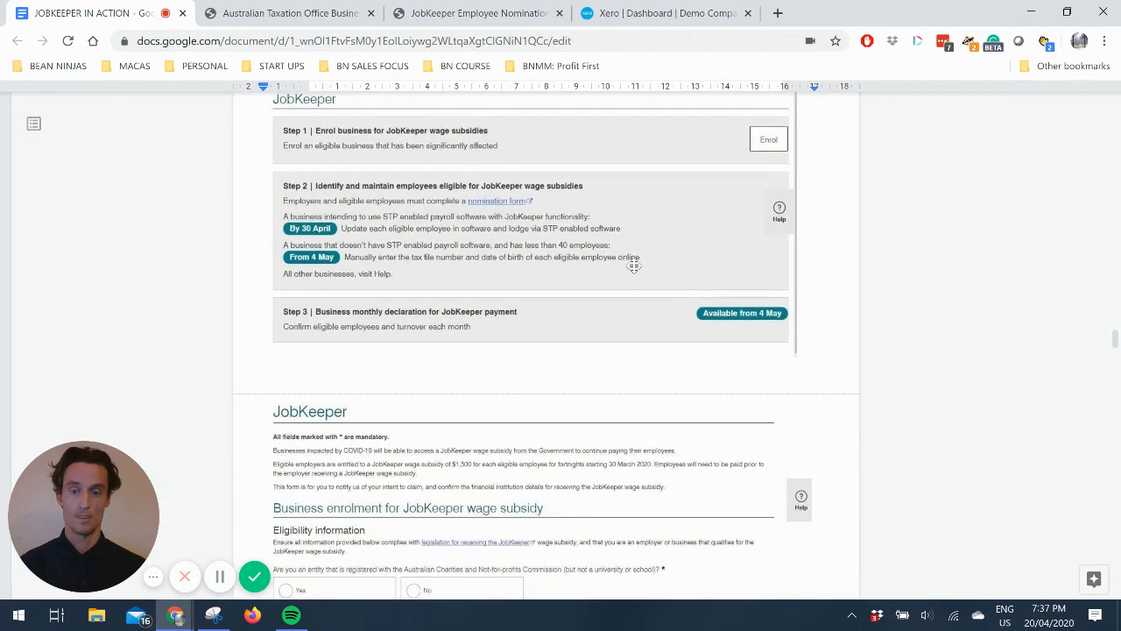
pyautogui.scroll(-3)
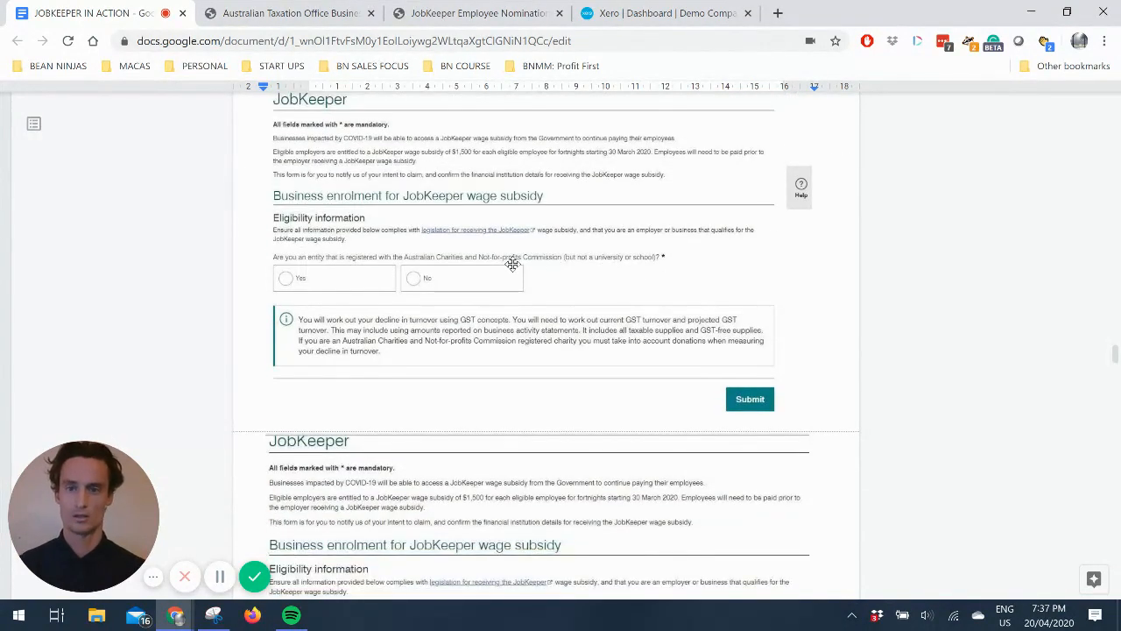
pyautogui.moveTo(341, 204)
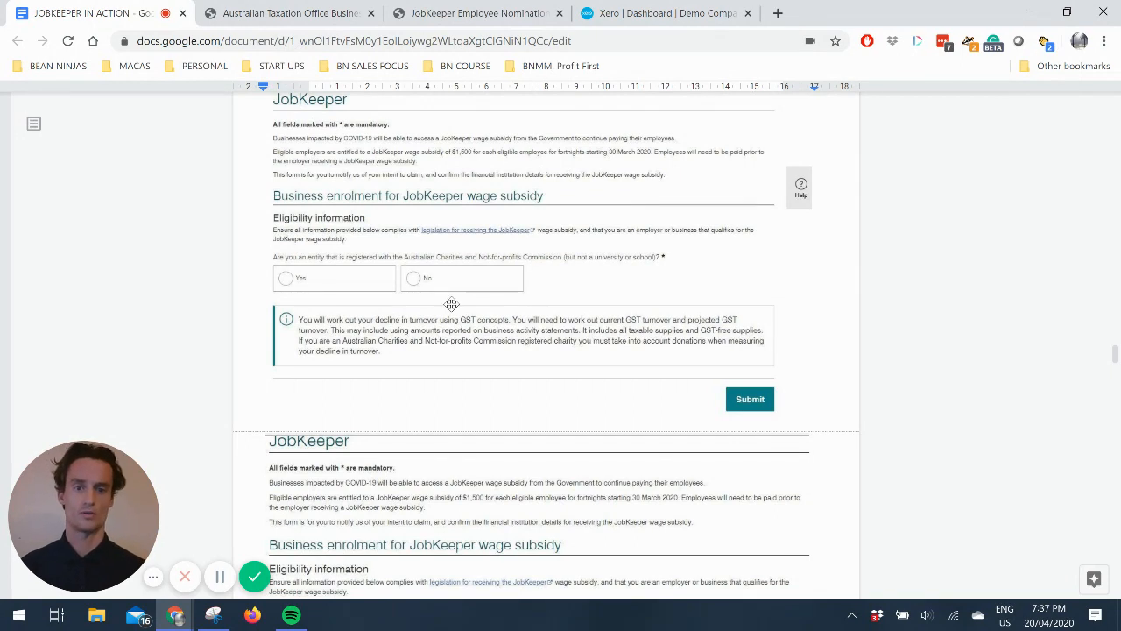
pyautogui.moveTo(400, 289)
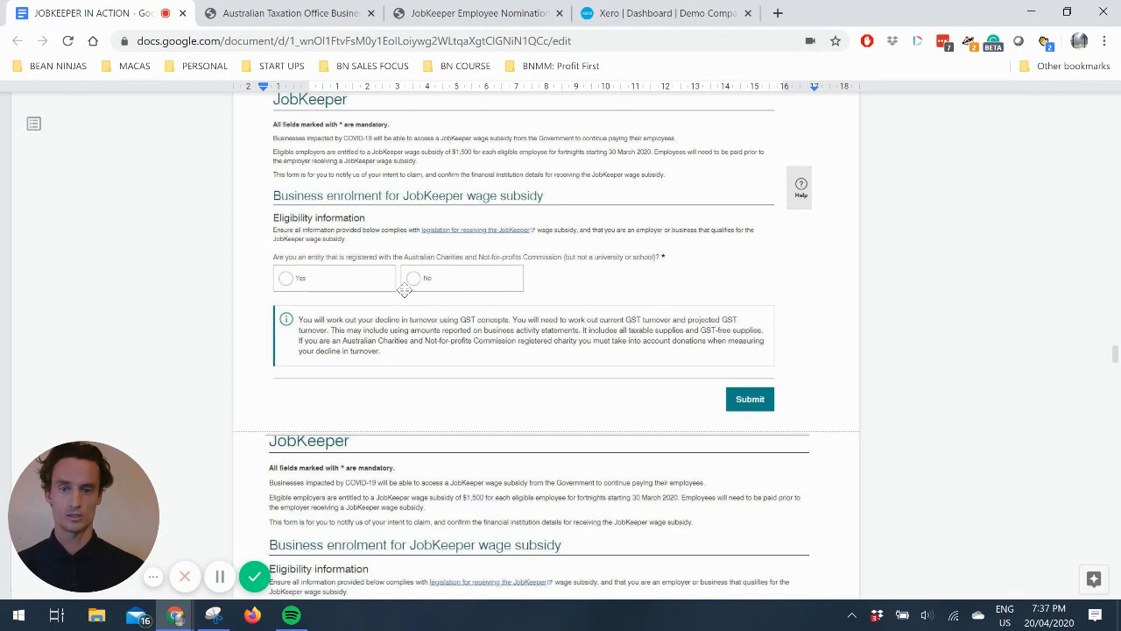
pyautogui.moveTo(349, 291)
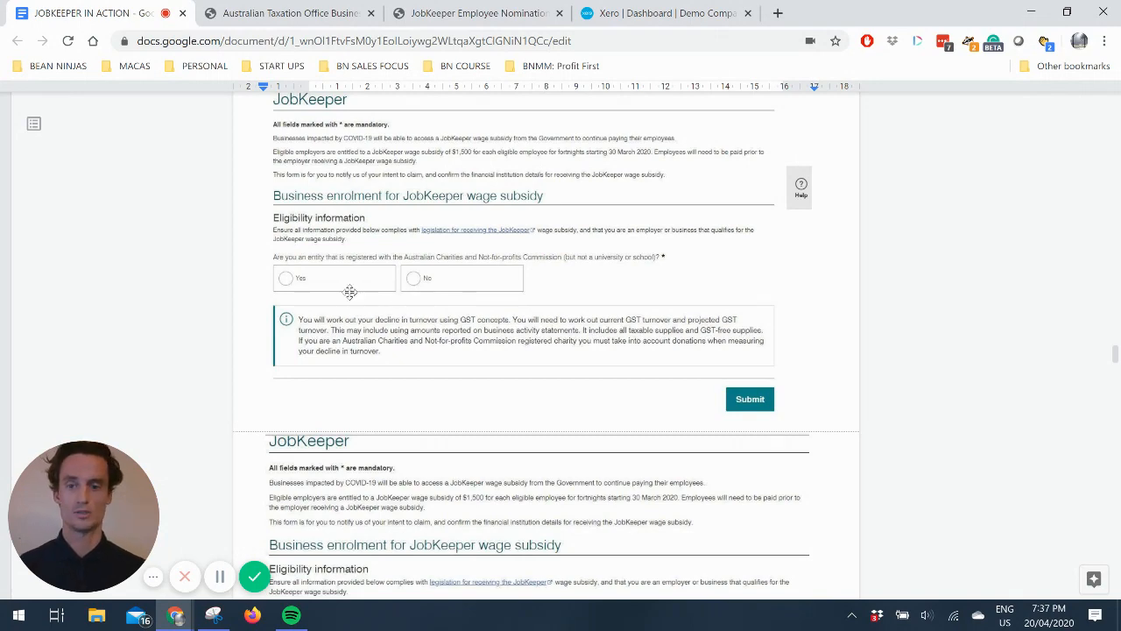
pyautogui.scroll(-3)
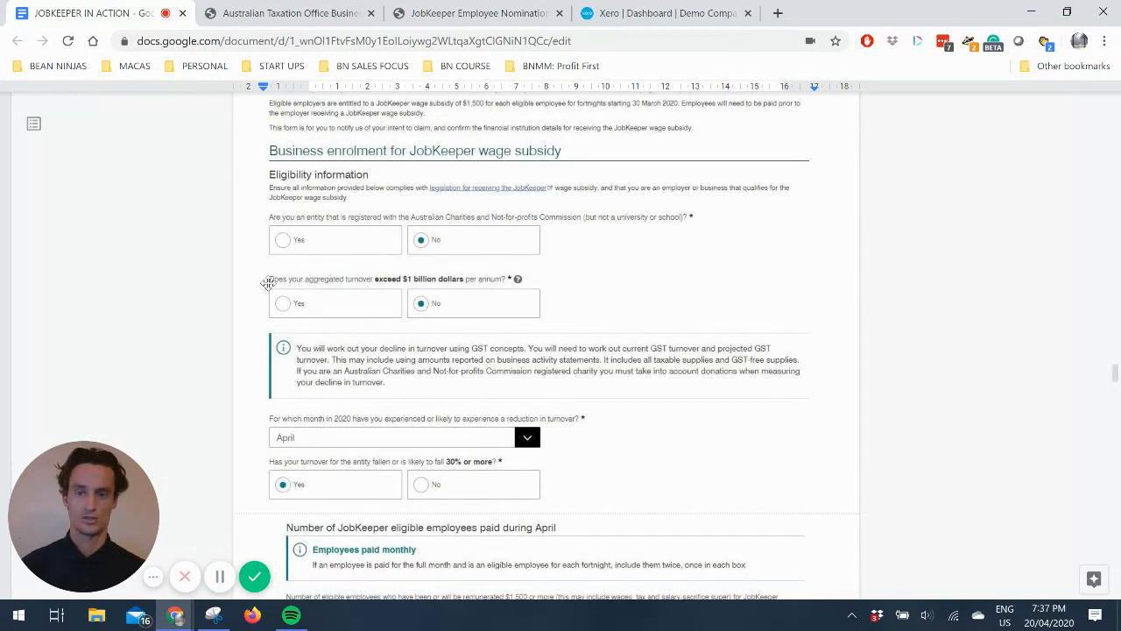
pyautogui.scroll(-3)
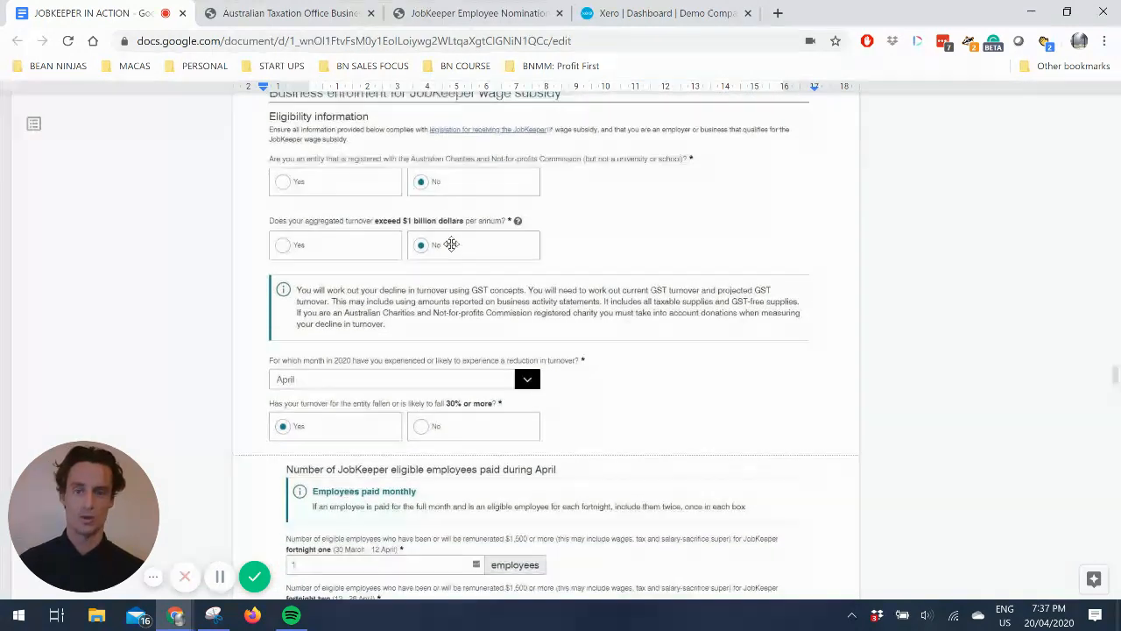
pyautogui.scroll(-3)
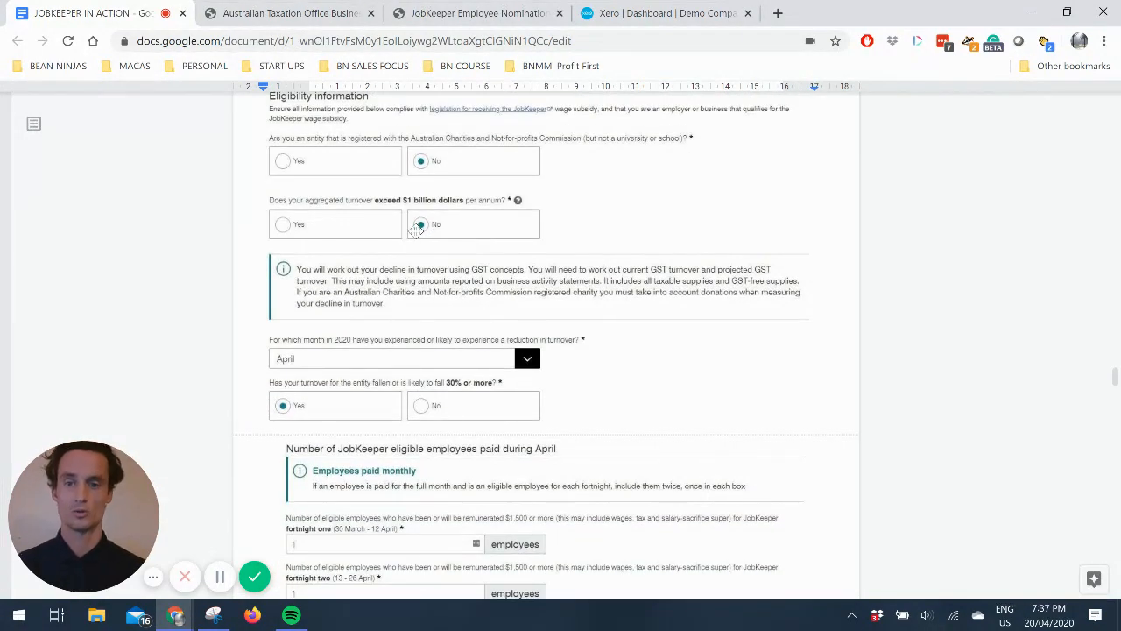
pyautogui.scroll(-3)
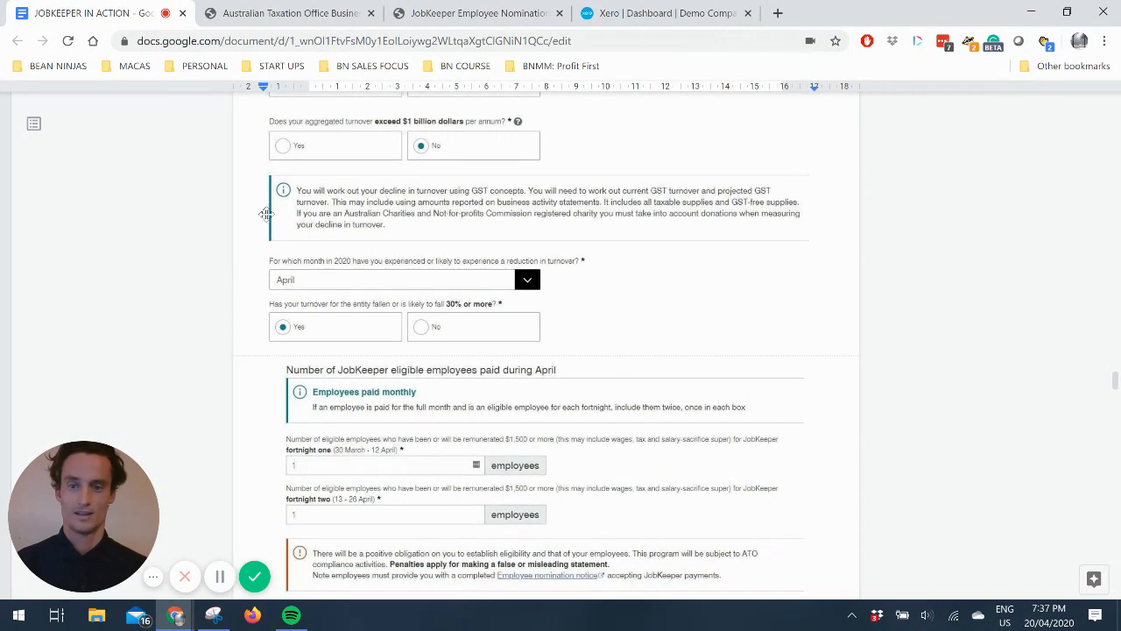
pyautogui.moveTo(429, 272)
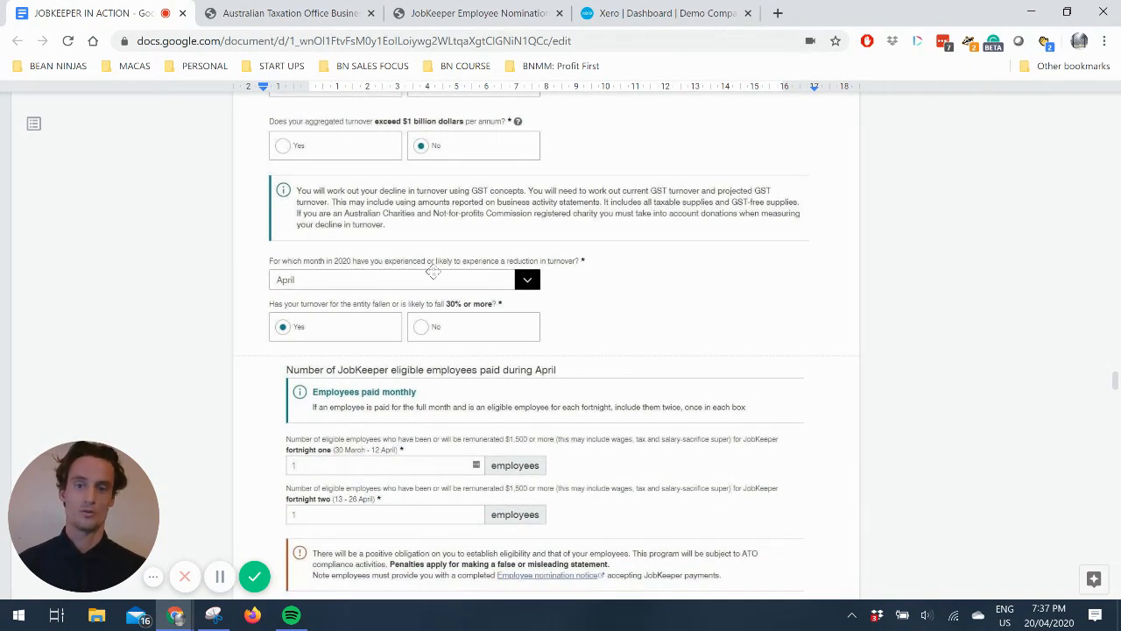
pyautogui.moveTo(258, 255)
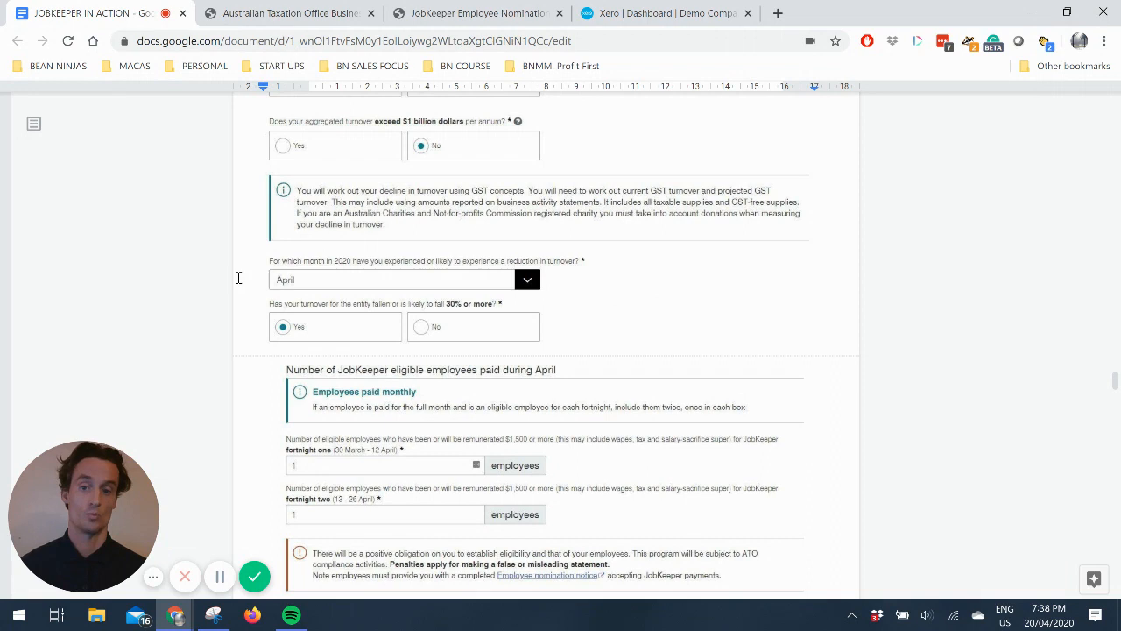
pyautogui.moveTo(361, 302)
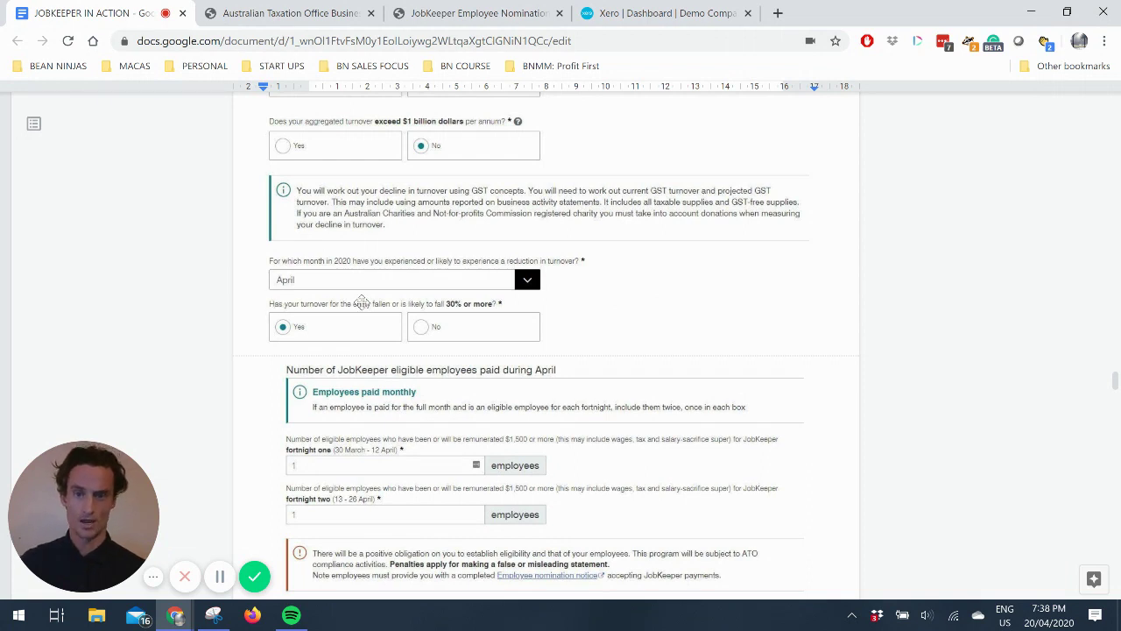
pyautogui.moveTo(497, 313)
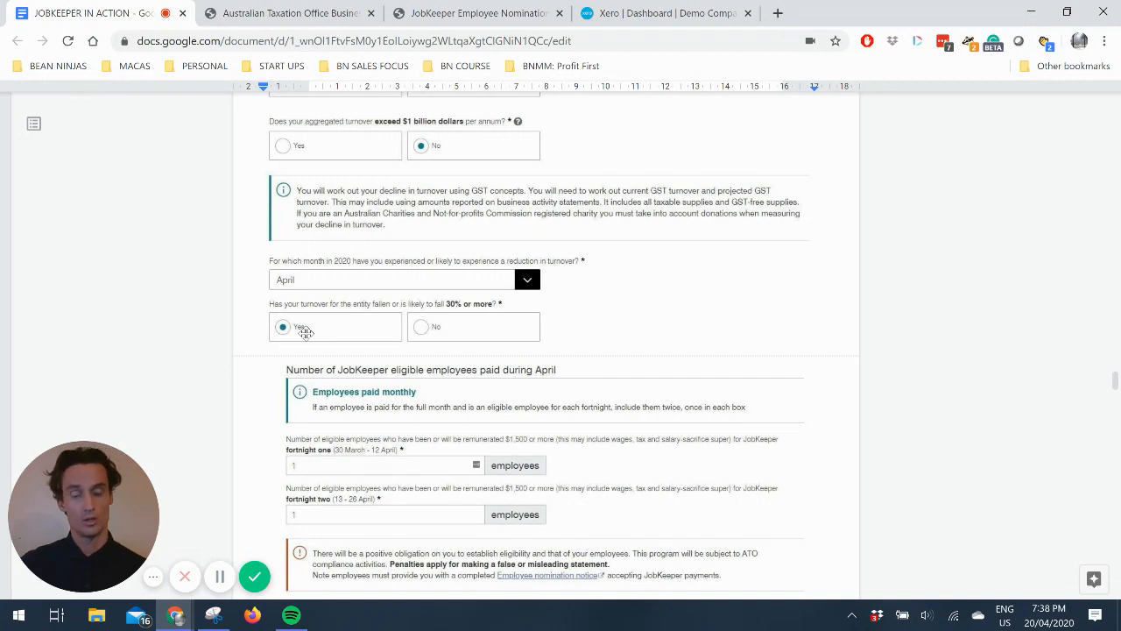
pyautogui.scroll(-3)
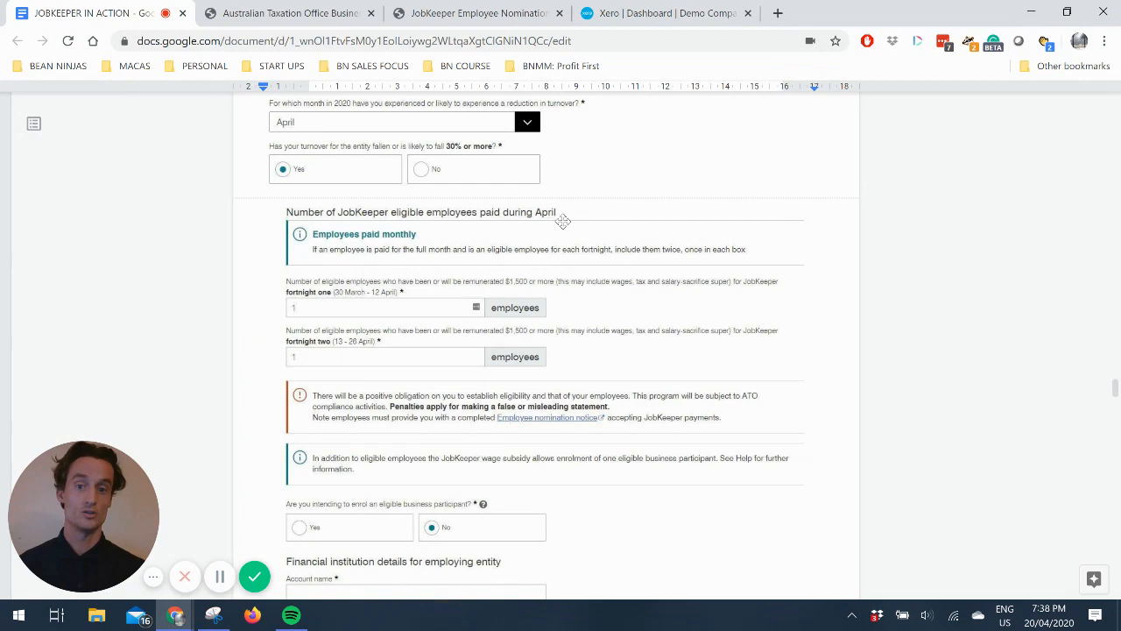
pyautogui.moveTo(563, 214)
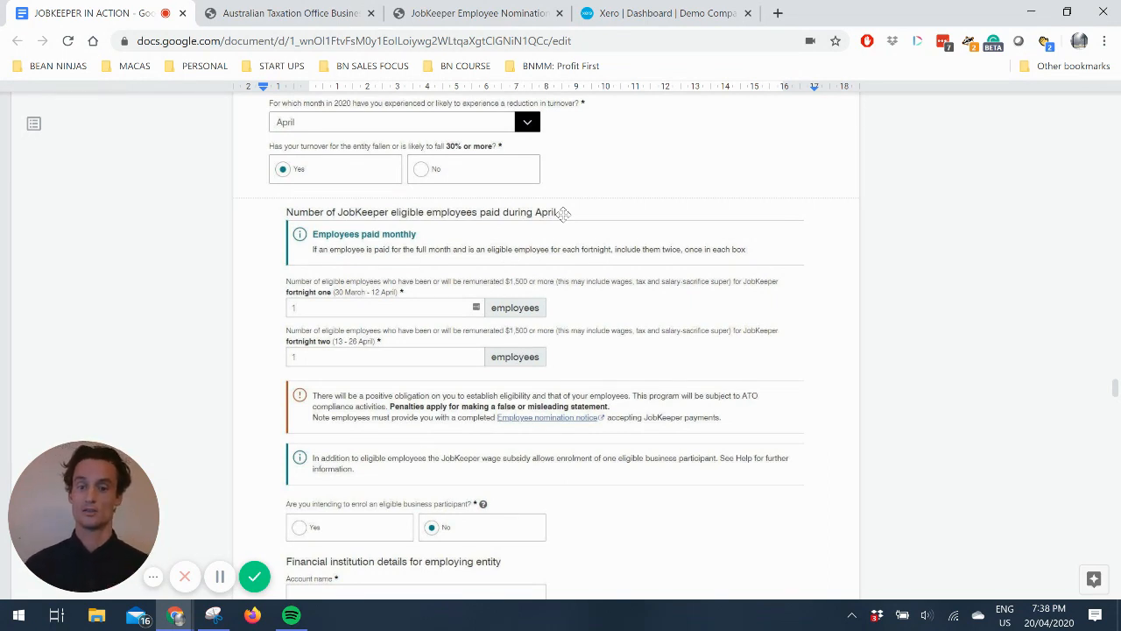
pyautogui.moveTo(472, 320)
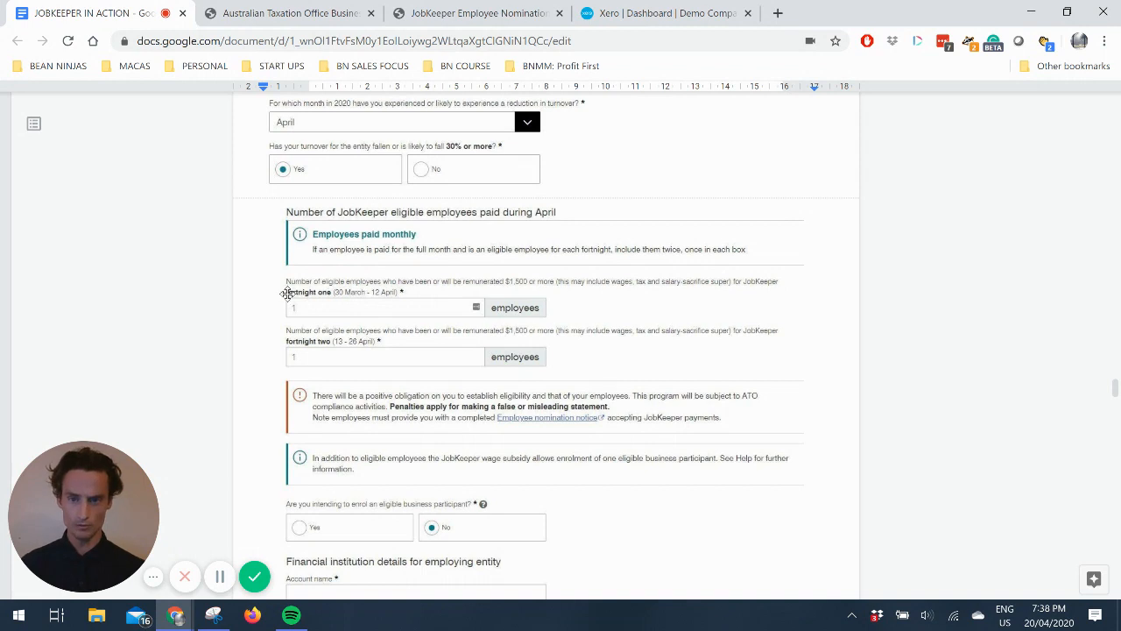
pyautogui.moveTo(305, 356)
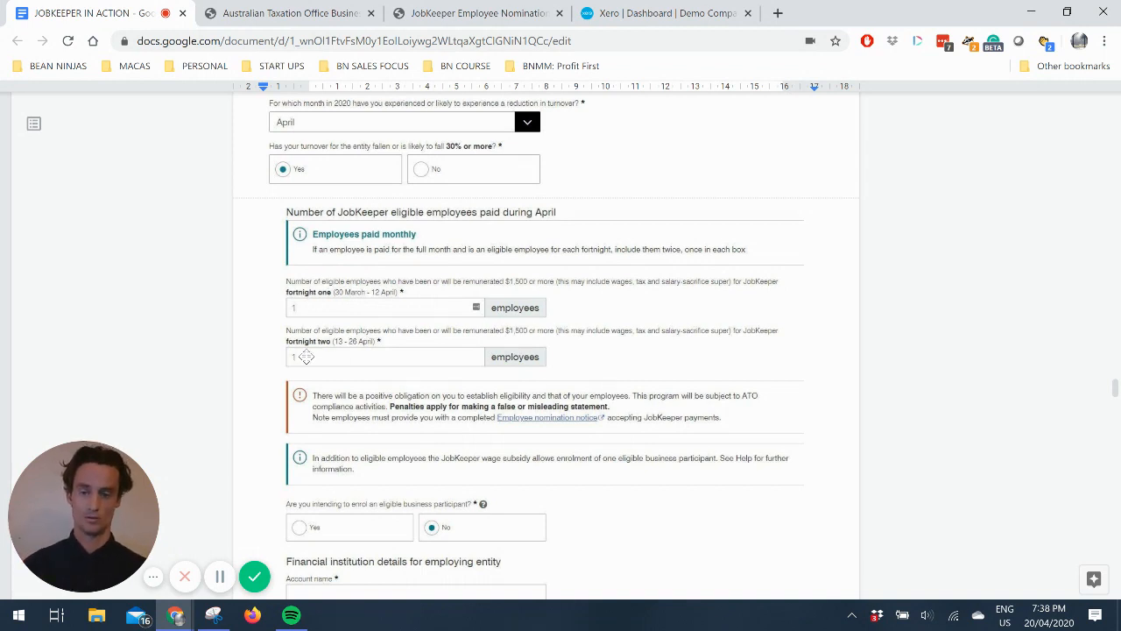
pyautogui.moveTo(309, 378)
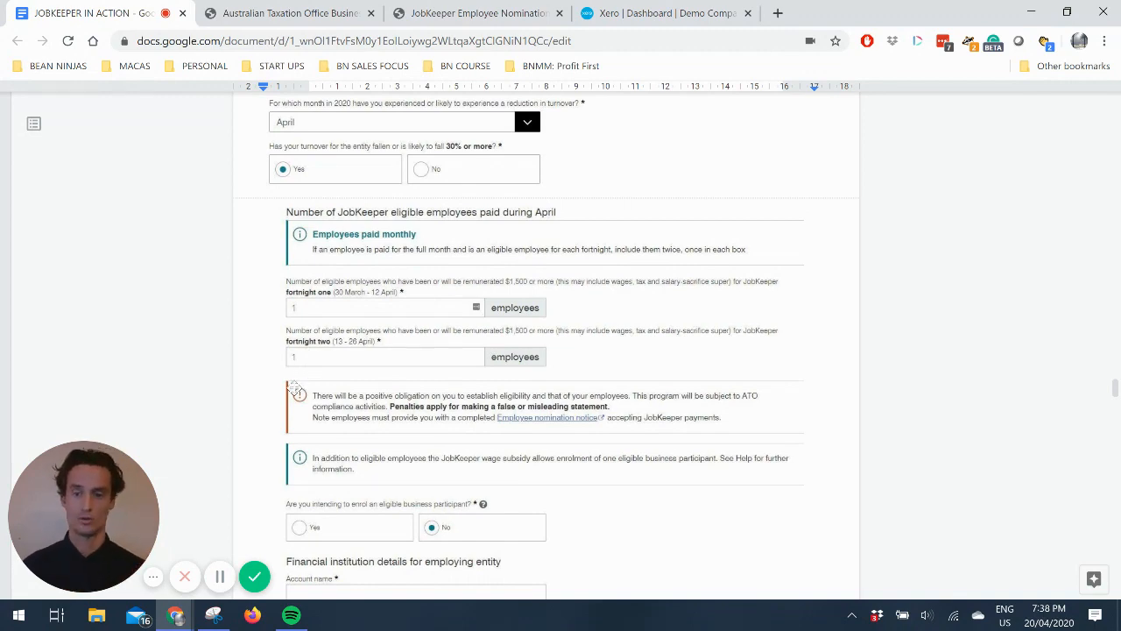
pyautogui.scroll(-3)
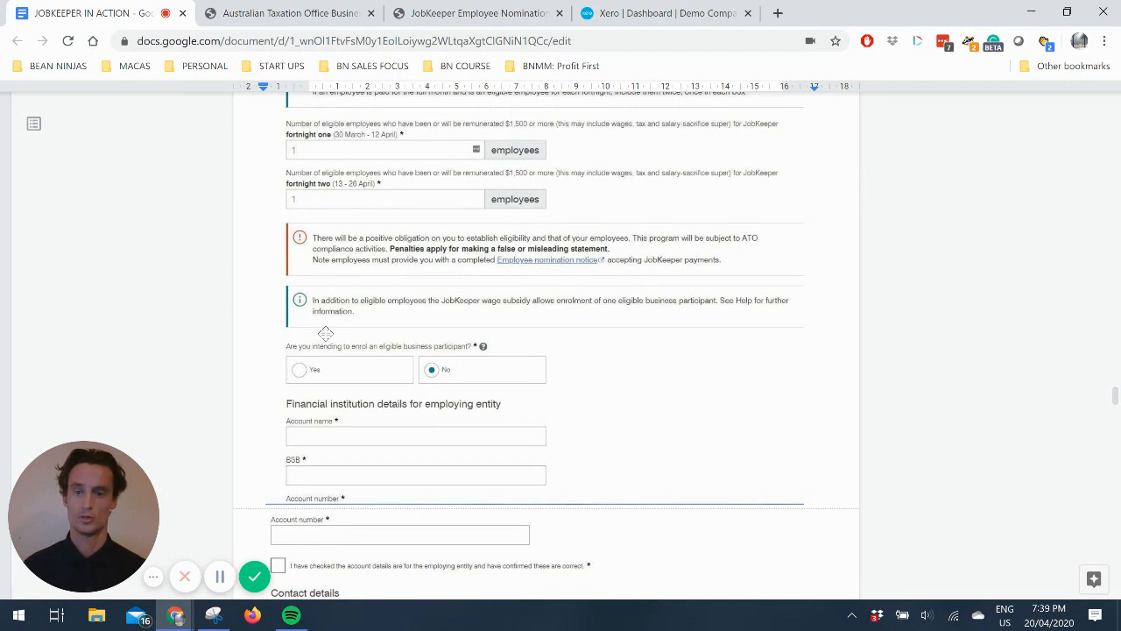
pyautogui.moveTo(448, 333)
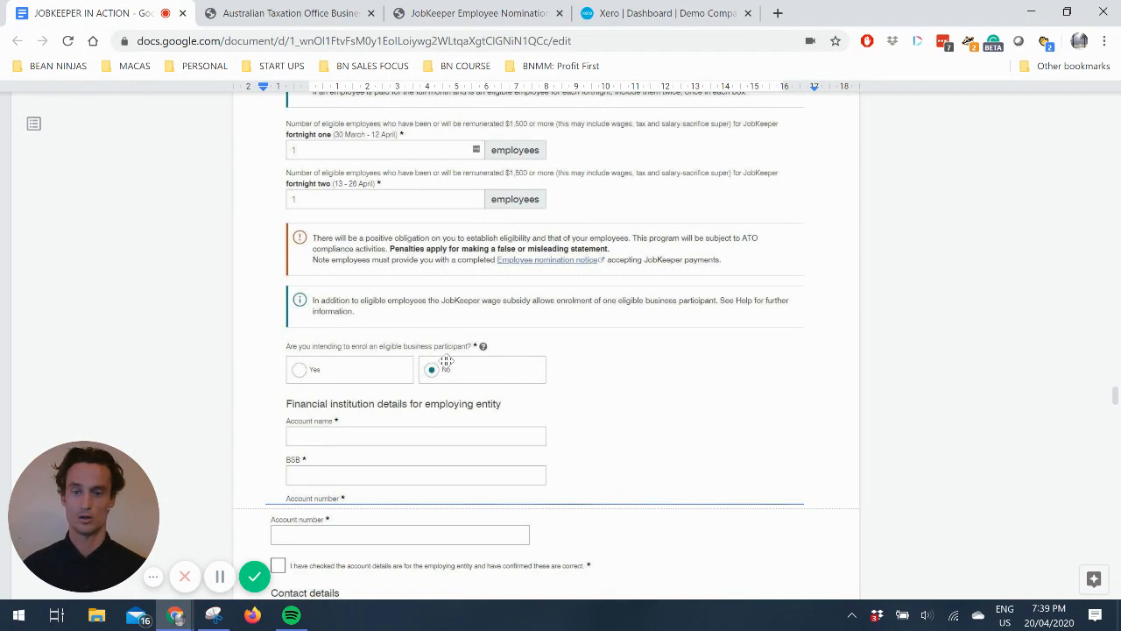
pyautogui.scroll(-3)
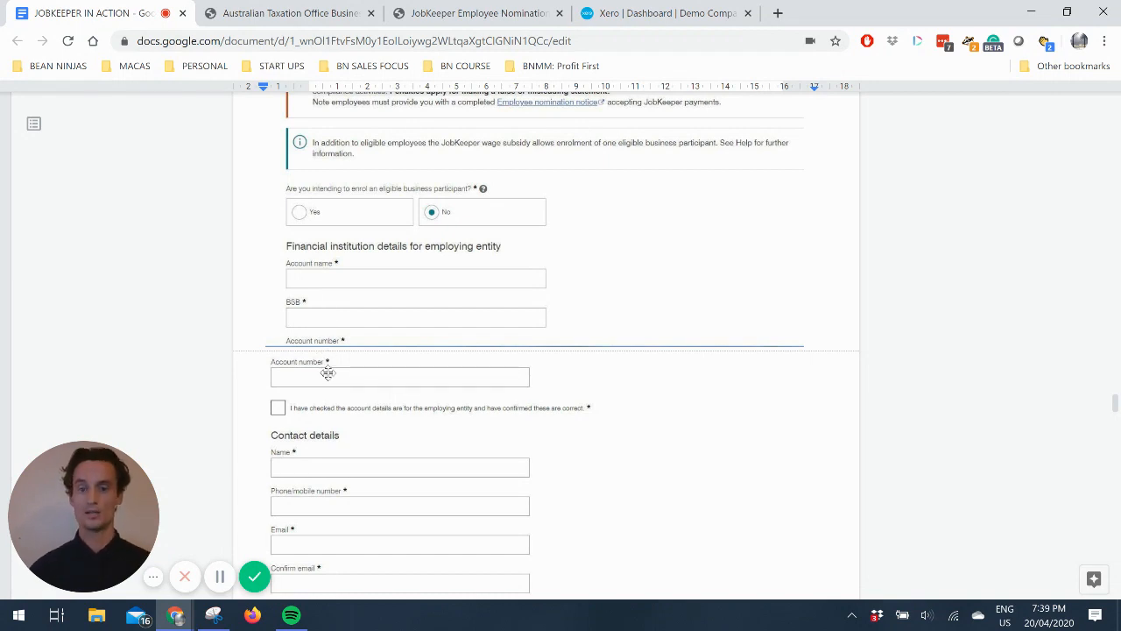
pyautogui.scroll(-3)
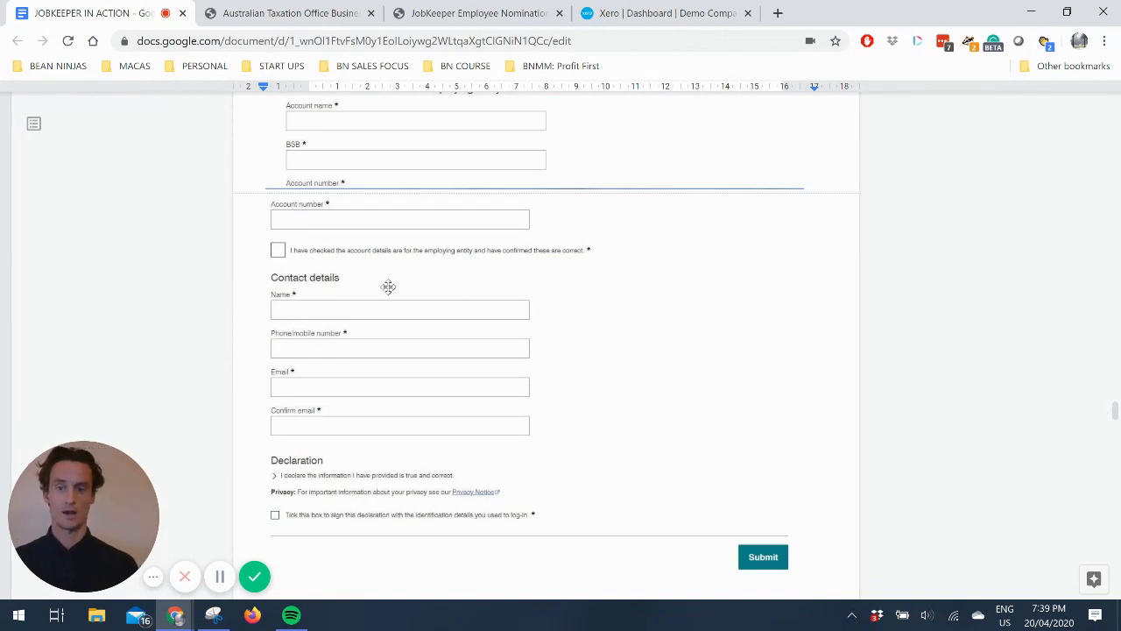
pyautogui.scroll(-3)
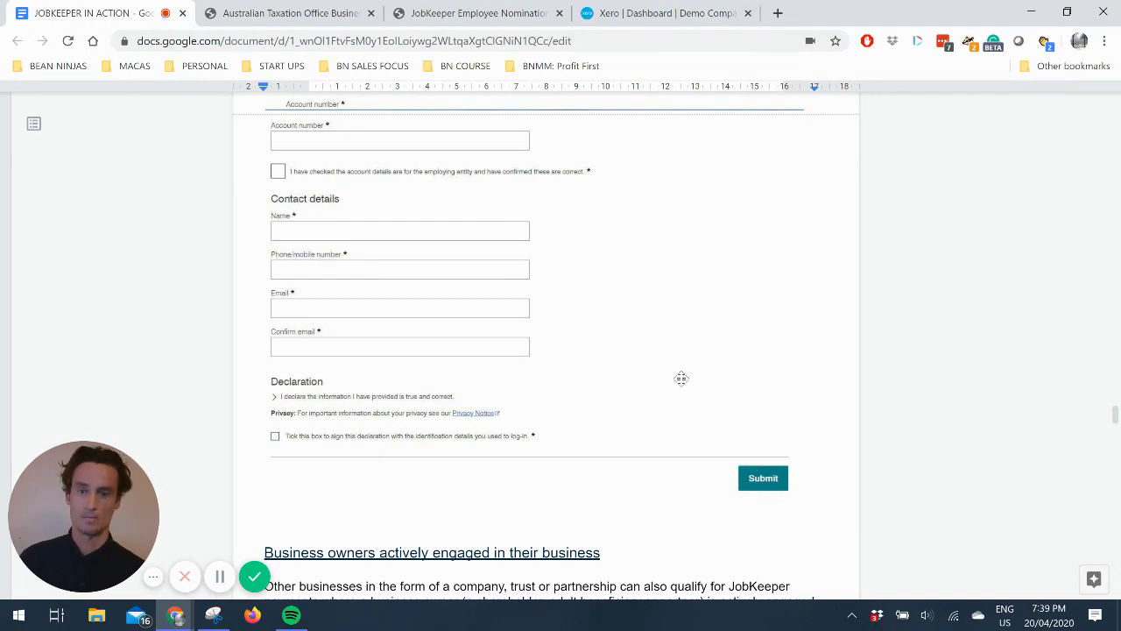
pyautogui.scroll(3)
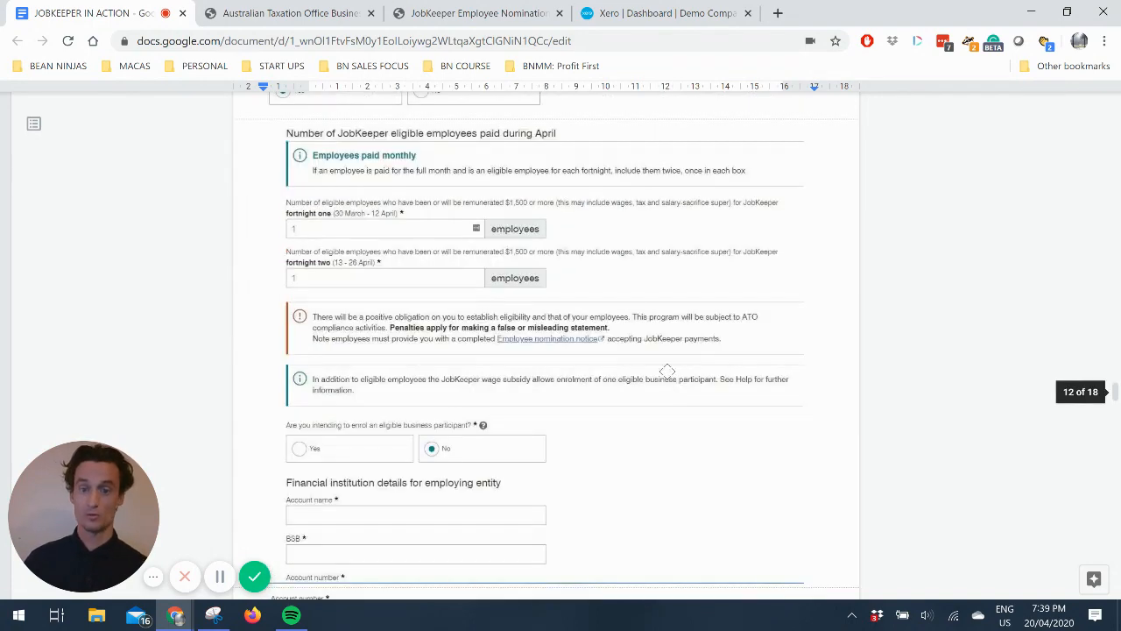
pyautogui.scroll(-3)
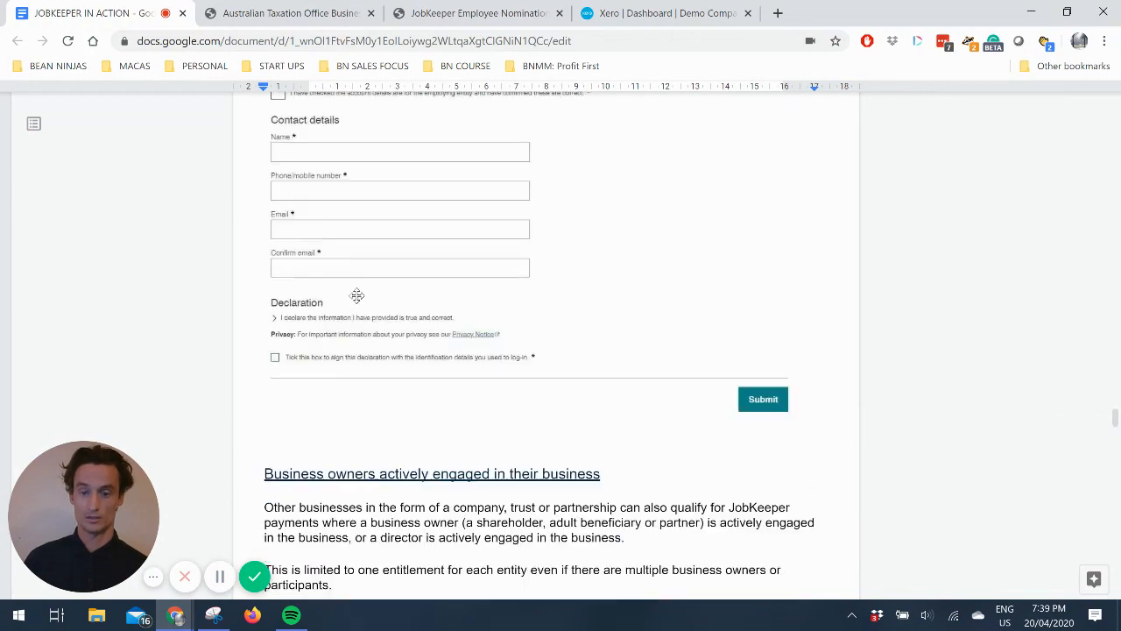
pyautogui.scroll(-3)
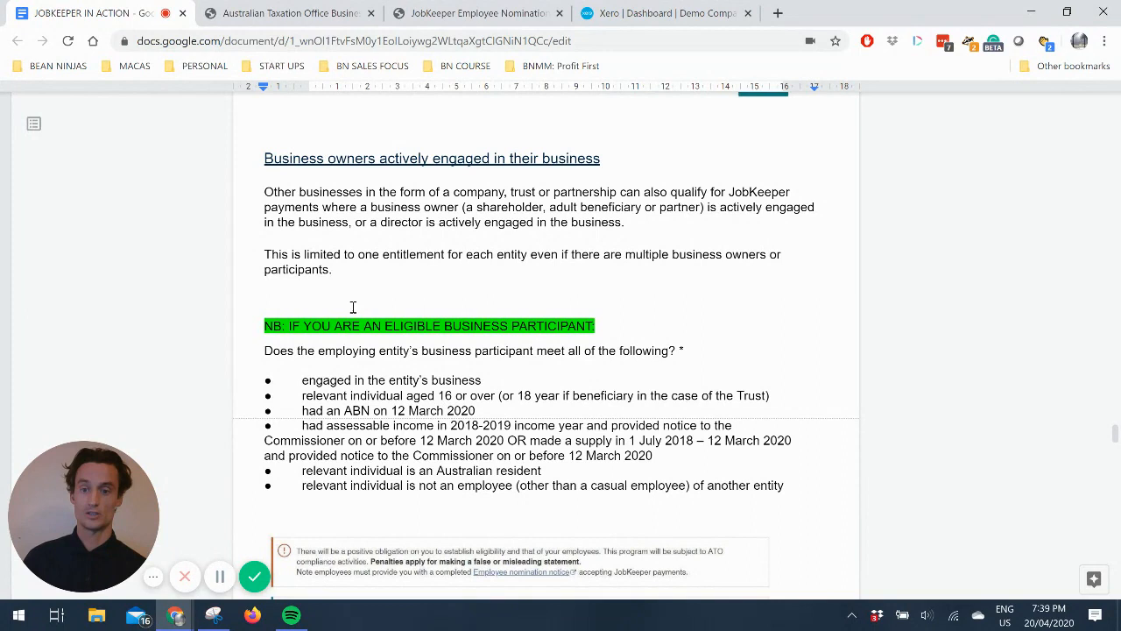
pyautogui.moveTo(384, 325); pyautogui.dragTo(613, 326)
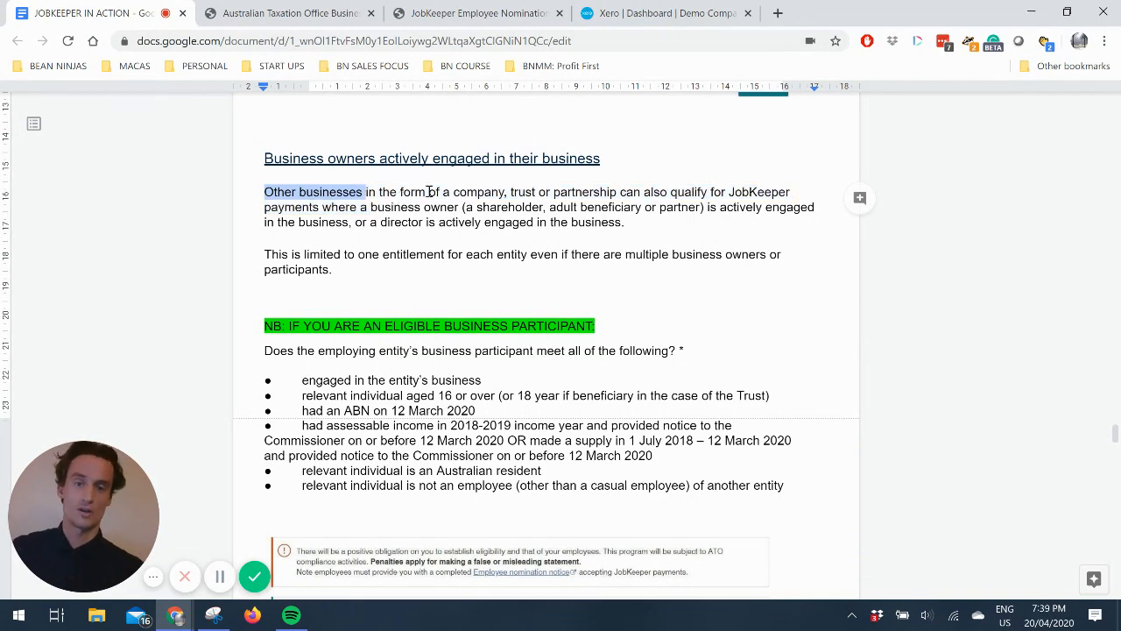
pyautogui.moveTo(653, 192)
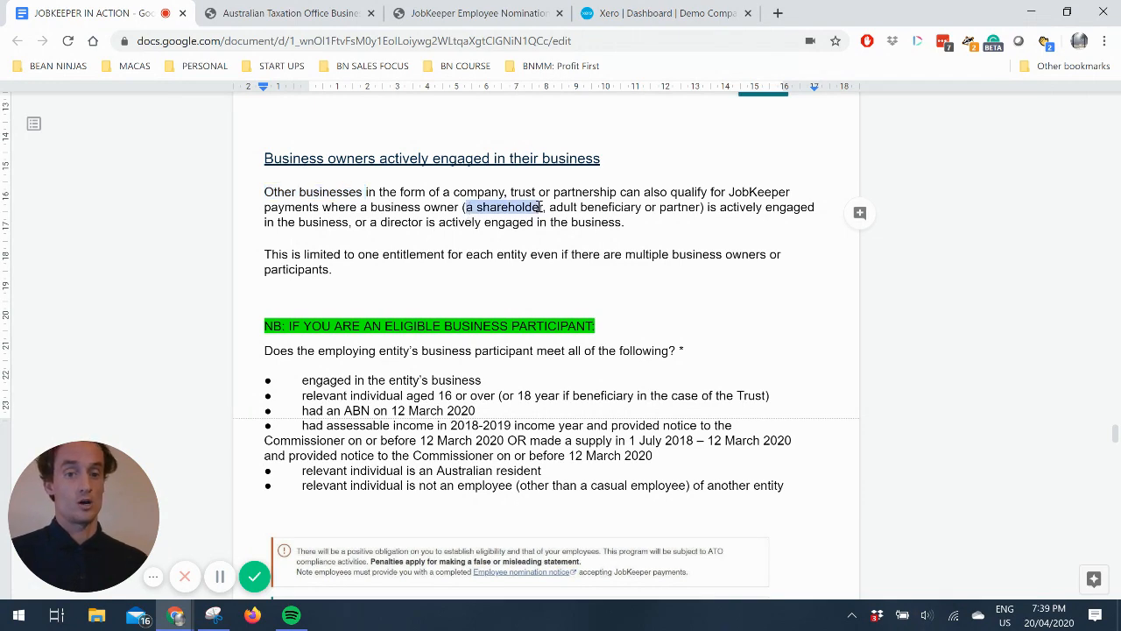
pyautogui.moveTo(200, 224)
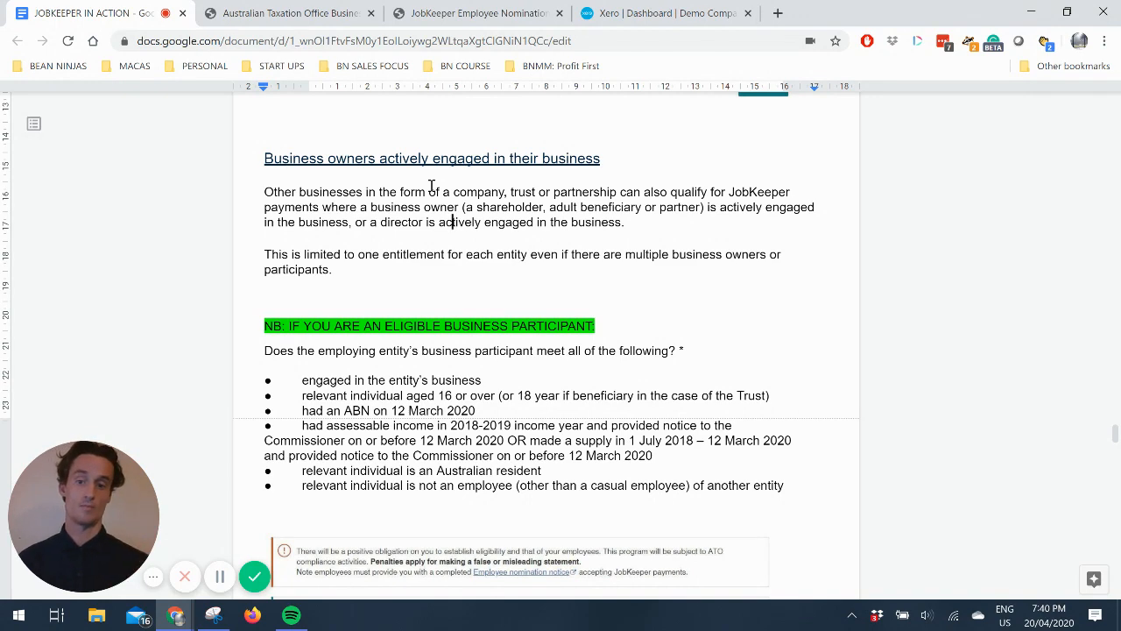
pyautogui.scroll(-3)
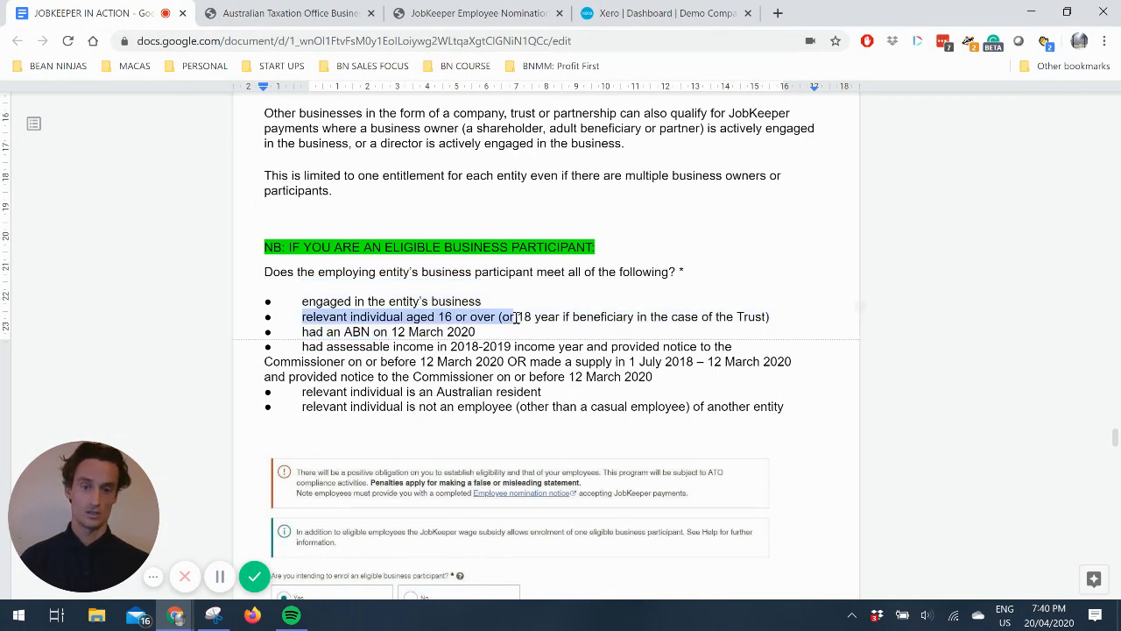
pyautogui.click(690, 318)
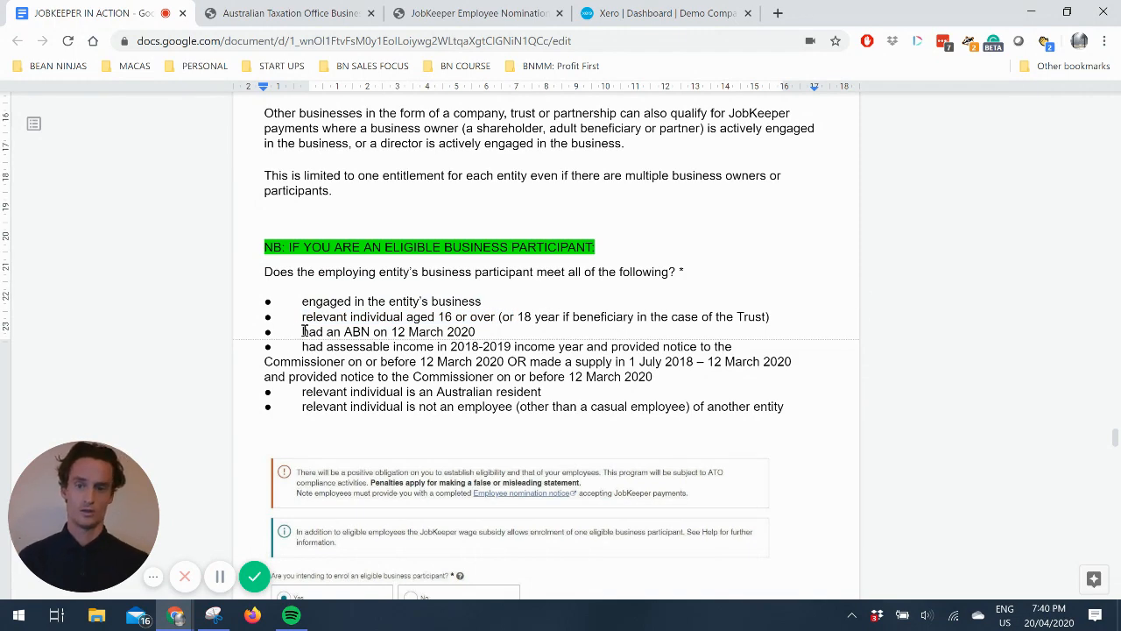
pyautogui.moveTo(300, 331); pyautogui.dragTo(457, 331)
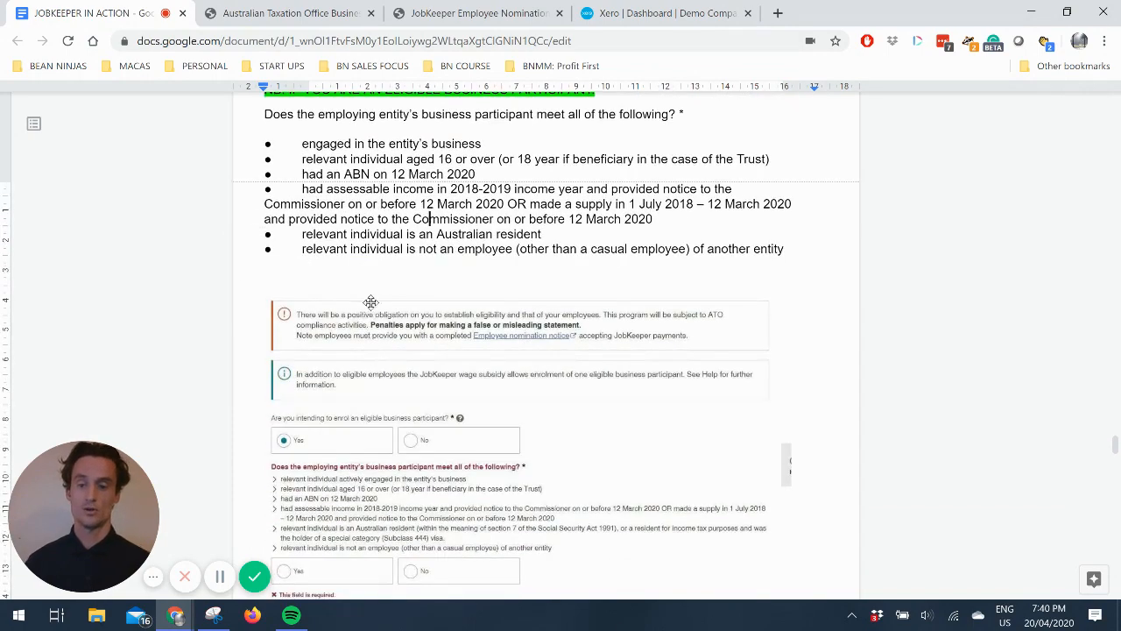
pyautogui.scroll(-3)
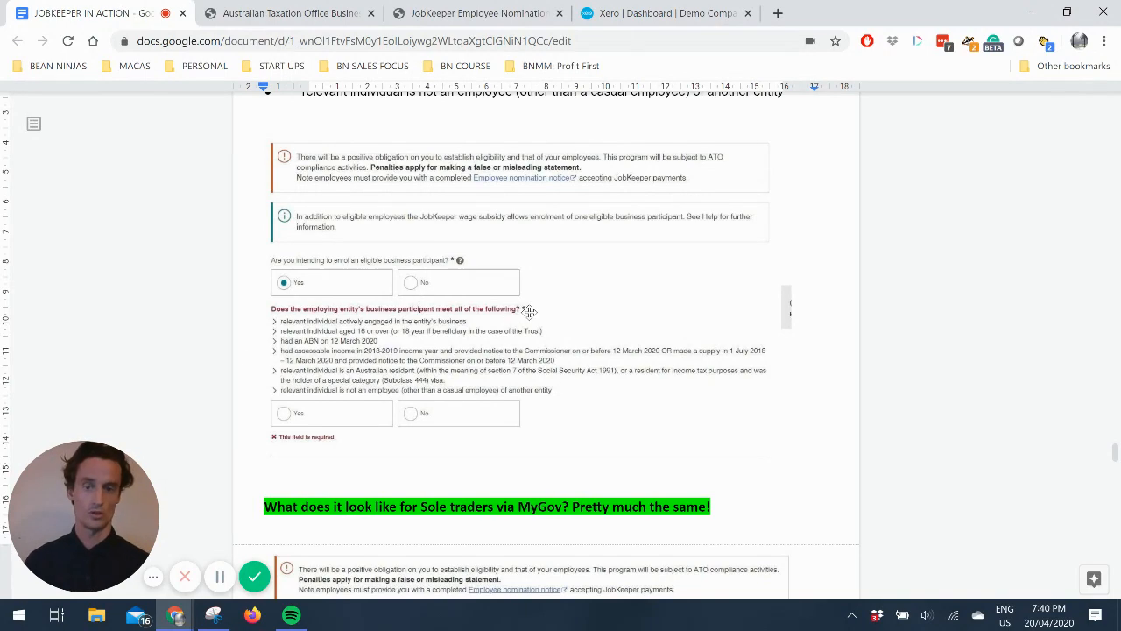
pyautogui.moveTo(283, 411)
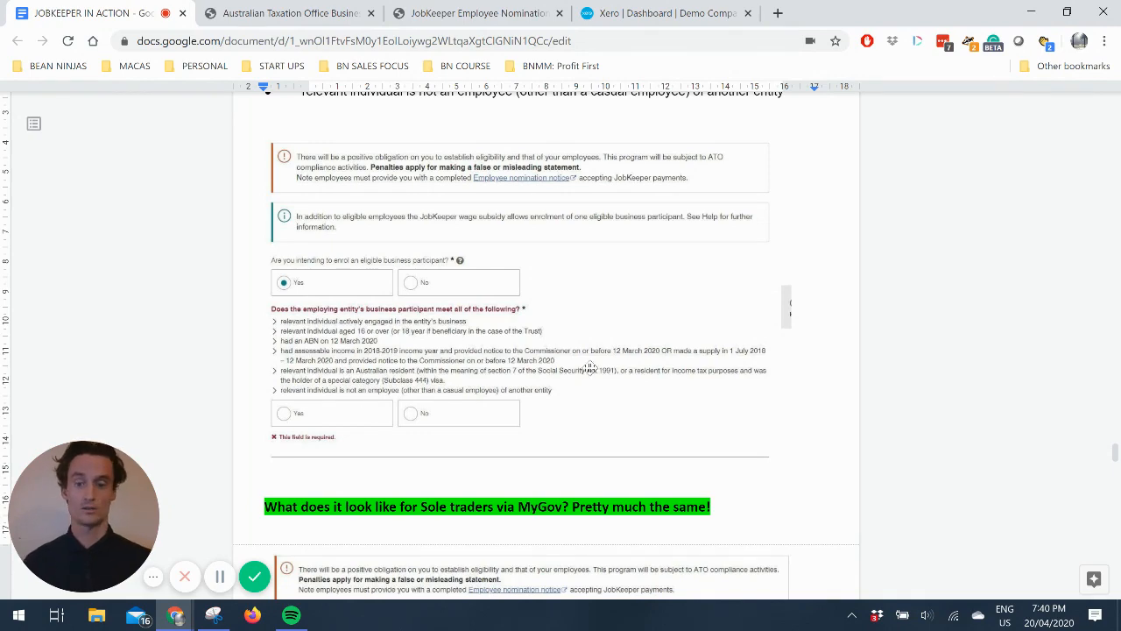
pyautogui.scroll(-3)
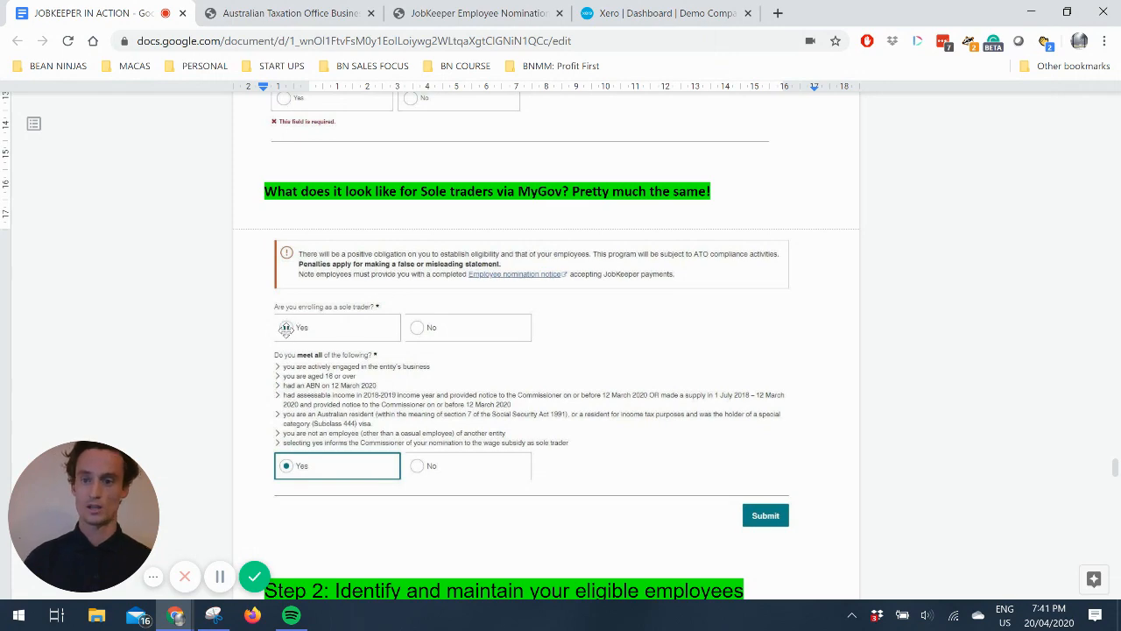
pyautogui.scroll(-3)
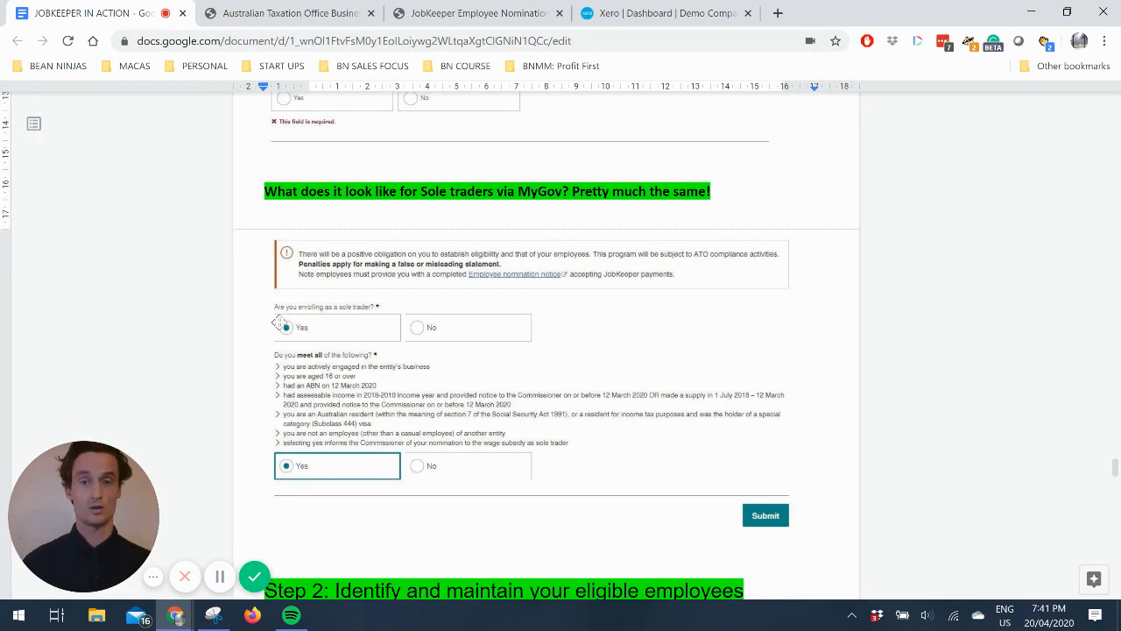
pyautogui.moveTo(373, 327)
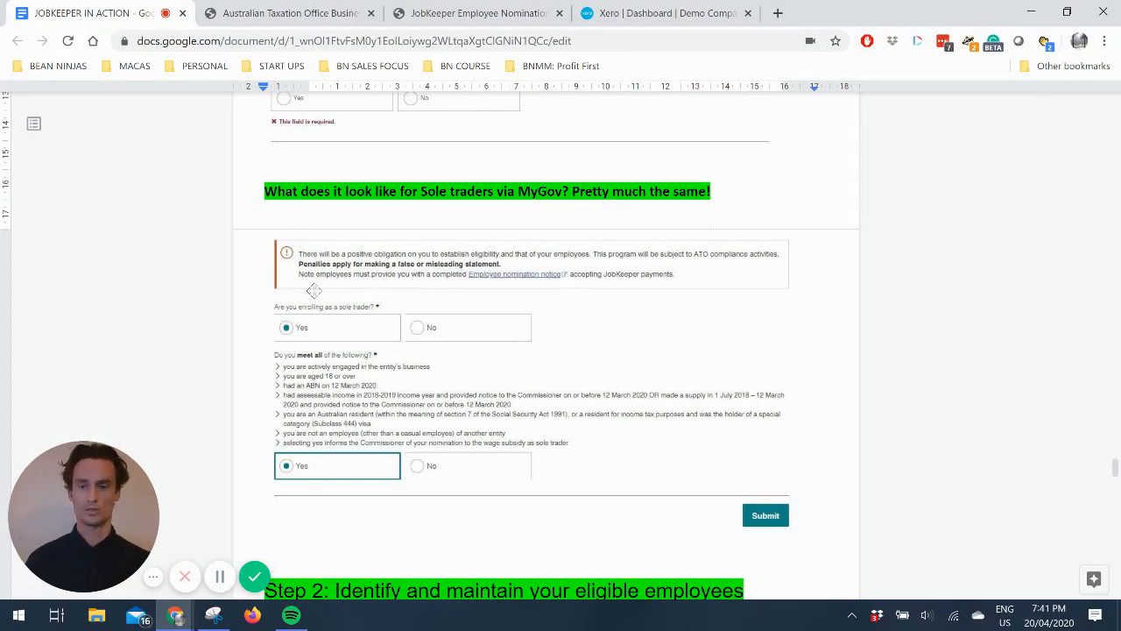
pyautogui.scroll(-3)
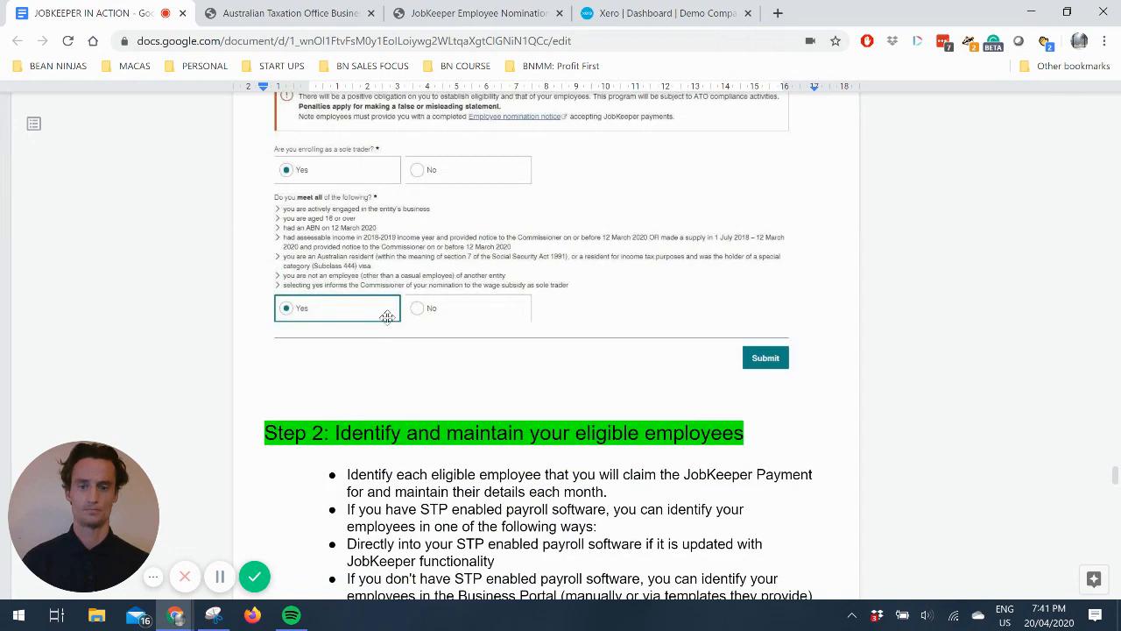
# Step: Mark the STP-enabled payroll software bullet, then switch to the Xero dashboard
pyautogui.scroll(-3)
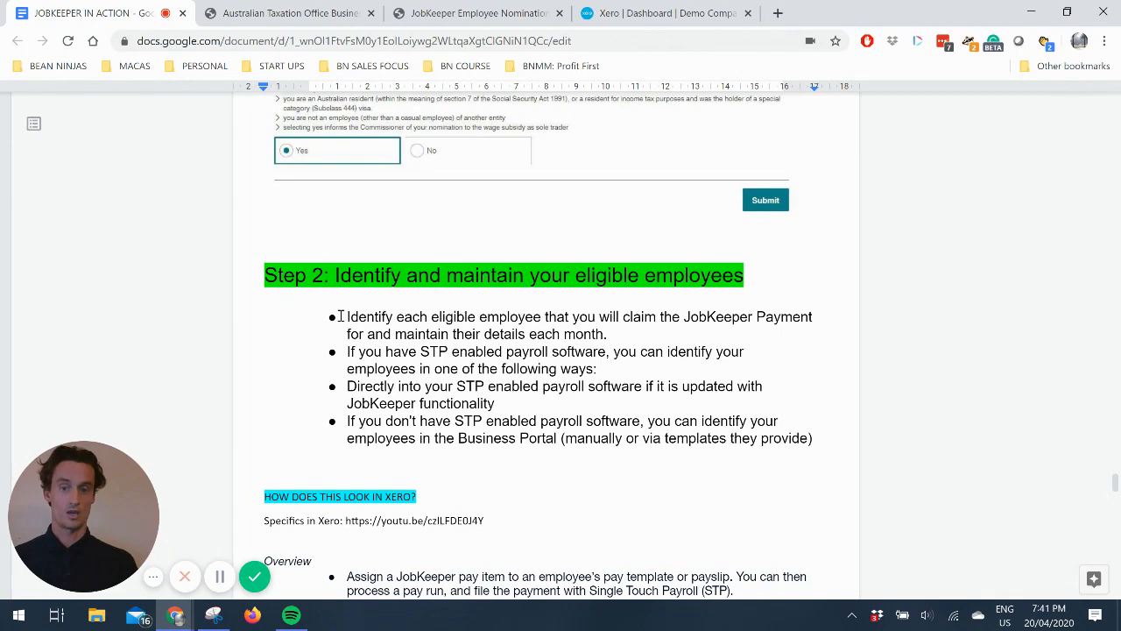
pyautogui.moveTo(347, 316); pyautogui.dragTo(606, 334)
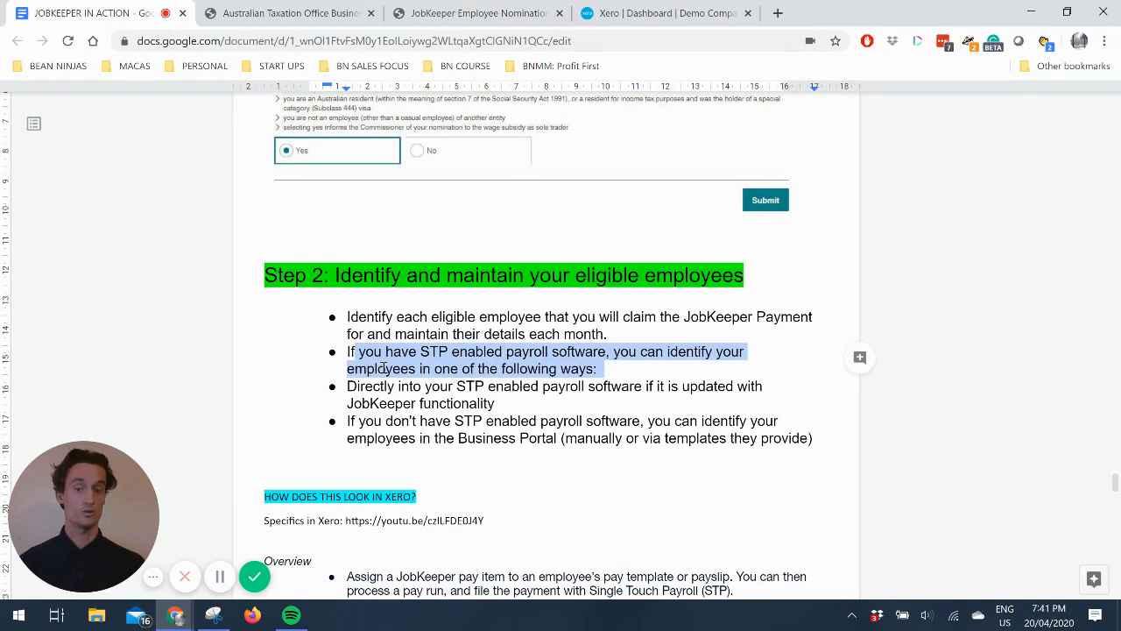
pyautogui.scroll(-3)
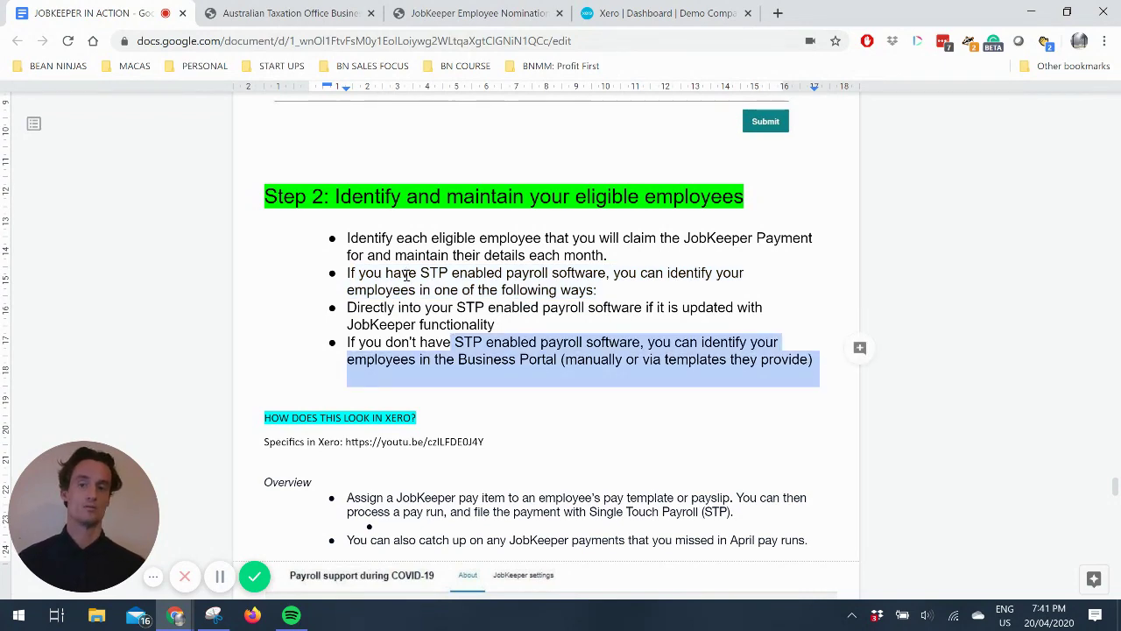
pyautogui.scroll(-3)
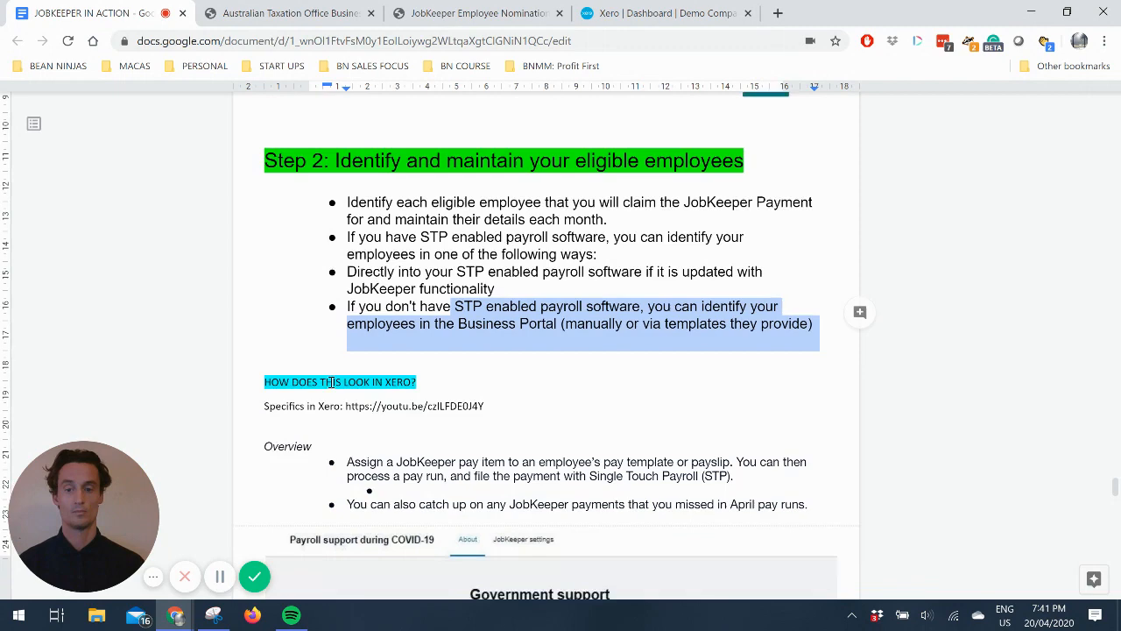
pyautogui.scroll(-3)
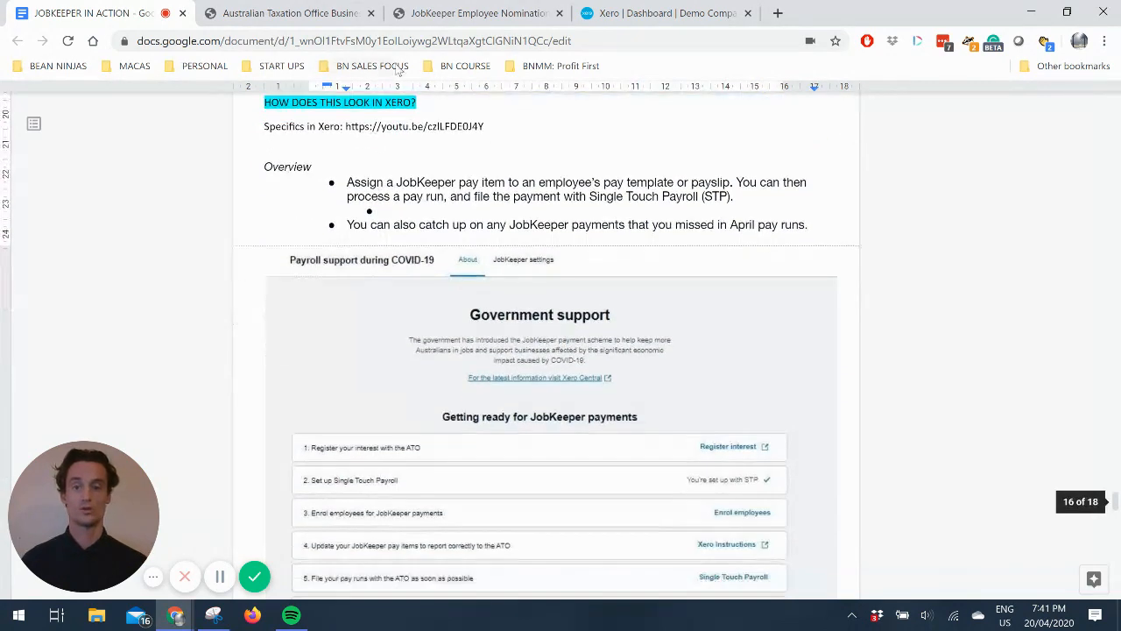
pyautogui.click(665, 13)
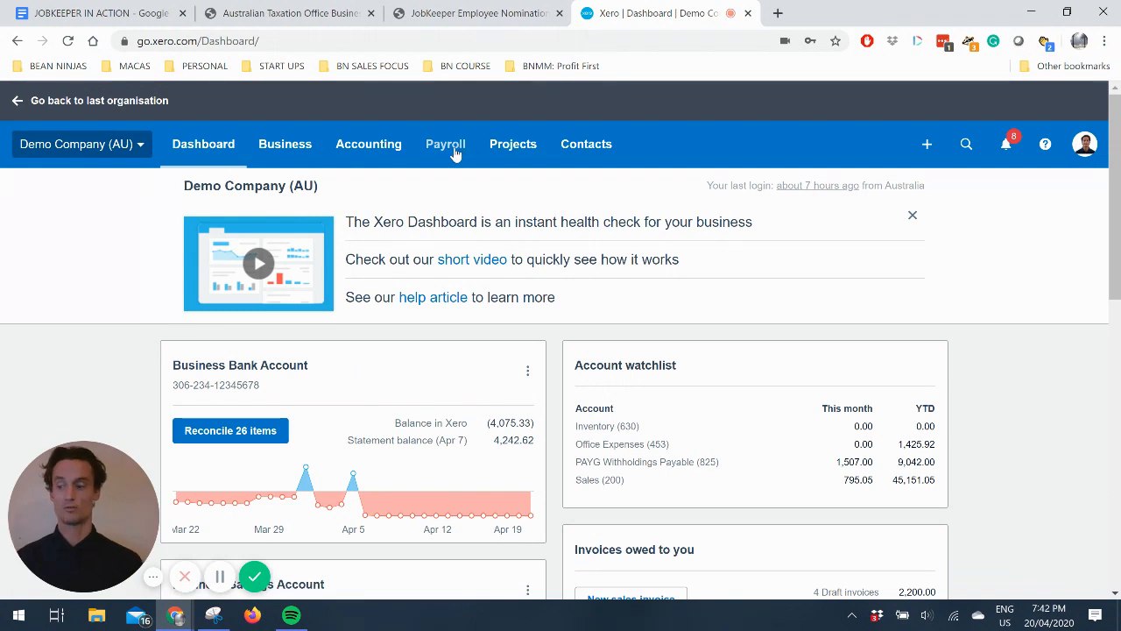
# Step: Go to Payroll > Overview for Demo Company (AU)
pyautogui.click(445, 144)
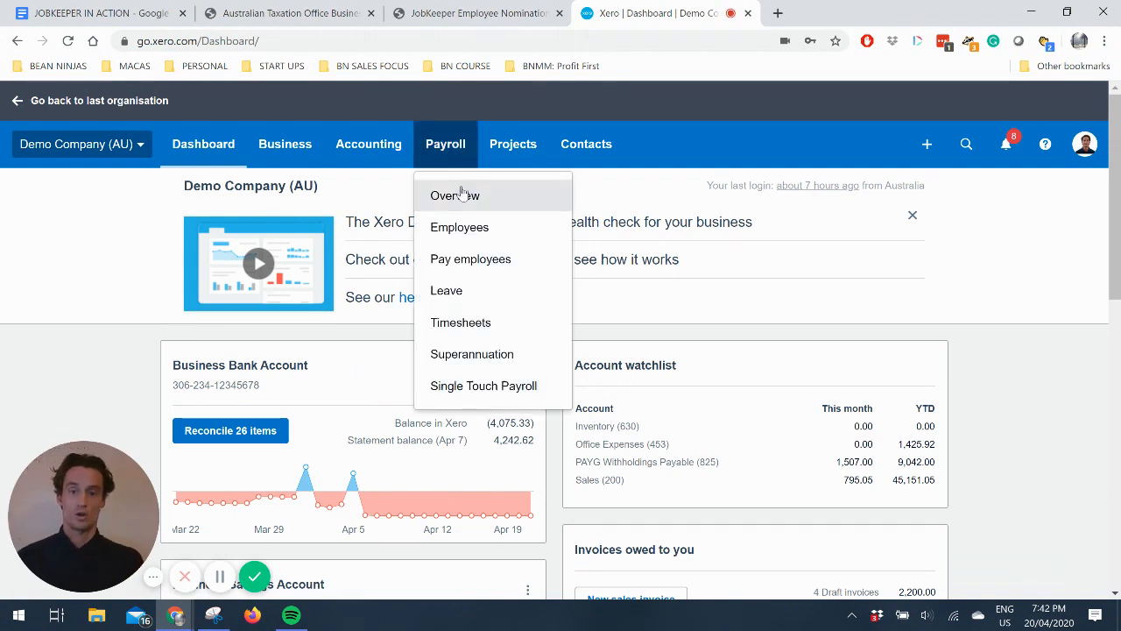
pyautogui.click(454, 195)
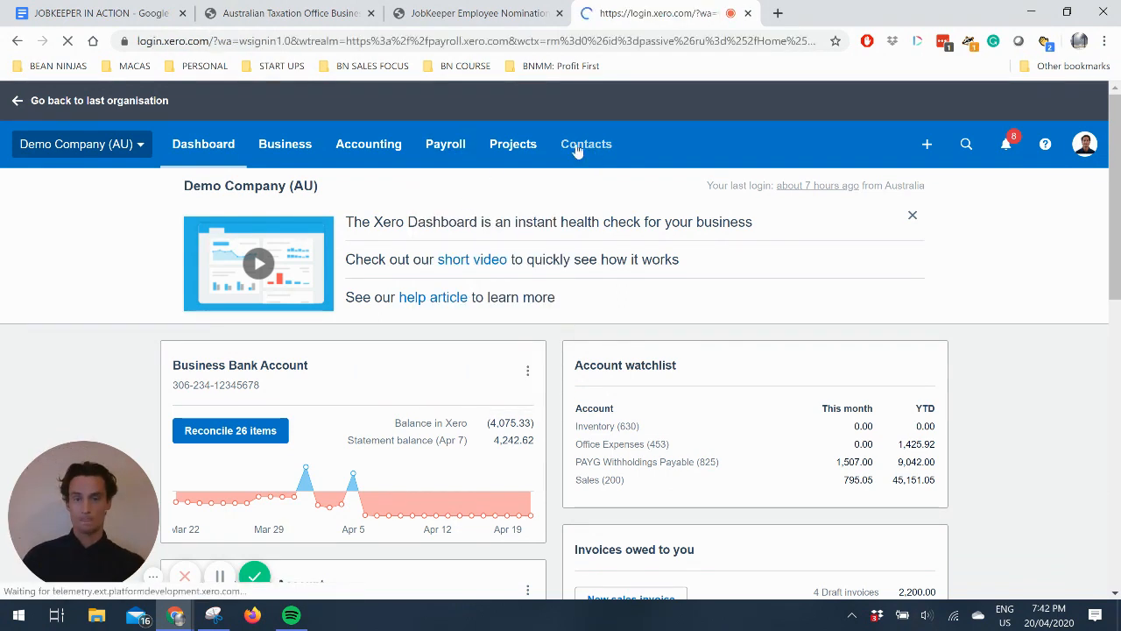
pyautogui.click(445, 143)
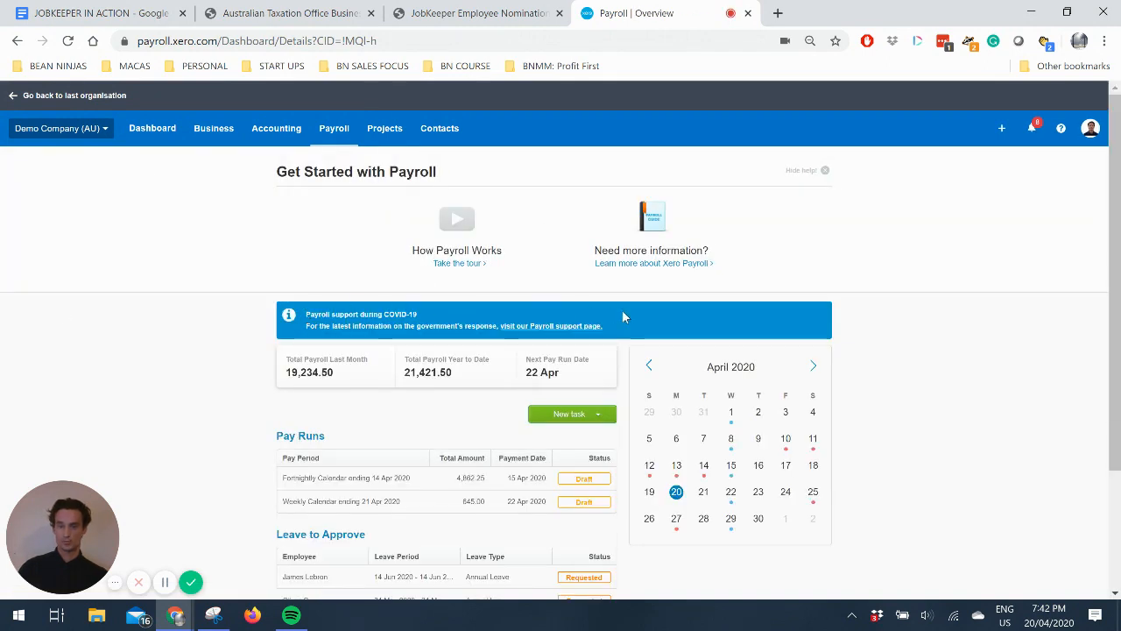
pyautogui.moveTo(537, 332)
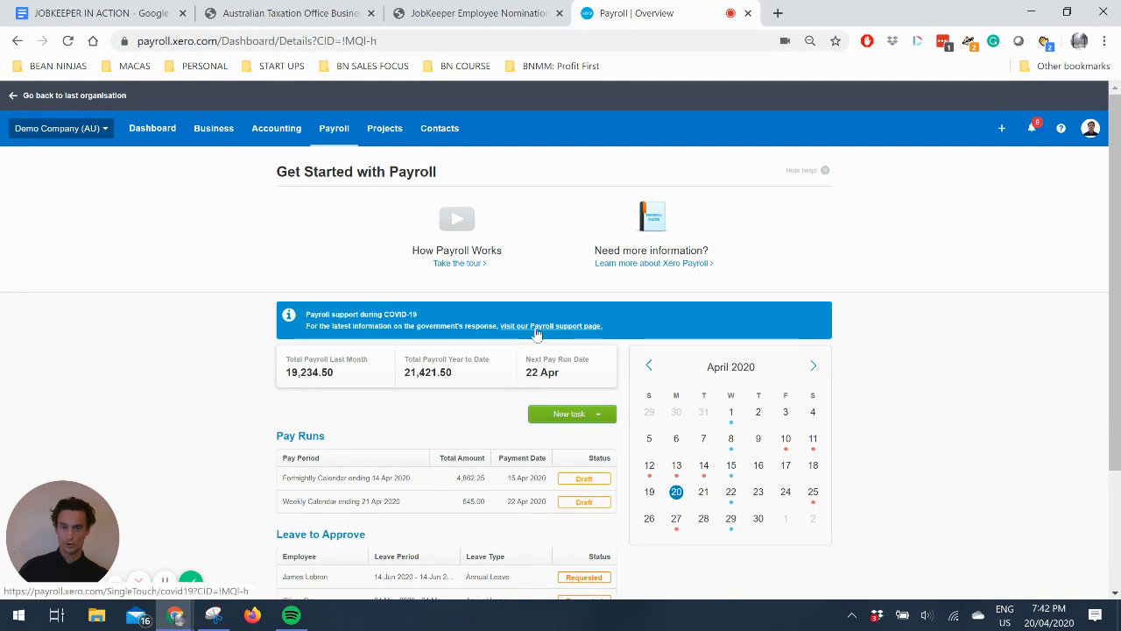
# Step: Open the COVID-19 payroll support page and the Turnover calculator in a new tab
pyautogui.click(554, 326)
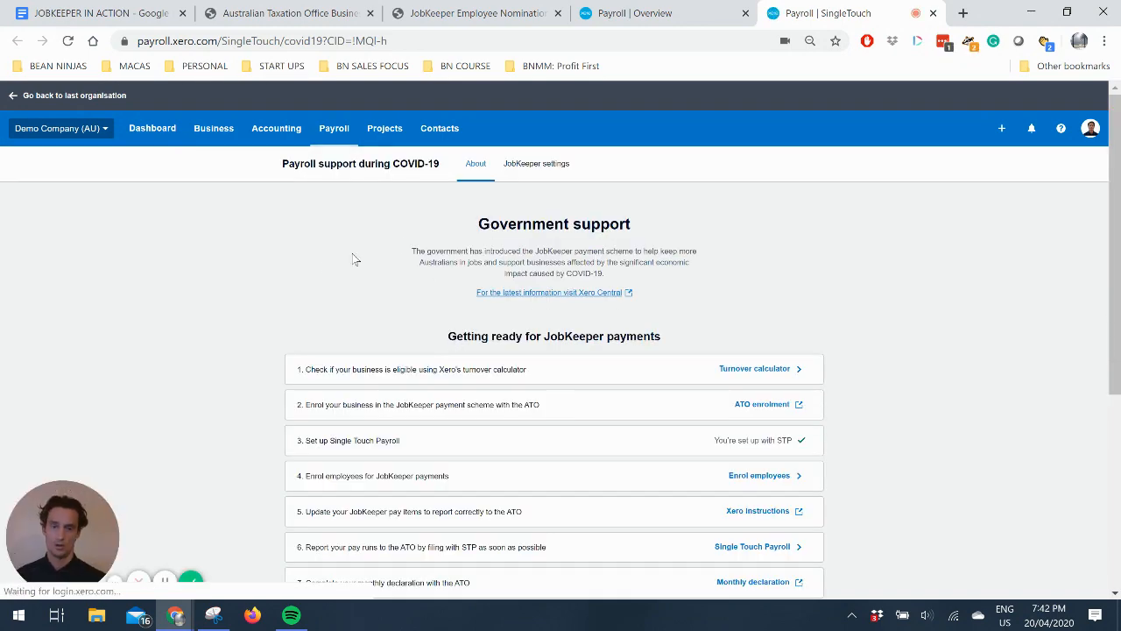
pyautogui.scroll(-3)
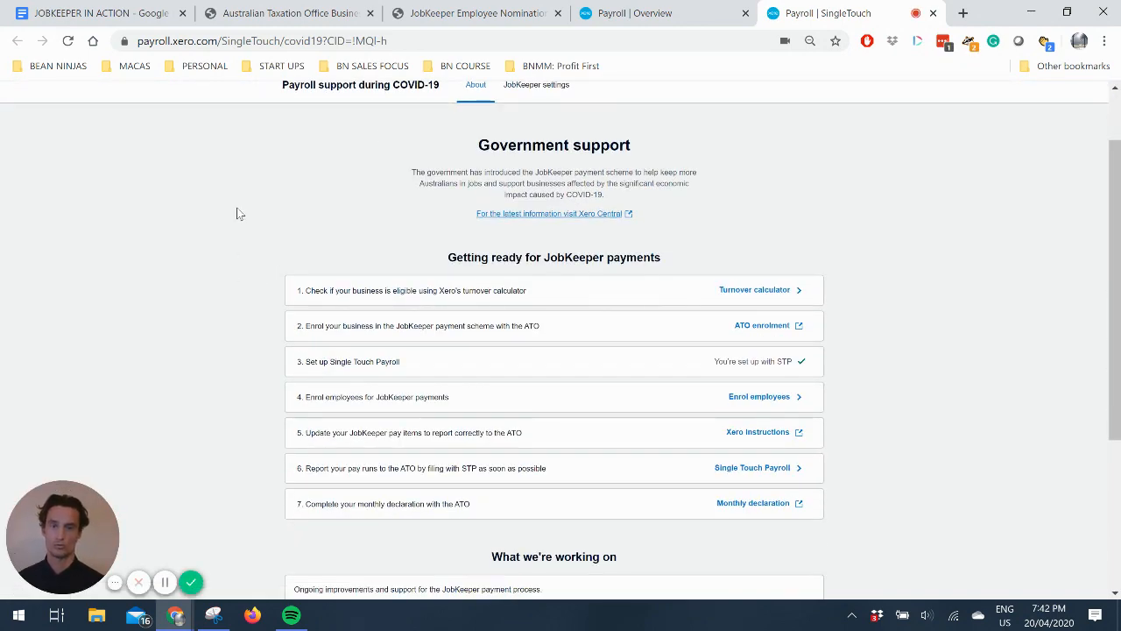
pyautogui.moveTo(442, 290)
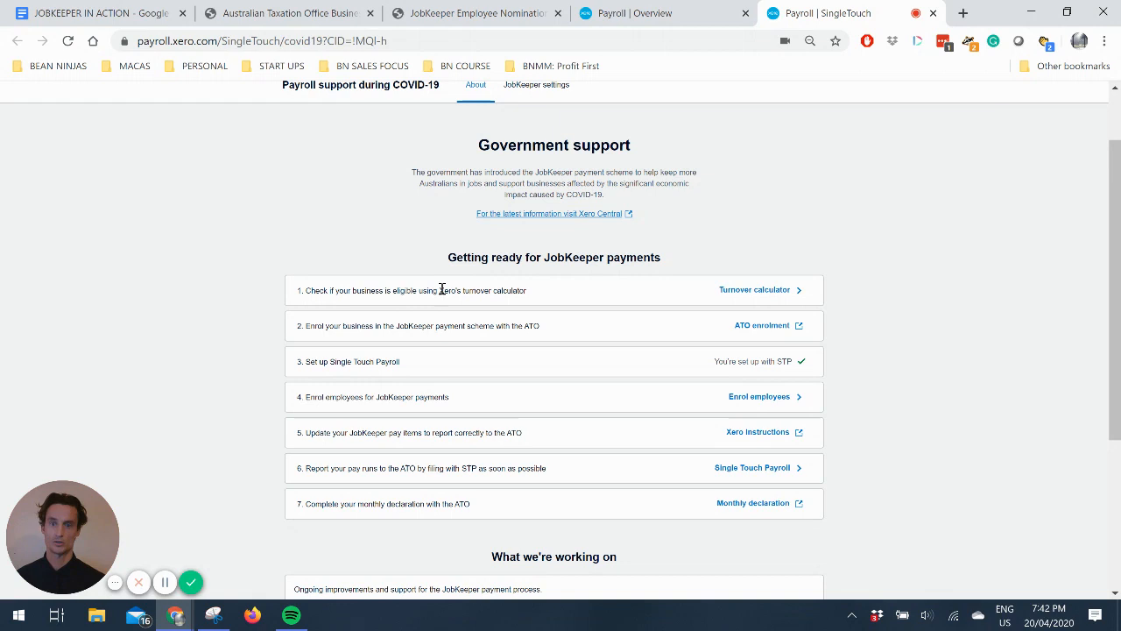
pyautogui.rightClick(753, 289)
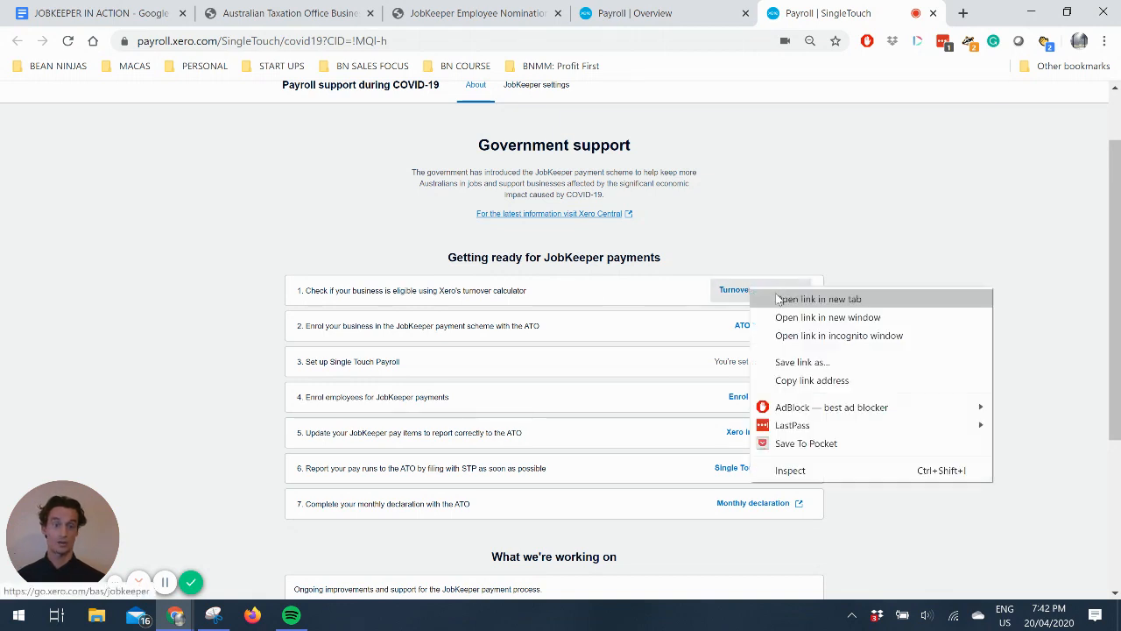
pyautogui.click(818, 299)
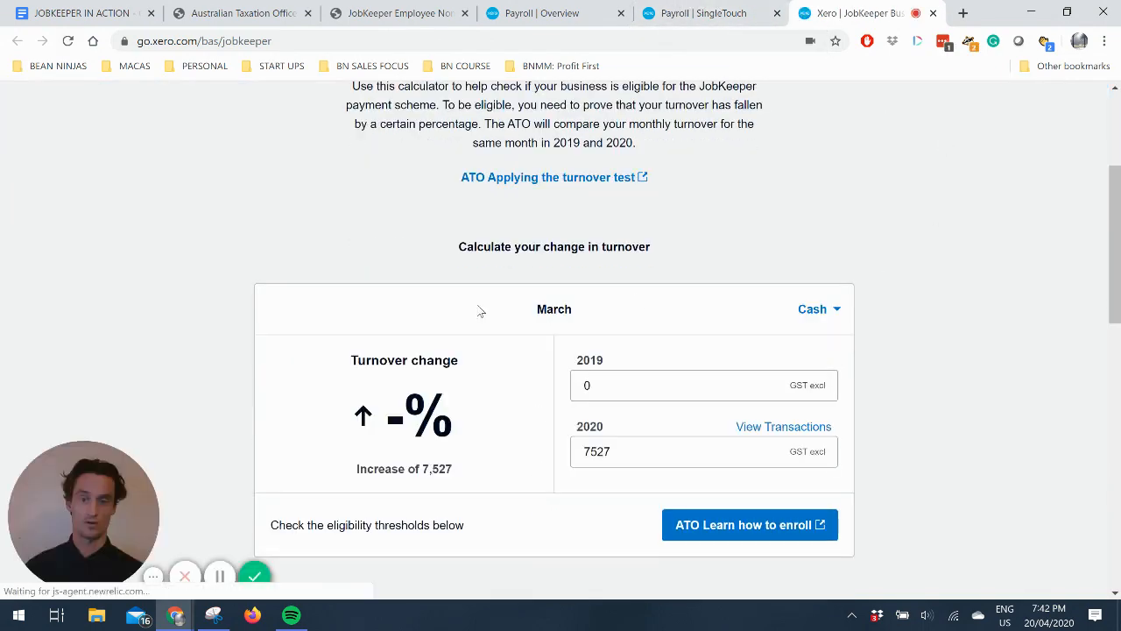
pyautogui.scroll(-3)
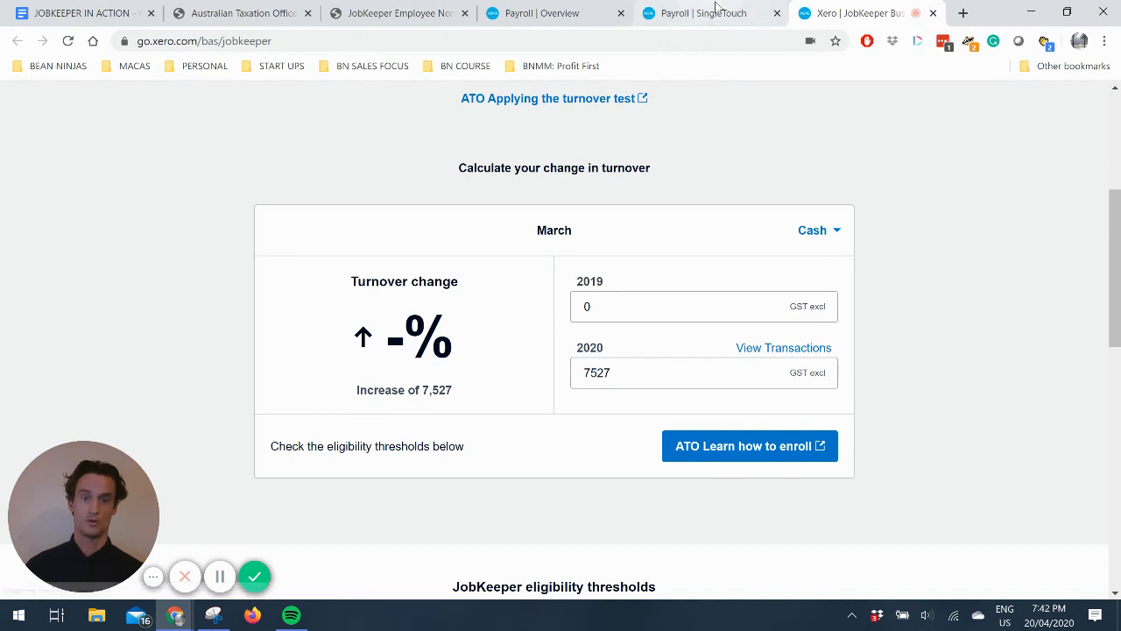
# Step: Return to the payroll support page and scroll to the seven-step JobKeeper checklist
pyautogui.click(710, 13)
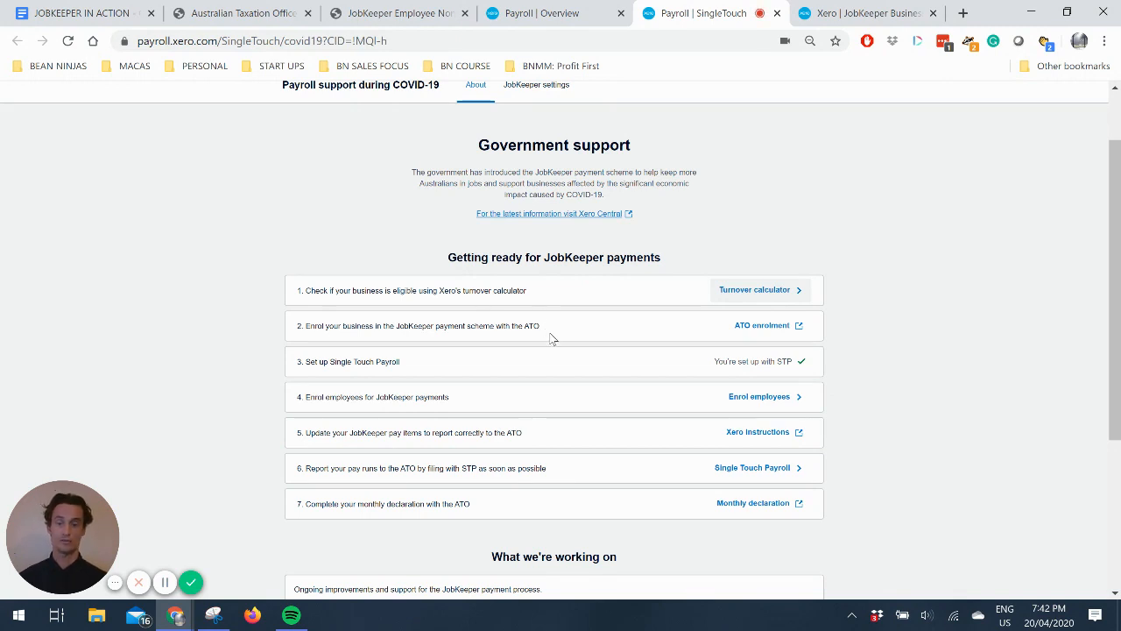
pyautogui.moveTo(641, 352)
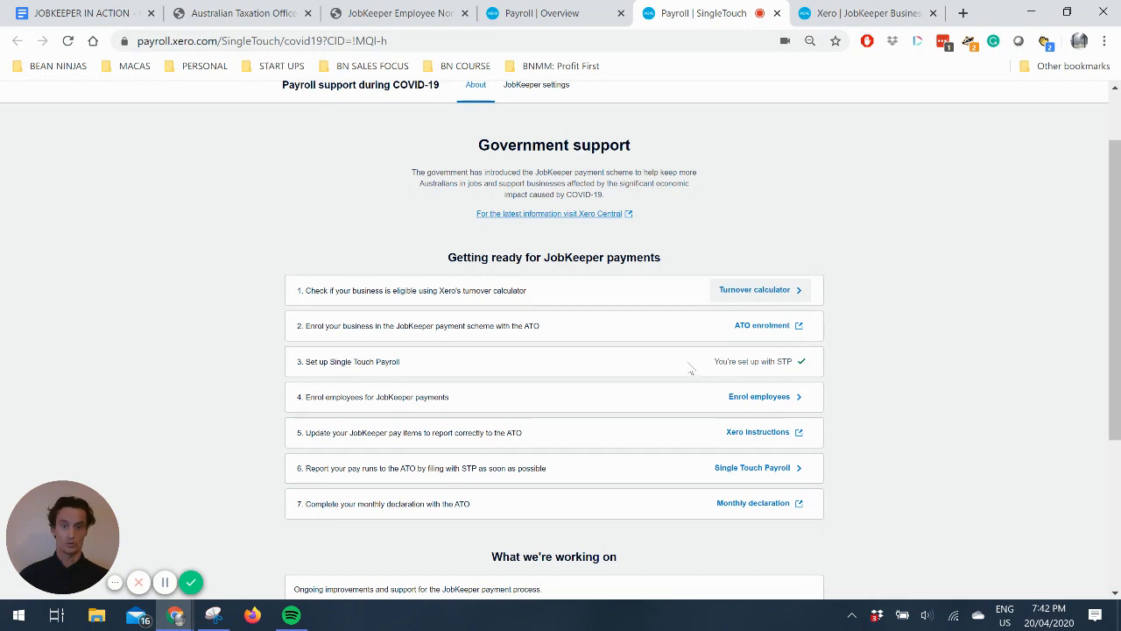
pyautogui.moveTo(556, 414)
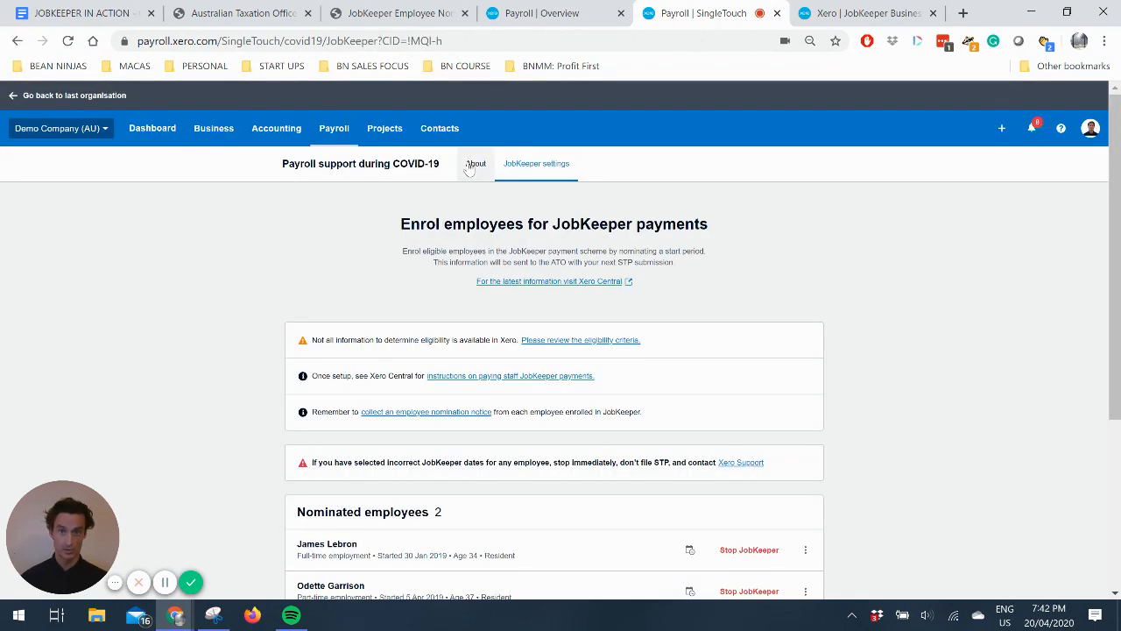
pyautogui.scroll(-3)
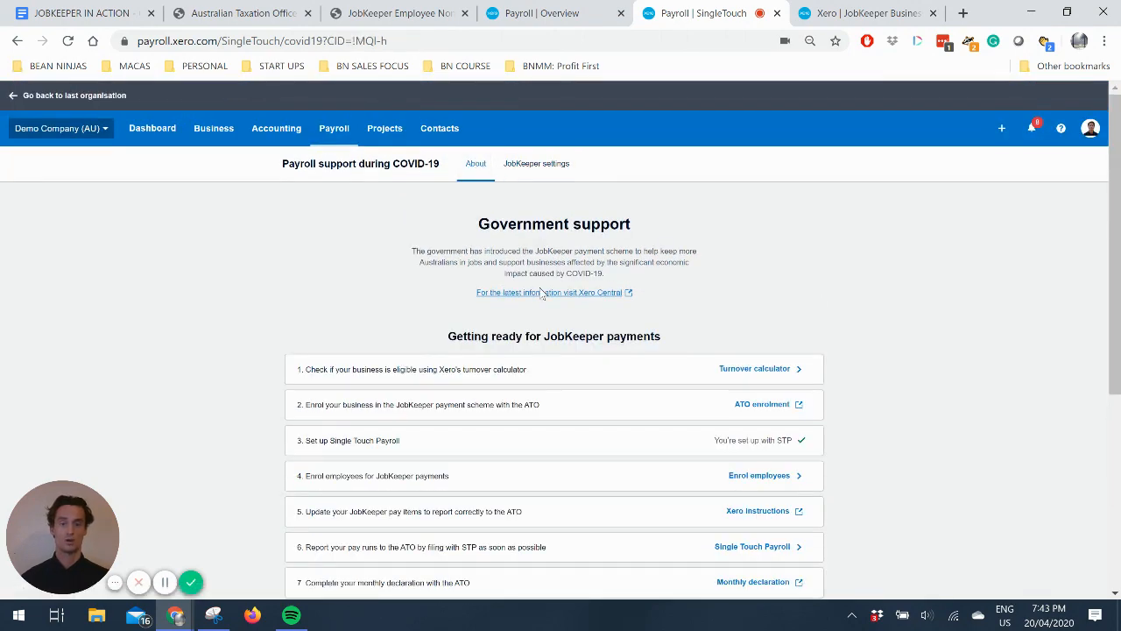
pyautogui.scroll(-3)
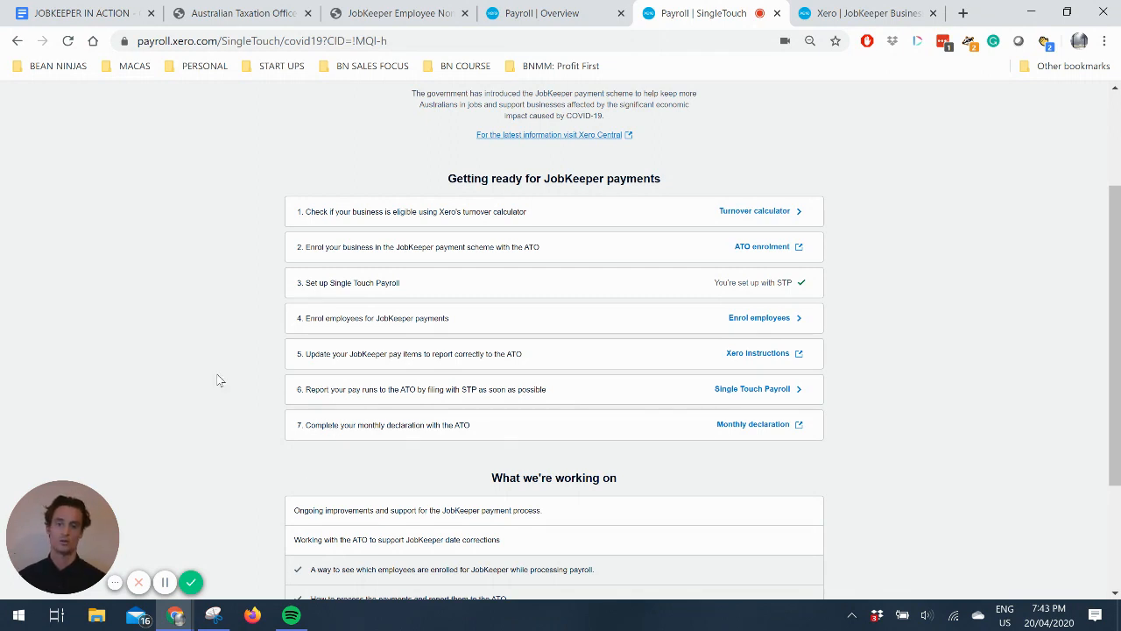
pyautogui.moveTo(613, 438)
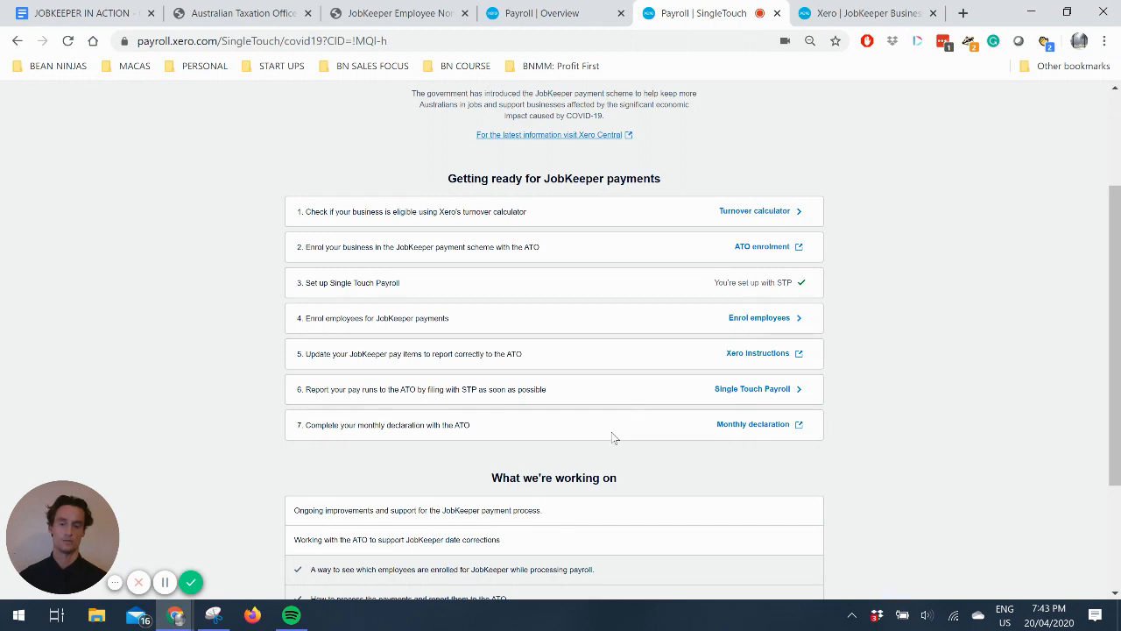
pyautogui.moveTo(297, 412)
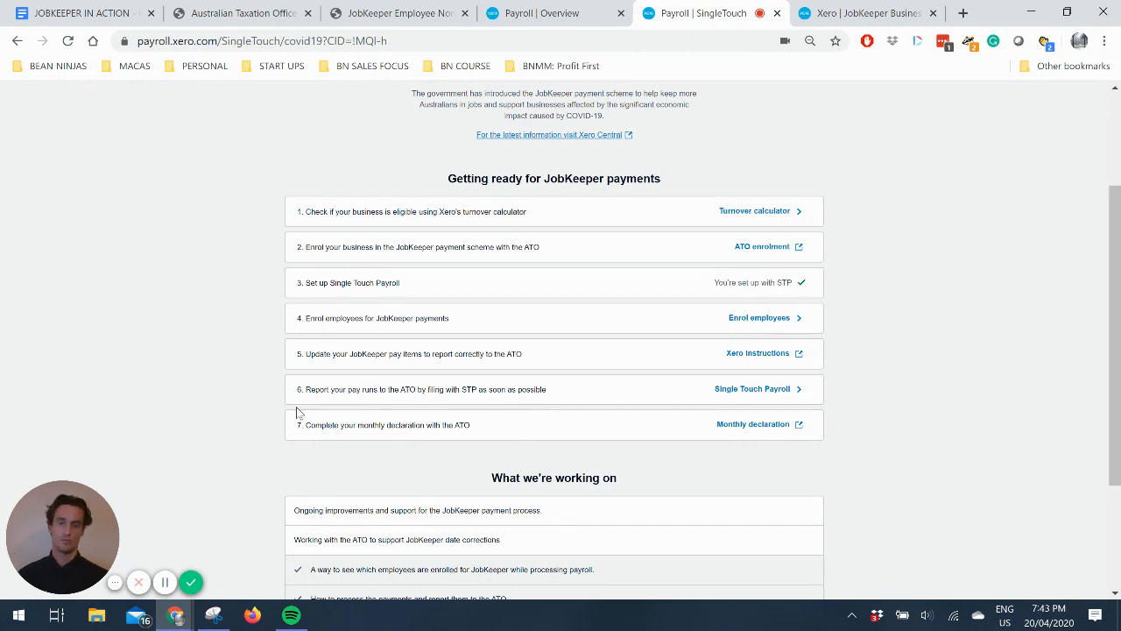
pyautogui.moveTo(413, 425)
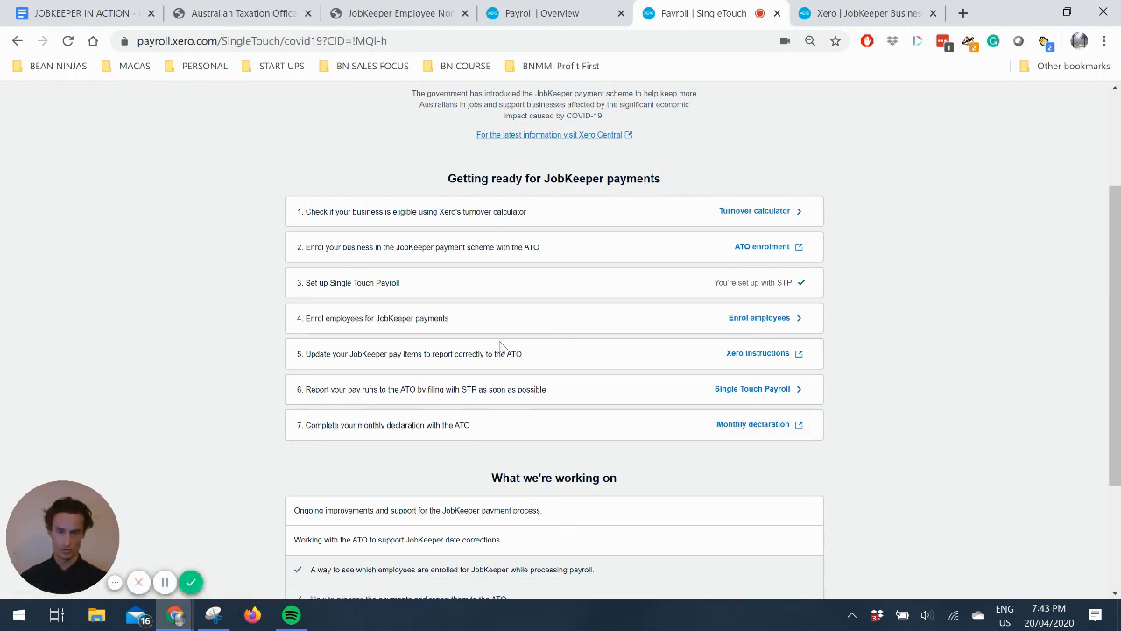
pyautogui.moveTo(743, 324)
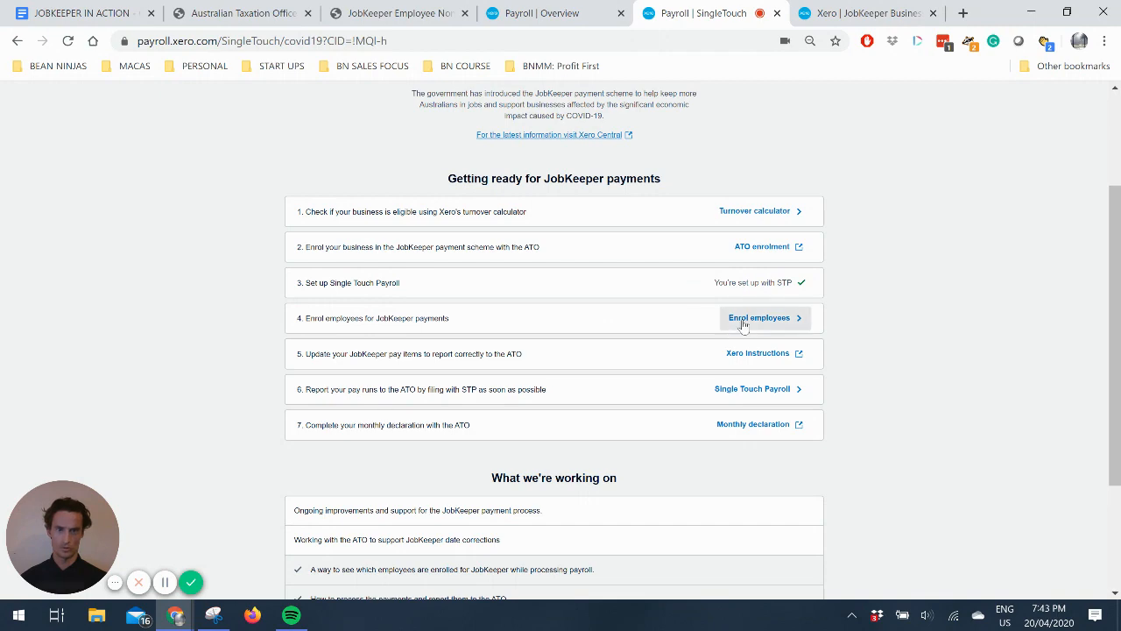
pyautogui.click(761, 318)
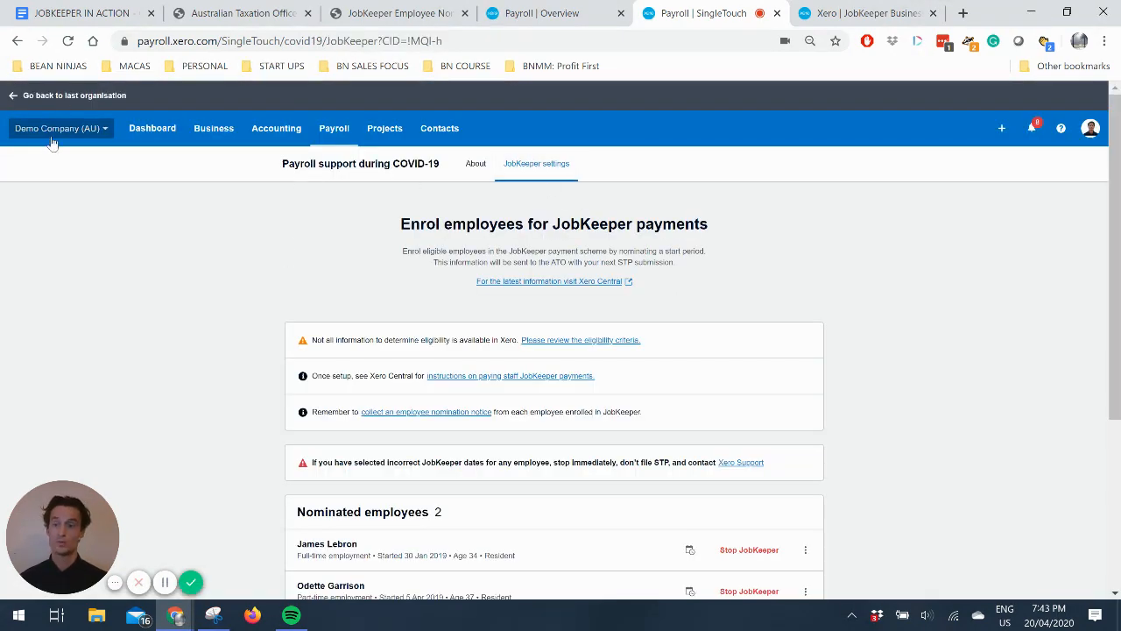
pyautogui.scroll(-3)
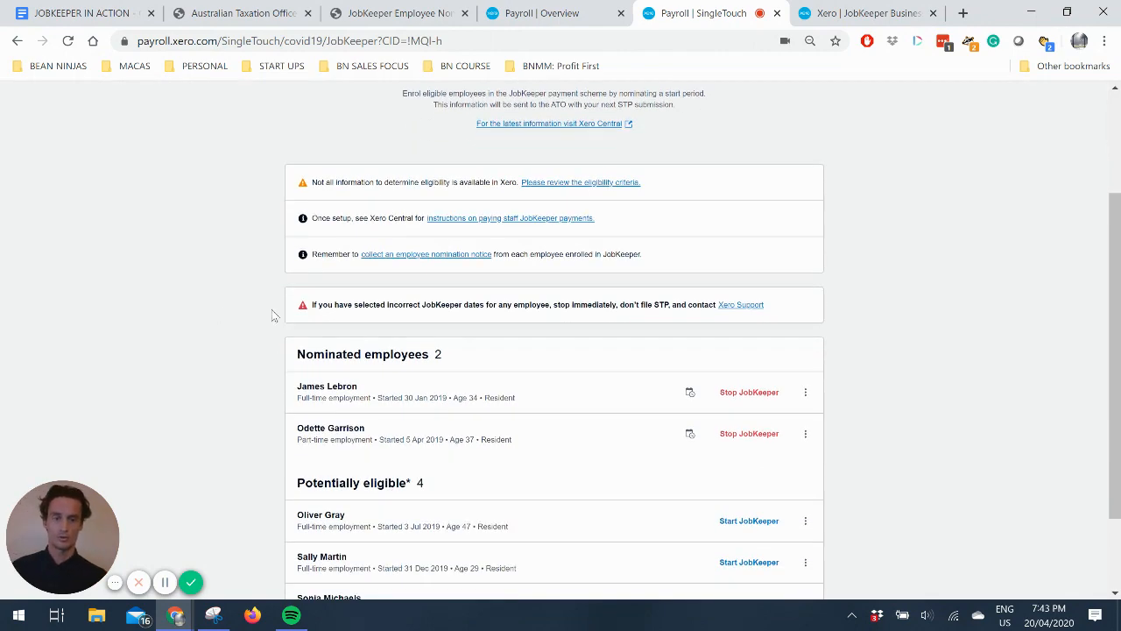
pyautogui.scroll(-3)
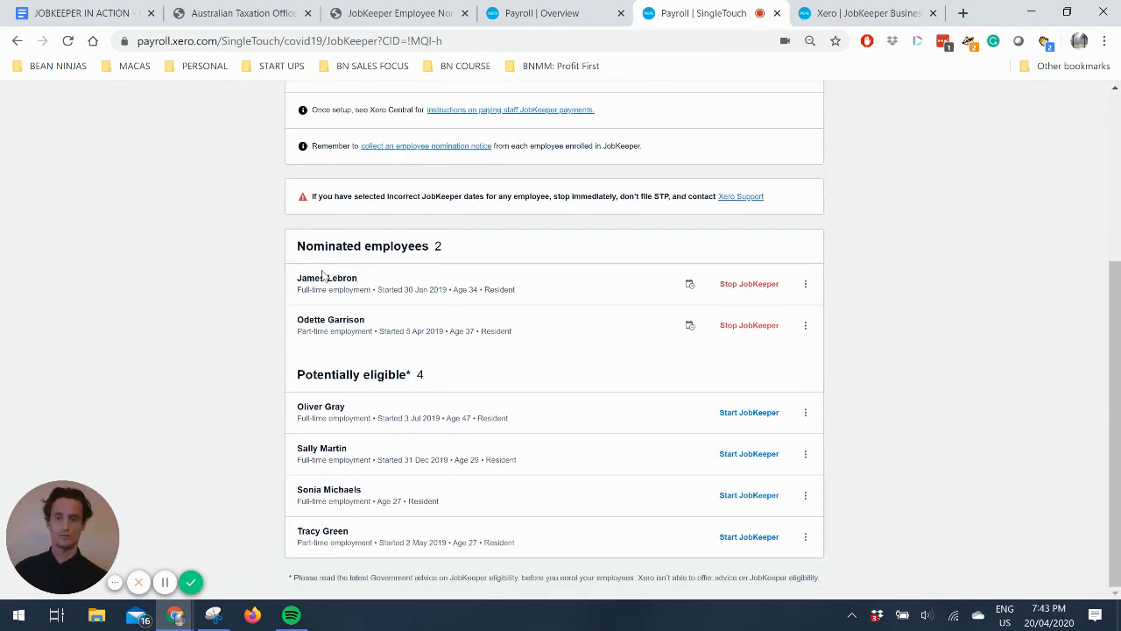
pyautogui.moveTo(746, 310)
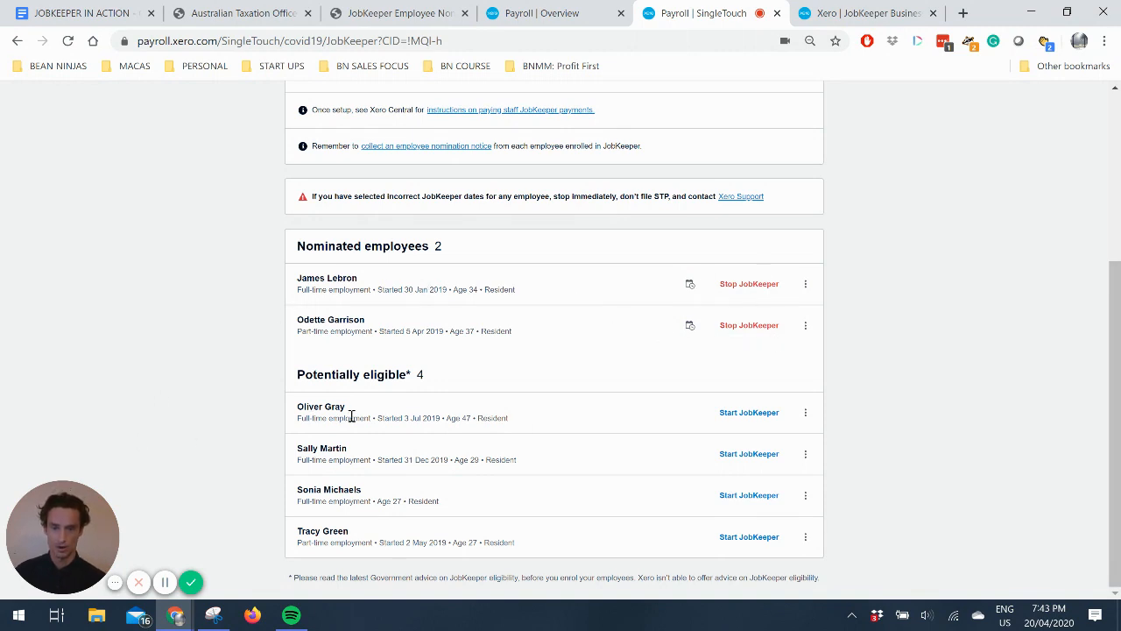
pyautogui.moveTo(760, 422)
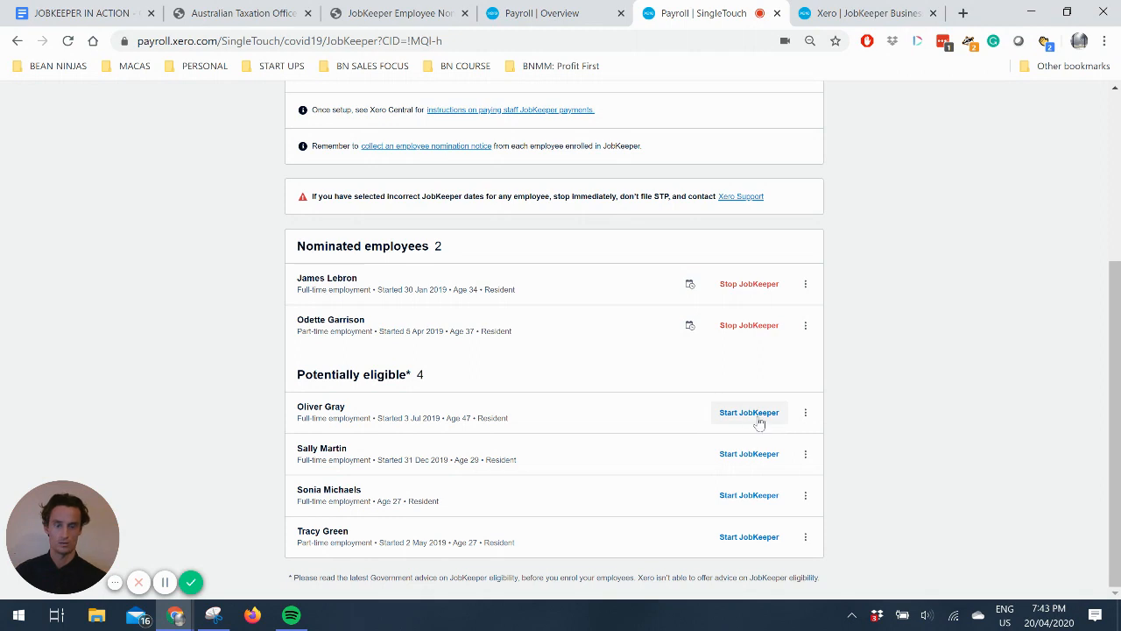
pyautogui.moveTo(733, 421)
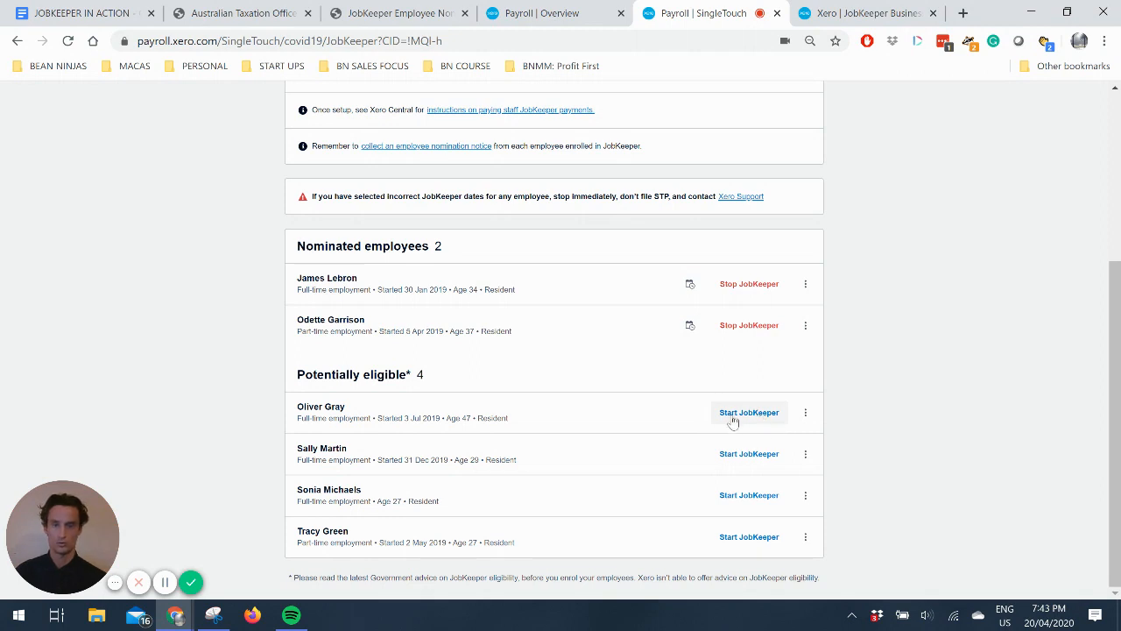
pyautogui.click(748, 411)
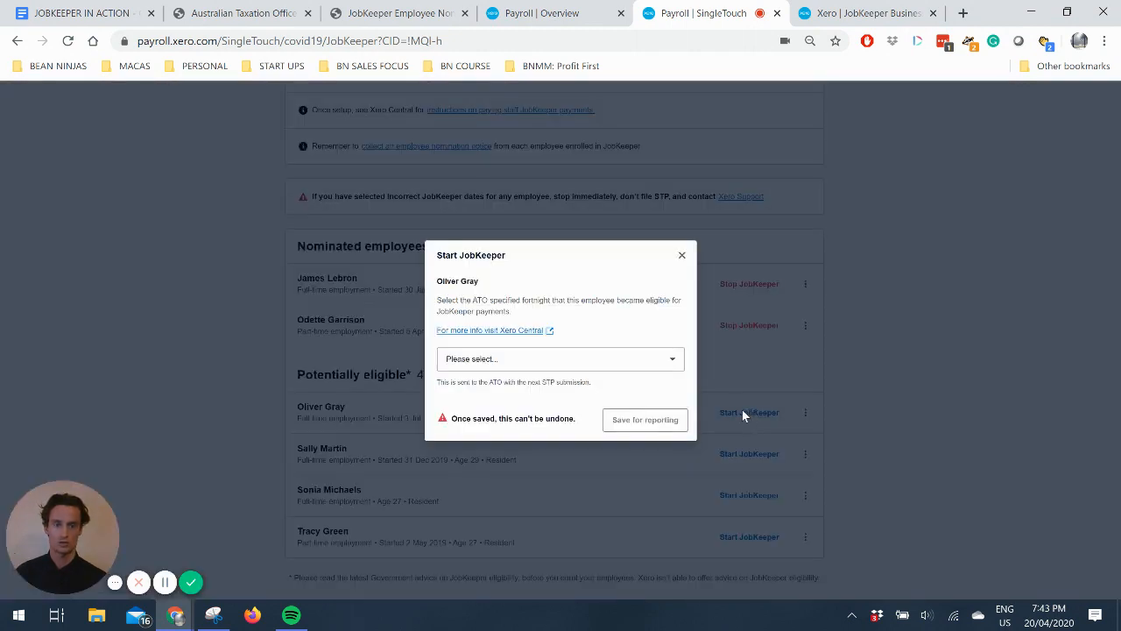
pyautogui.click(559, 359)
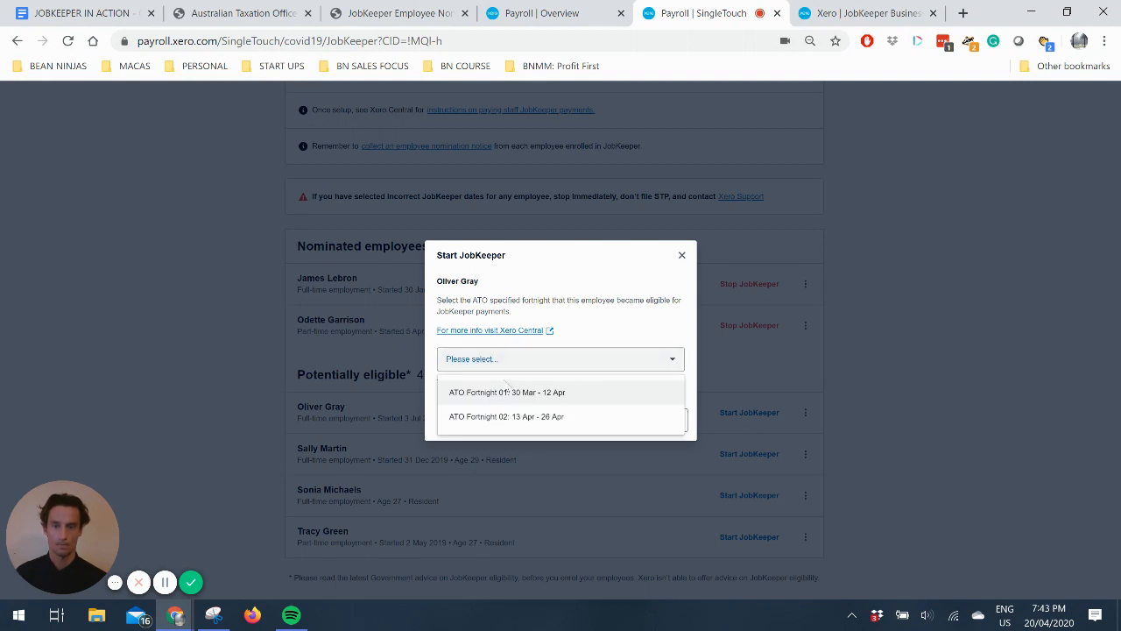
pyautogui.click(505, 391)
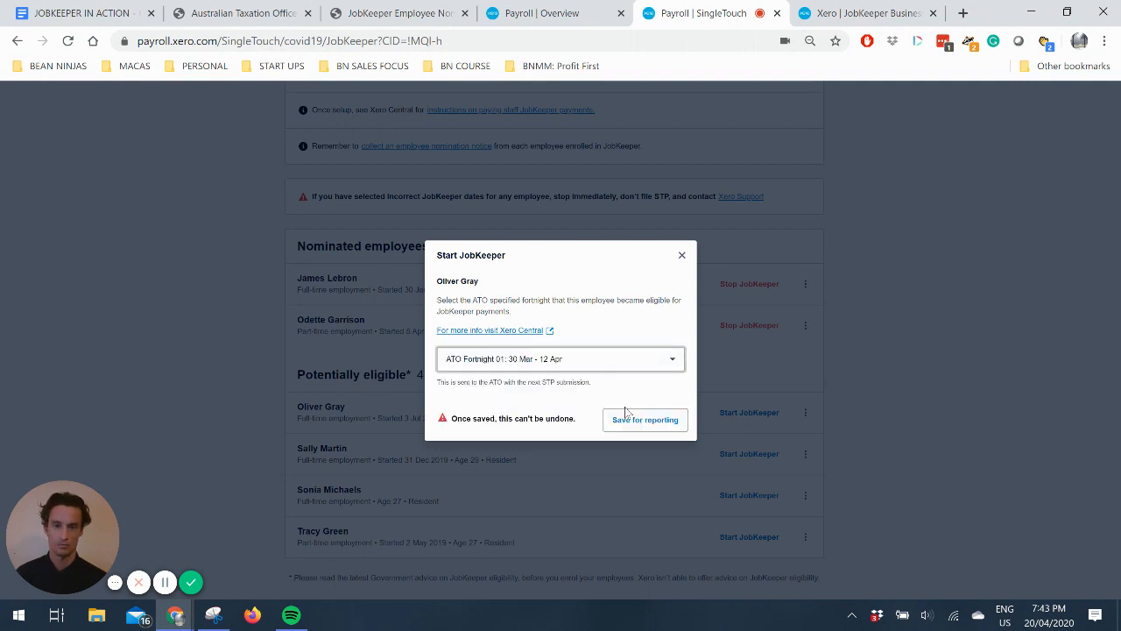
pyautogui.click(646, 419)
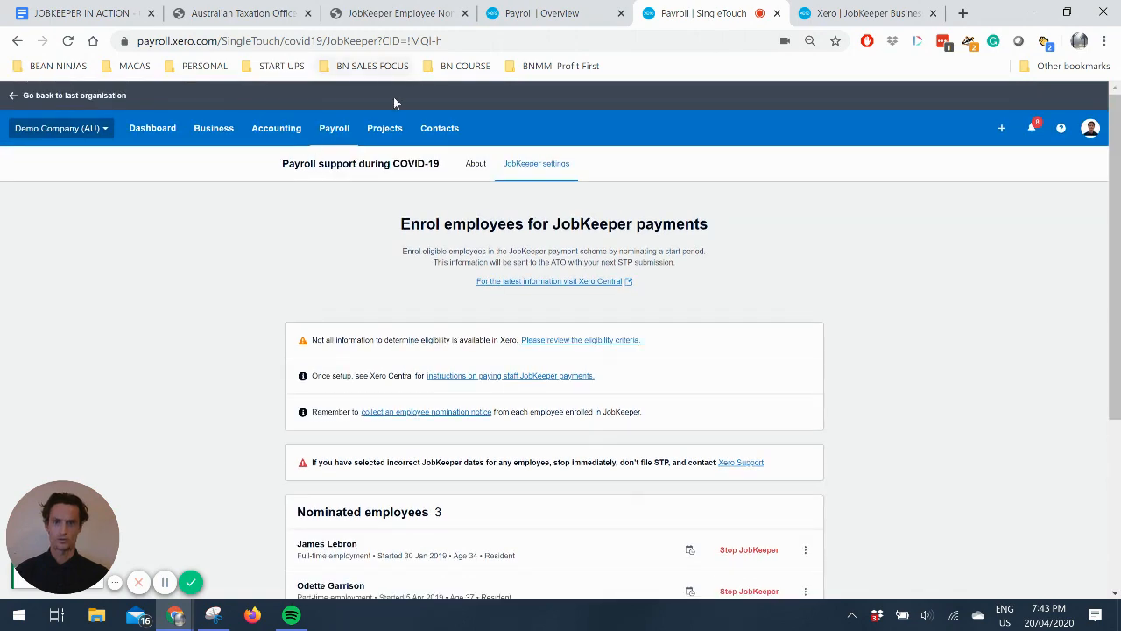
pyautogui.click(334, 127)
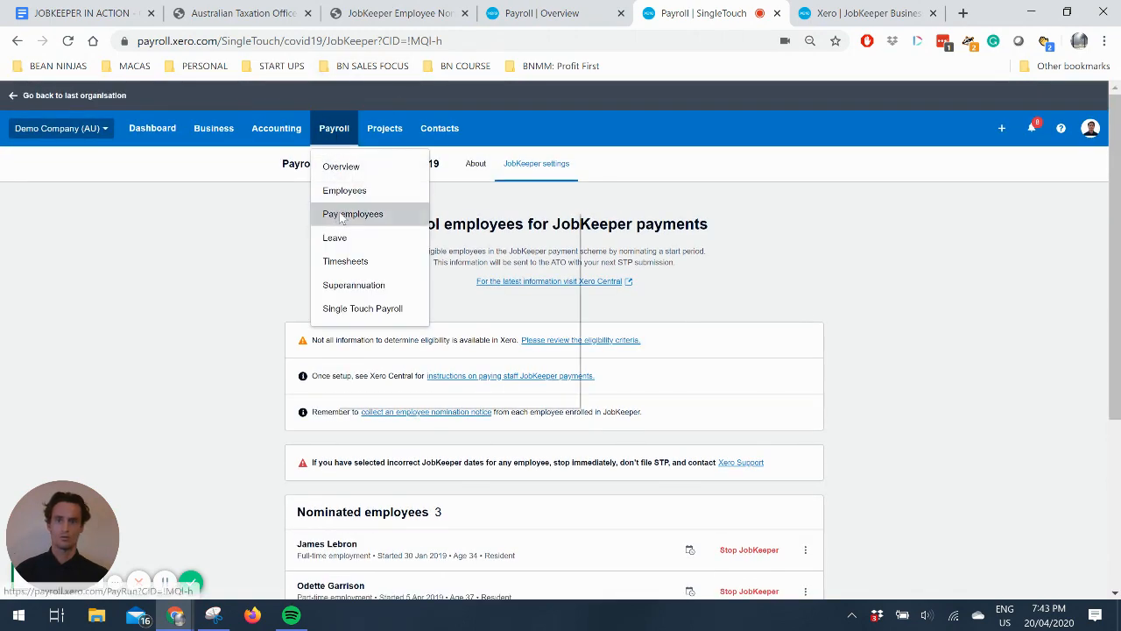
pyautogui.click(960, 12)
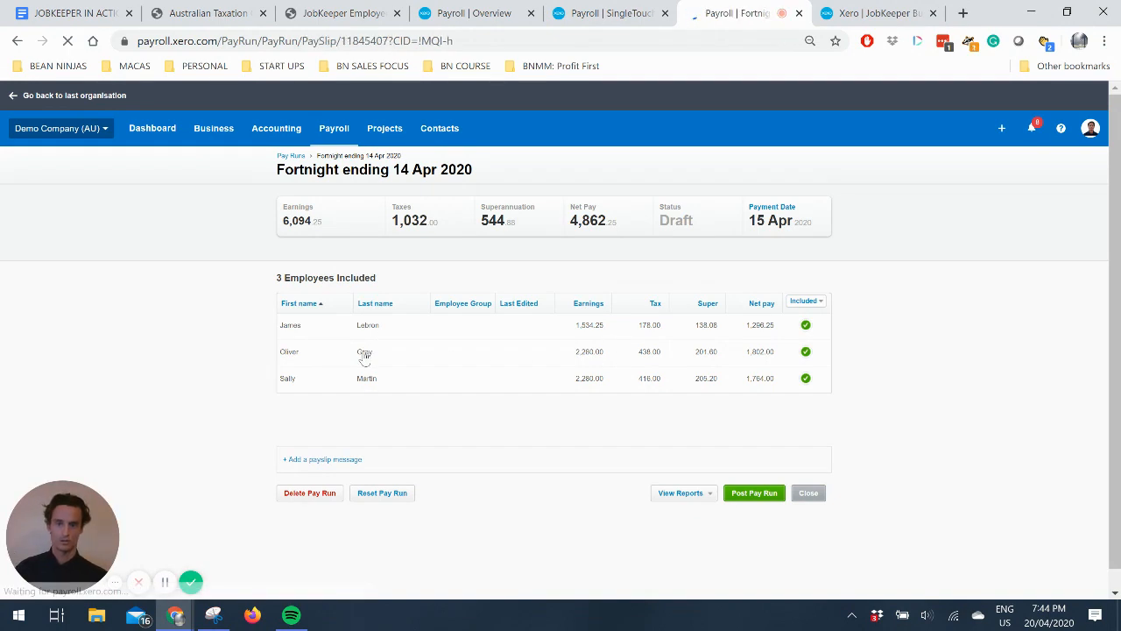
pyautogui.click(364, 352)
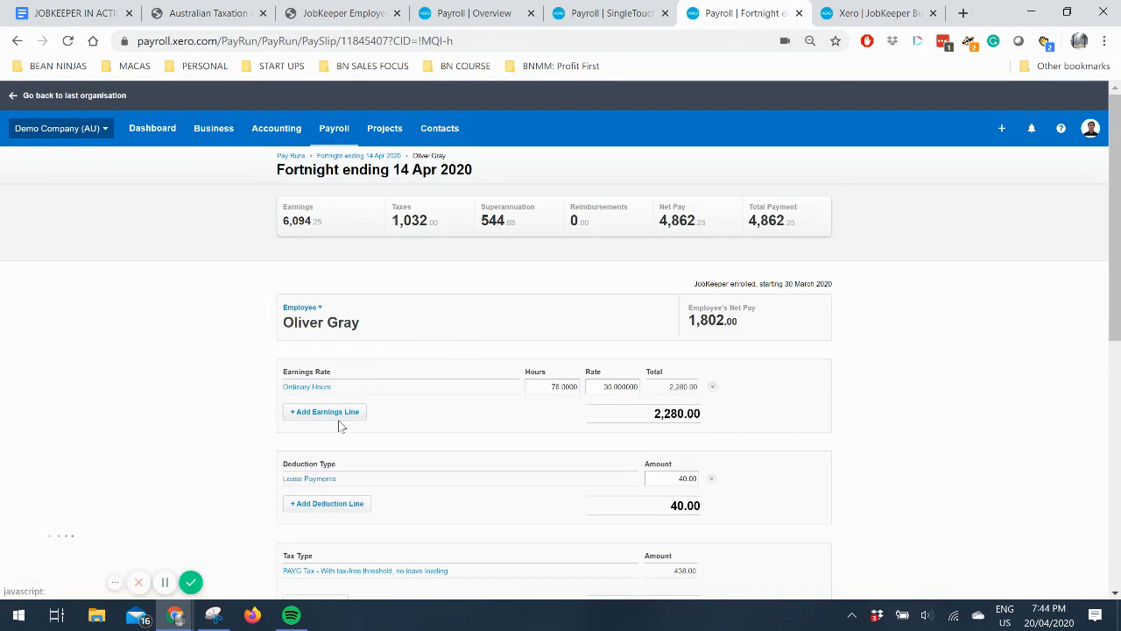
pyautogui.click(324, 412)
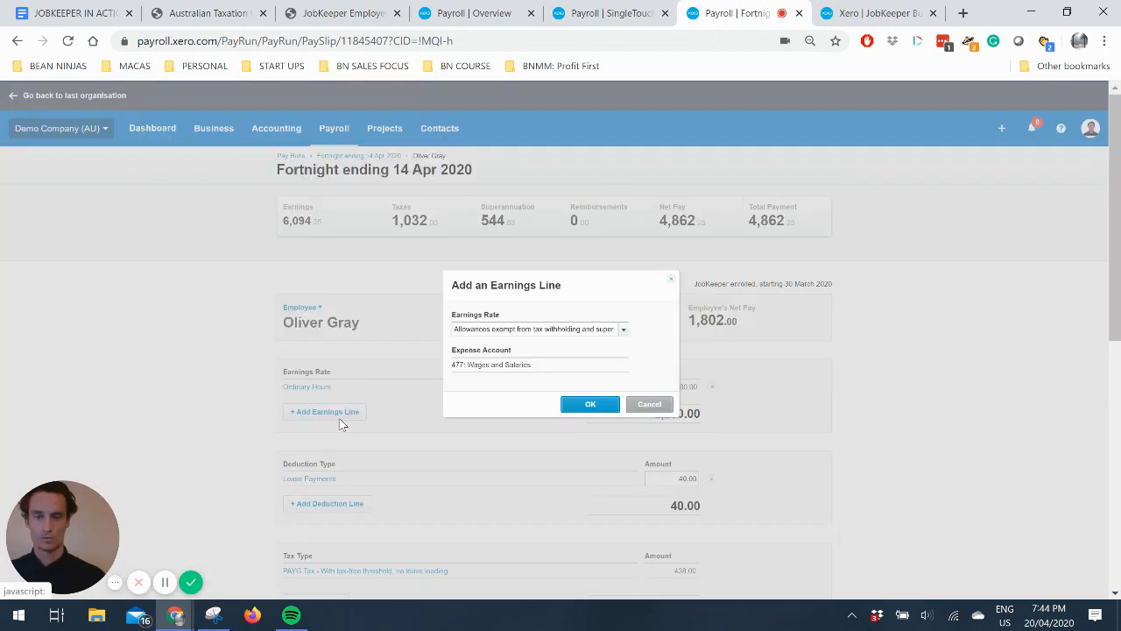
pyautogui.click(622, 328)
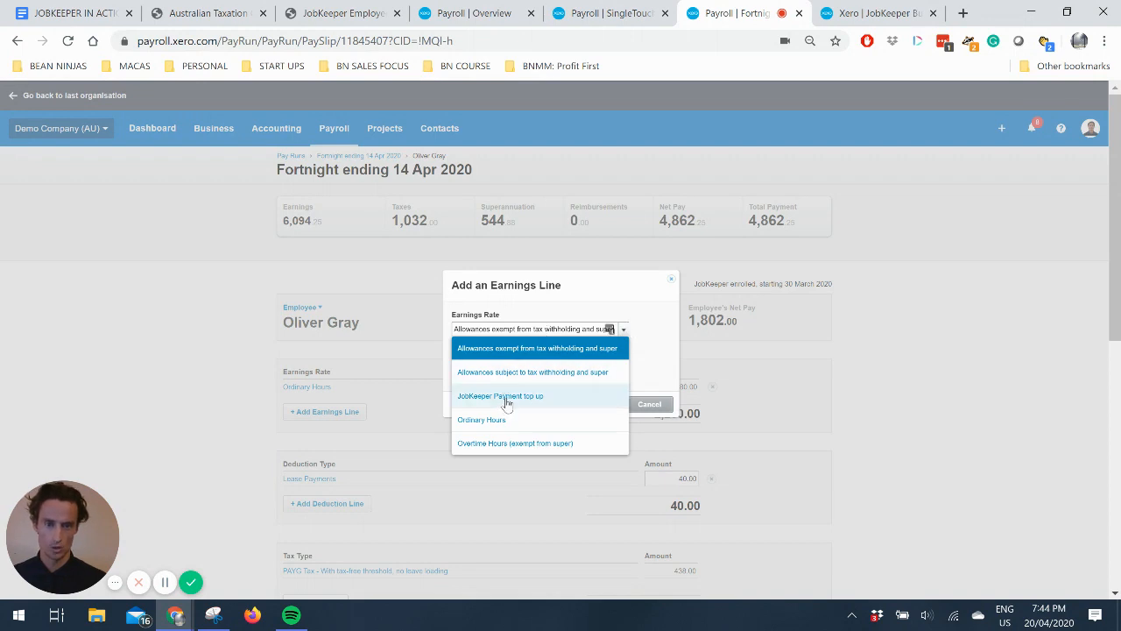
pyautogui.click(500, 396)
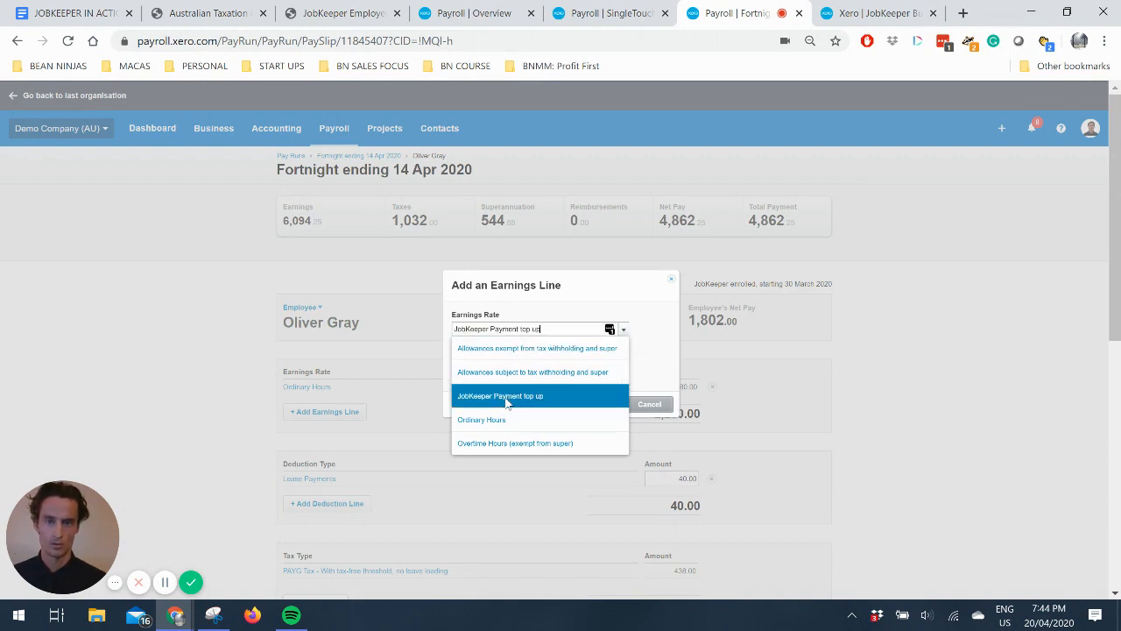
pyautogui.click(500, 396)
pyautogui.write('15')
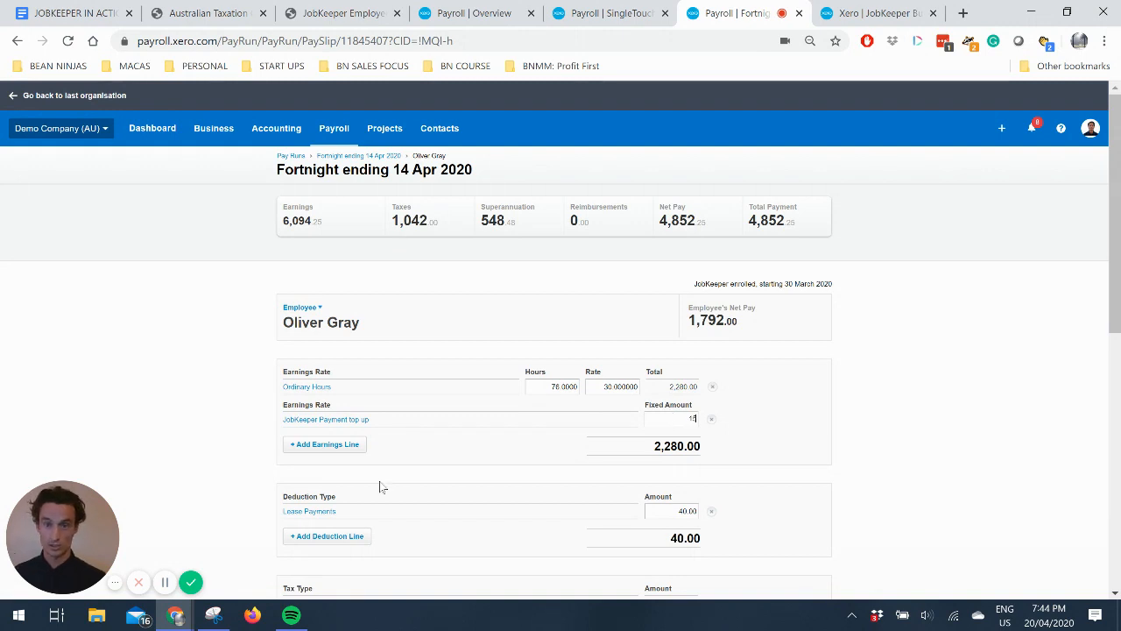
pyautogui.moveTo(736, 506)
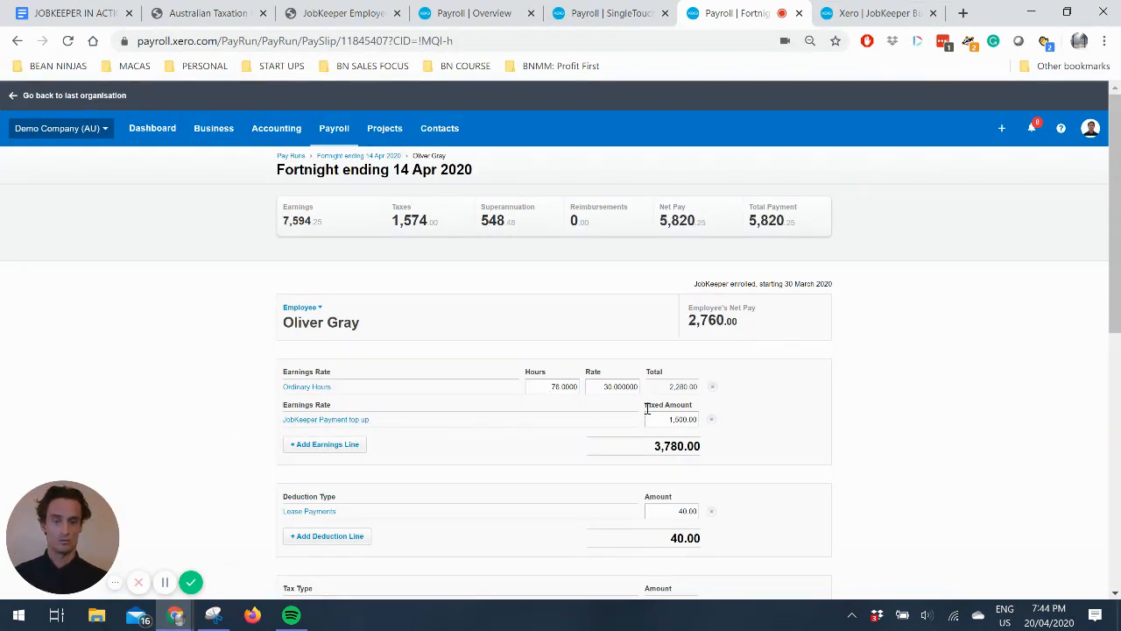
pyautogui.moveTo(540, 391)
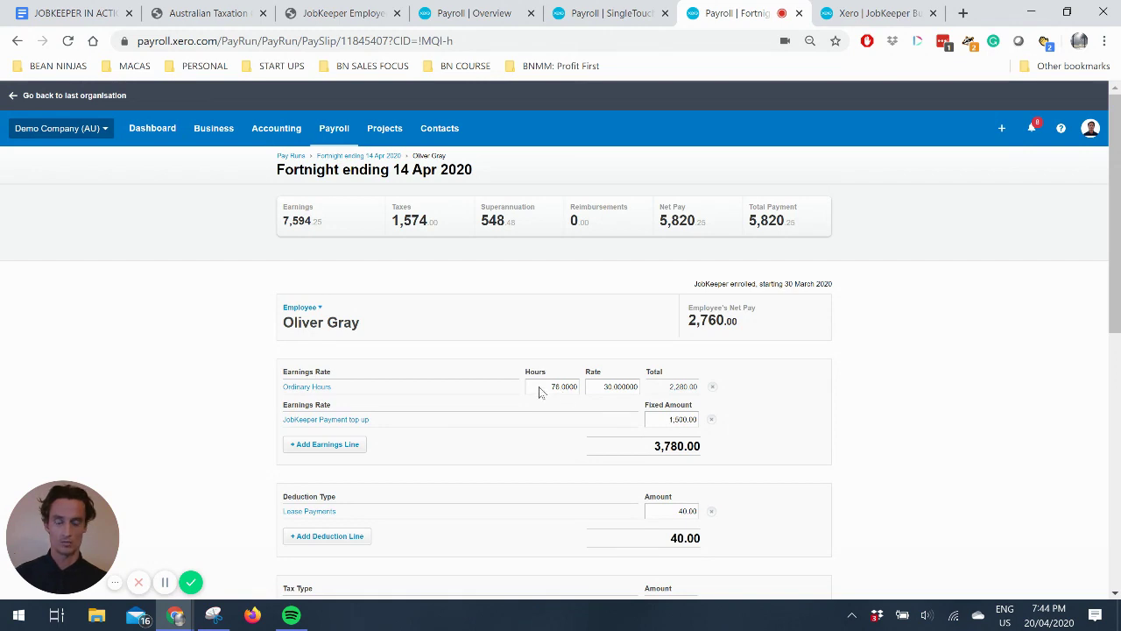
pyautogui.moveTo(784, 382)
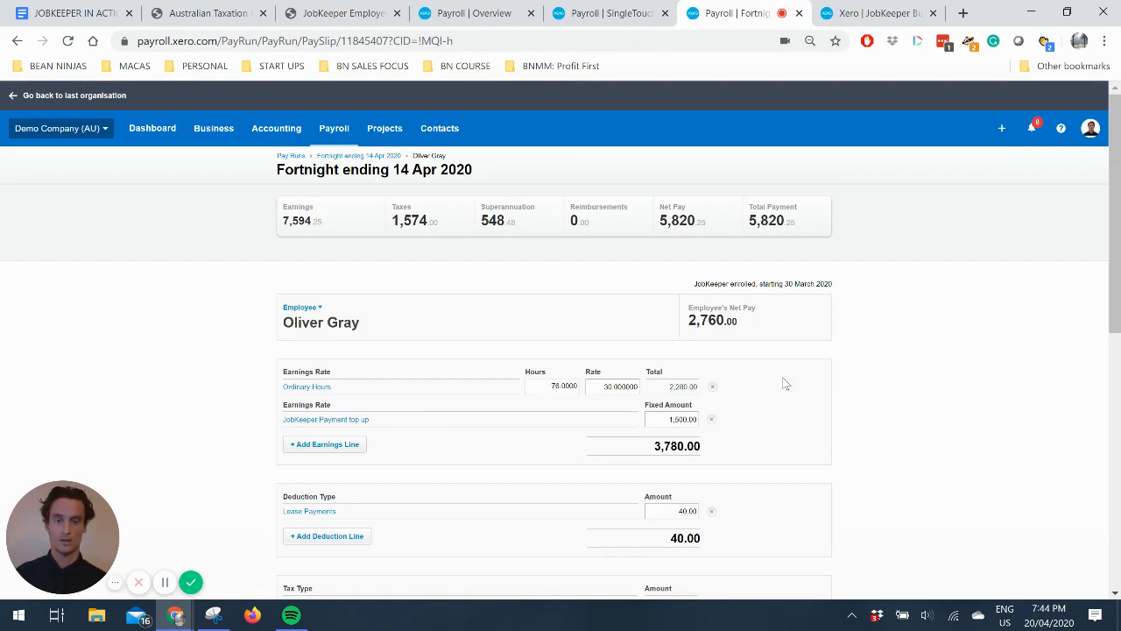
# Step: Scroll through the payslip to review the $1,500 top up and $2,760 net pay
pyautogui.scroll(-3)
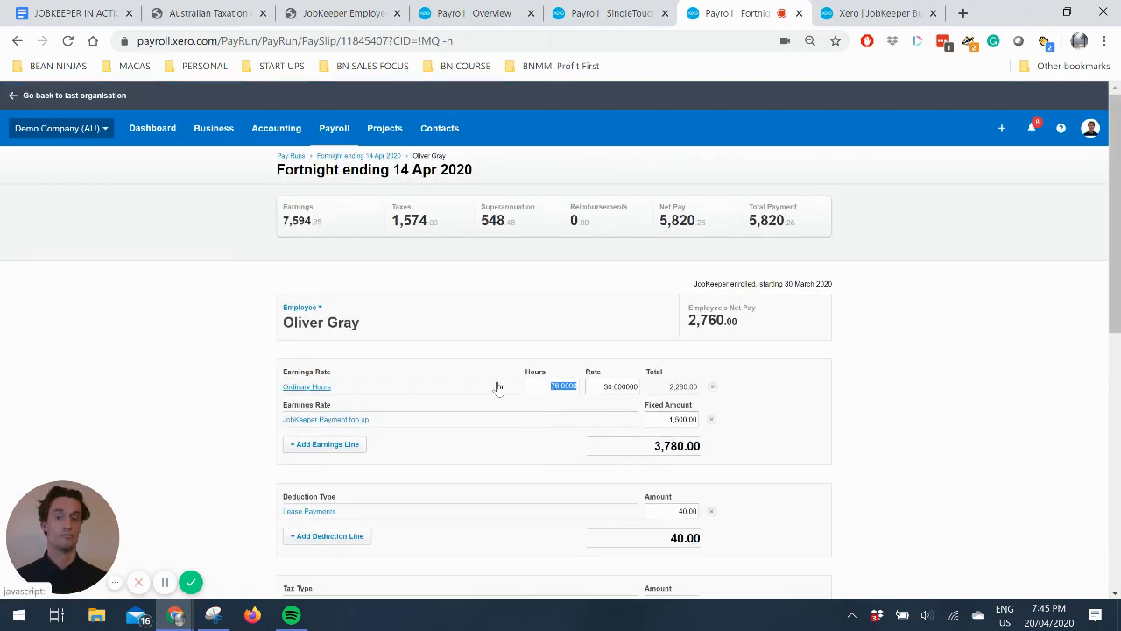
pyautogui.moveTo(498, 411)
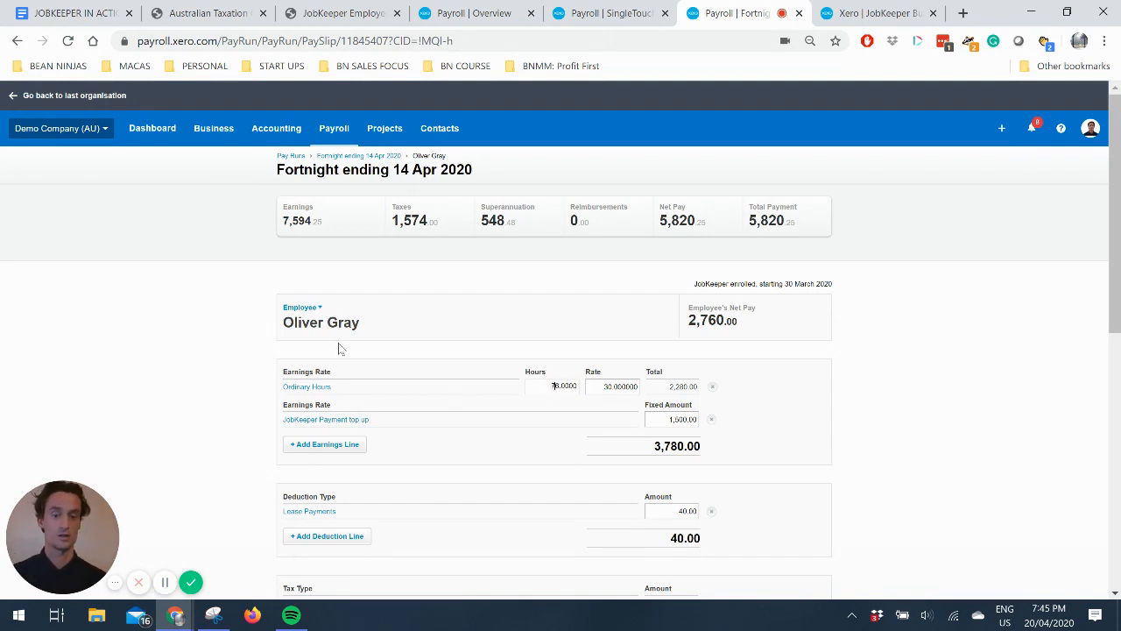
pyautogui.scroll(-3)
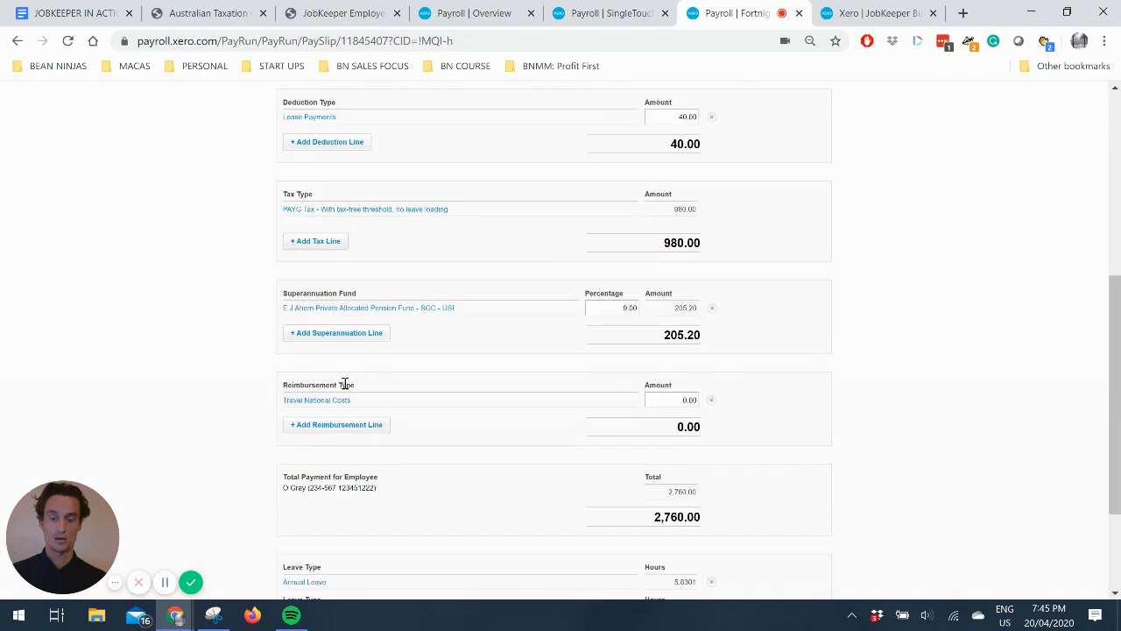
pyautogui.scroll(3)
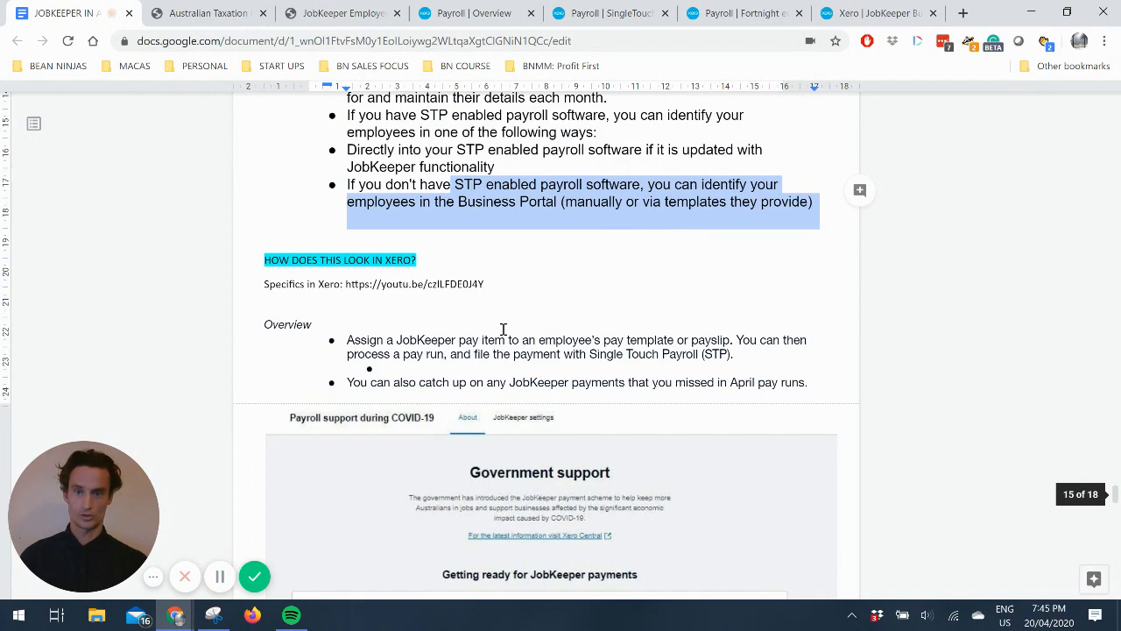
# Step: Scroll the JobKeeper in Action notes down to the Handy Links section
pyautogui.scroll(-3)
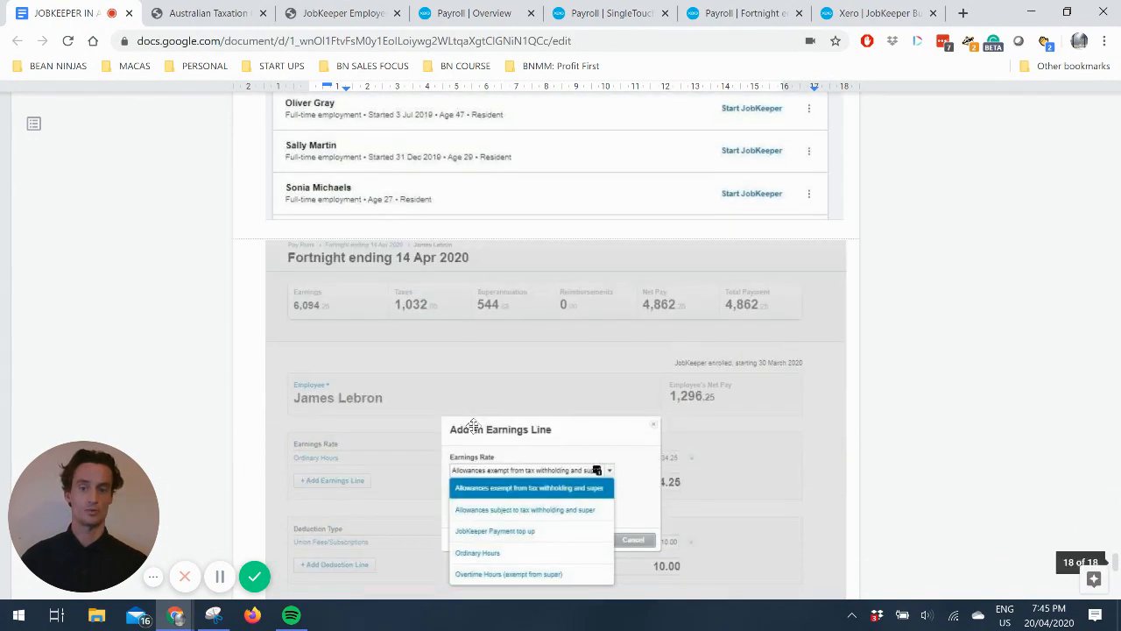
pyautogui.scroll(-3)
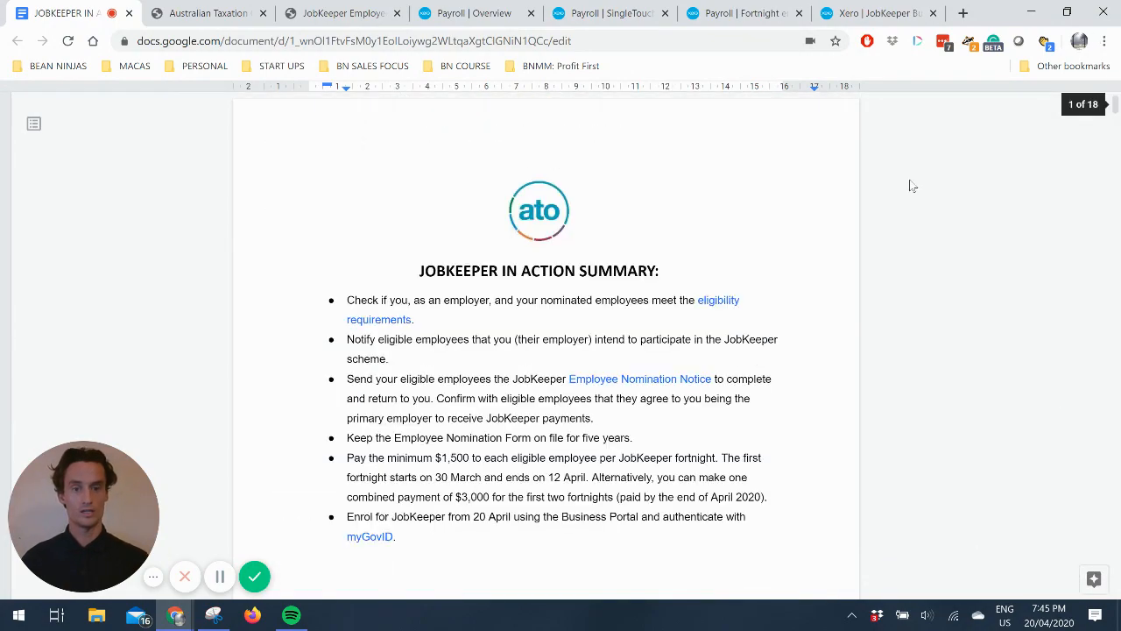
pyautogui.scroll(-3)
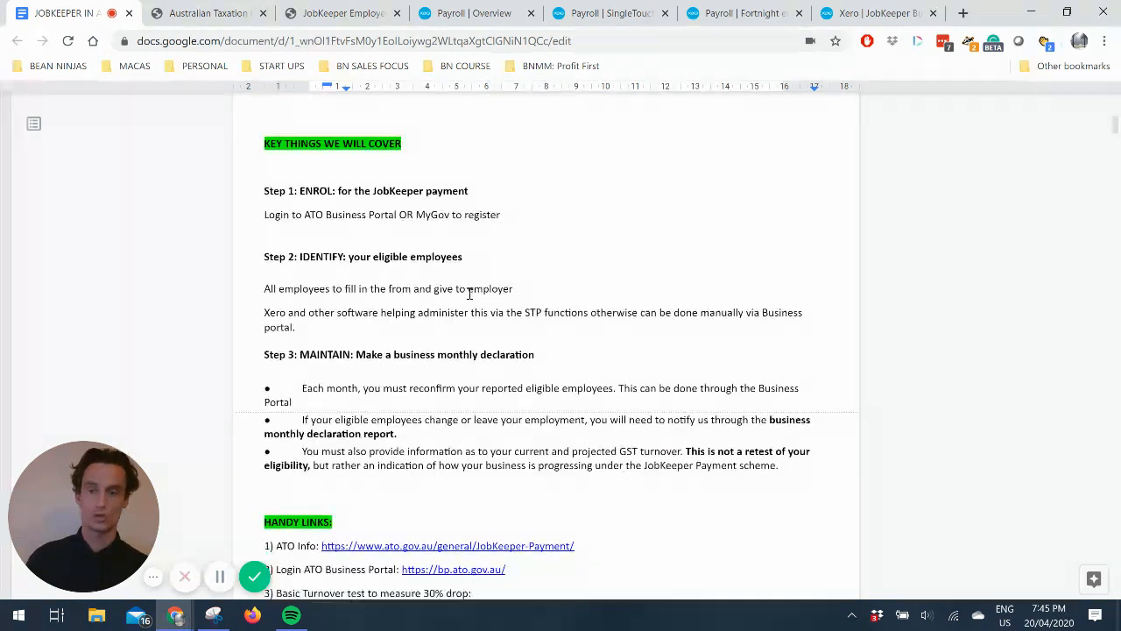
pyautogui.scroll(-3)
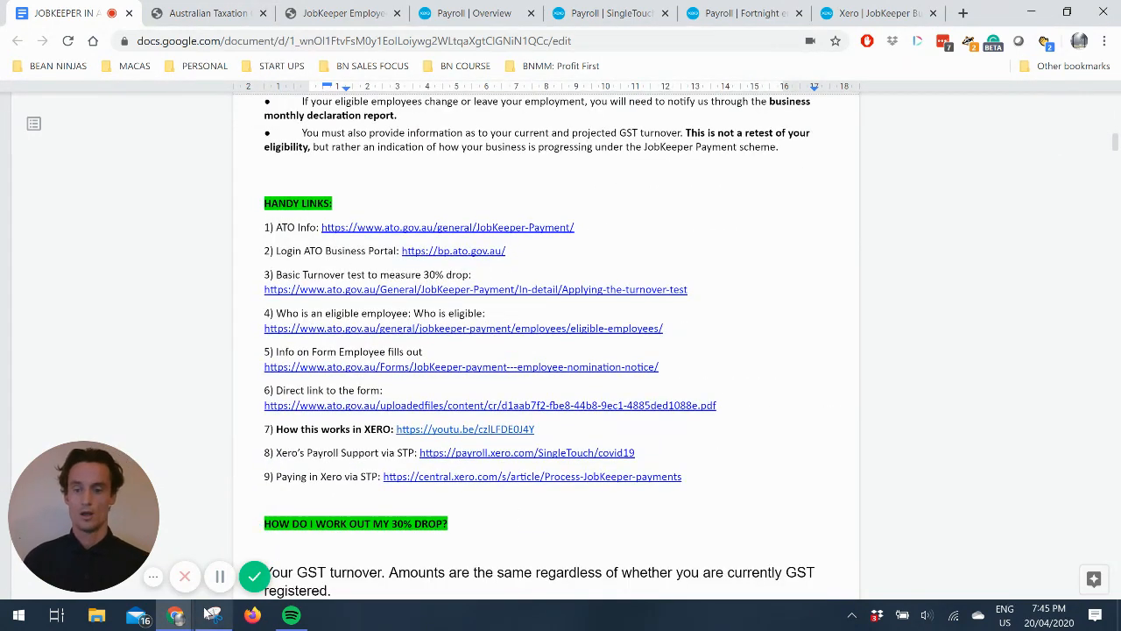
pyautogui.moveTo(254, 576)
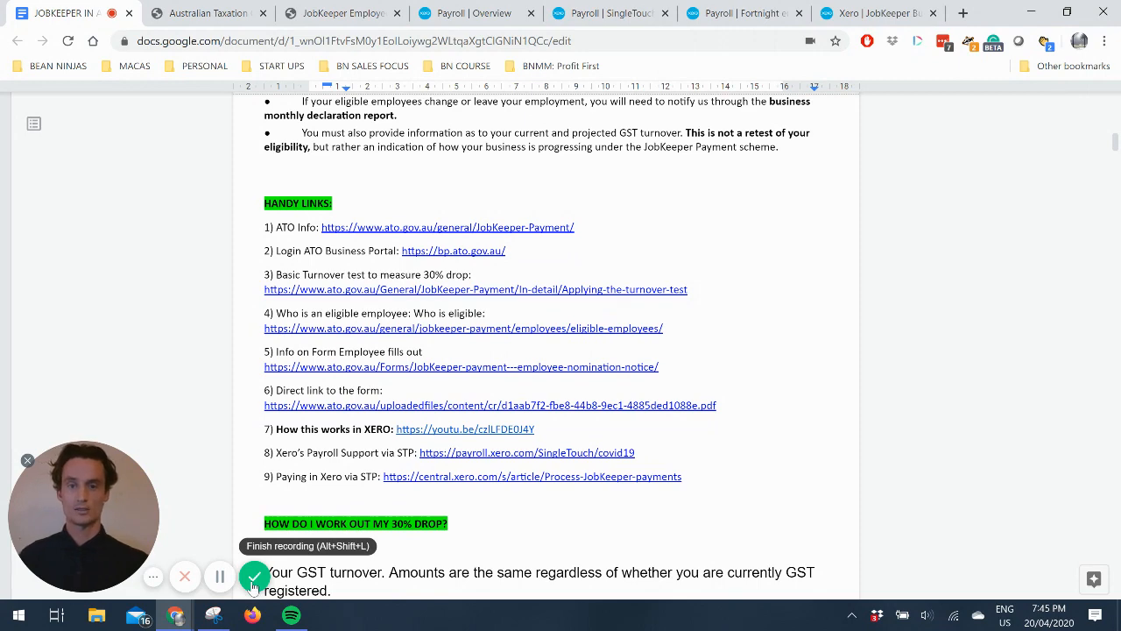